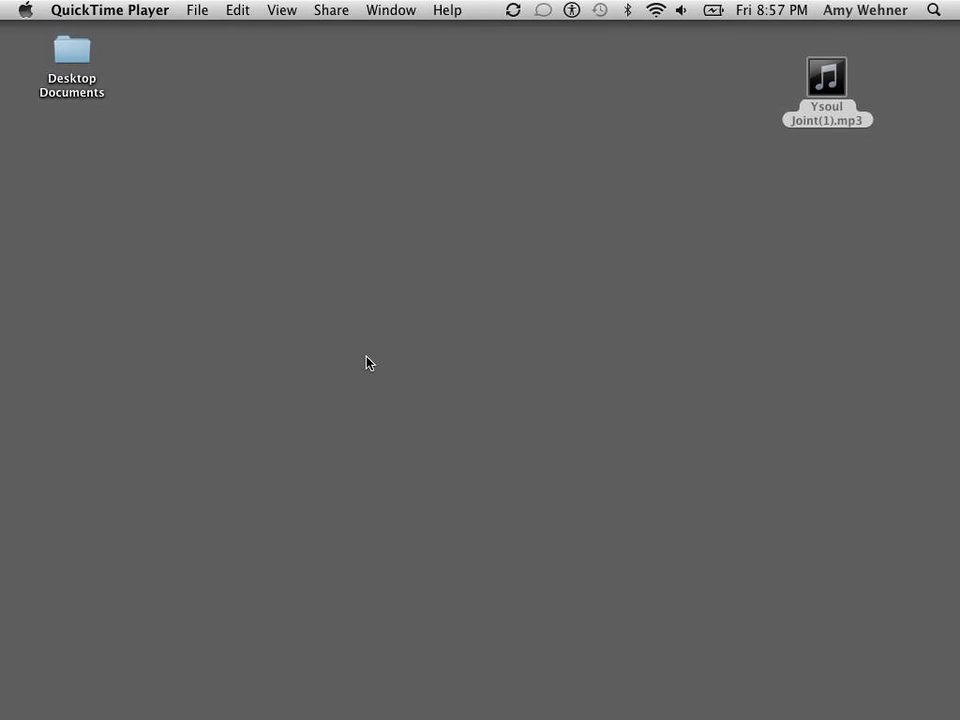
{"action": "mouse_move", "coordinate": [296, 691]}
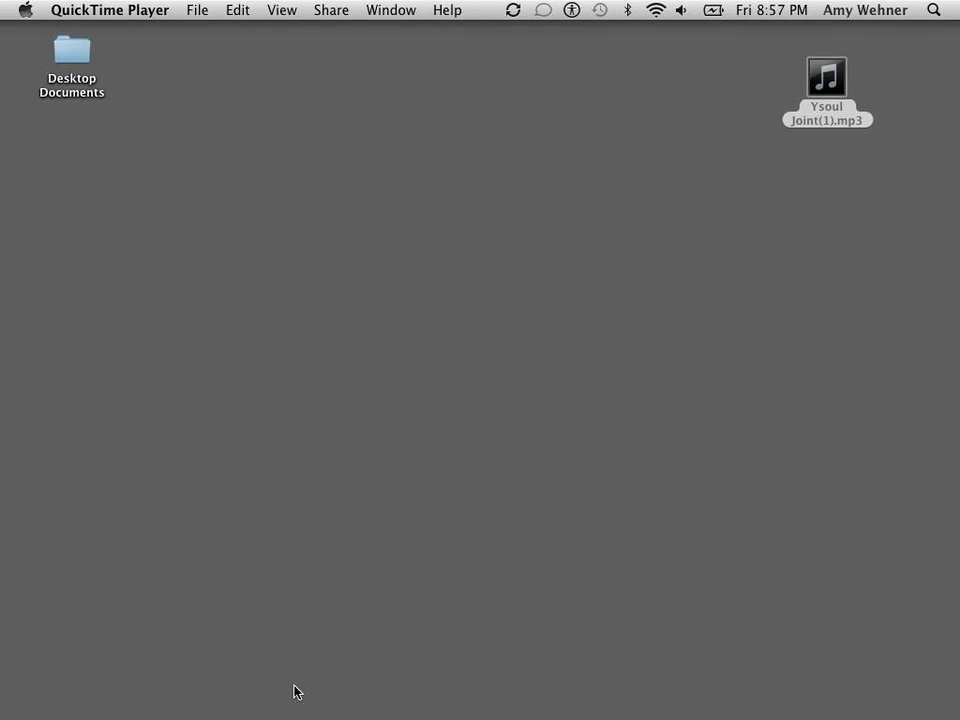
{"action": "mouse_move", "coordinate": [352, 698]}
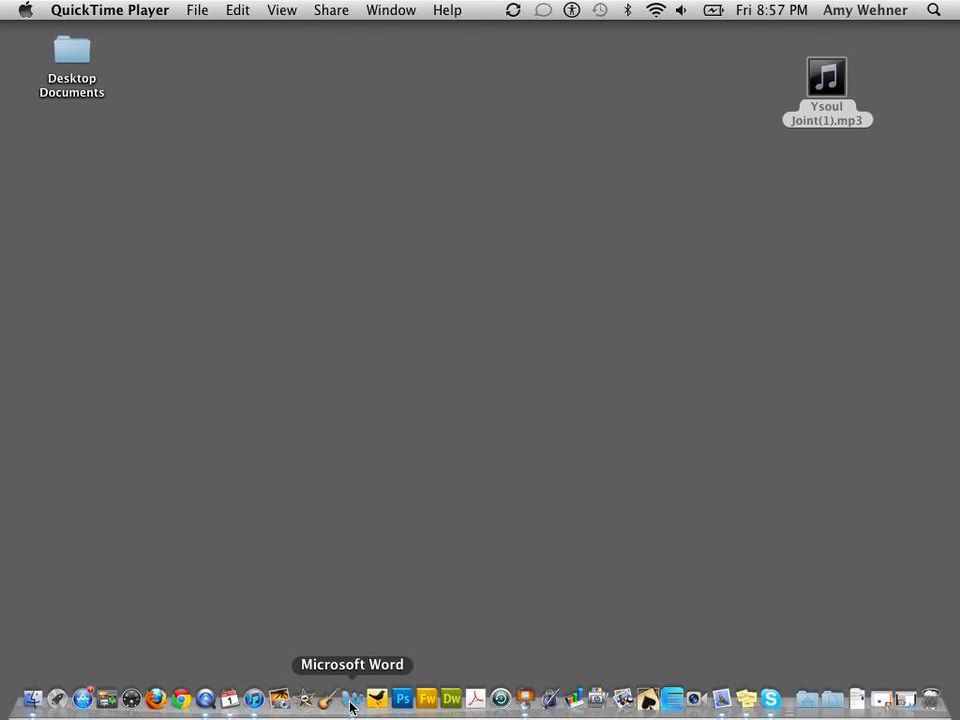
Step: Launch Word, close the OdasEspañol1 basketball ode document, and bring up the File menu
{"action": "left_click", "coordinate": [376, 698]}
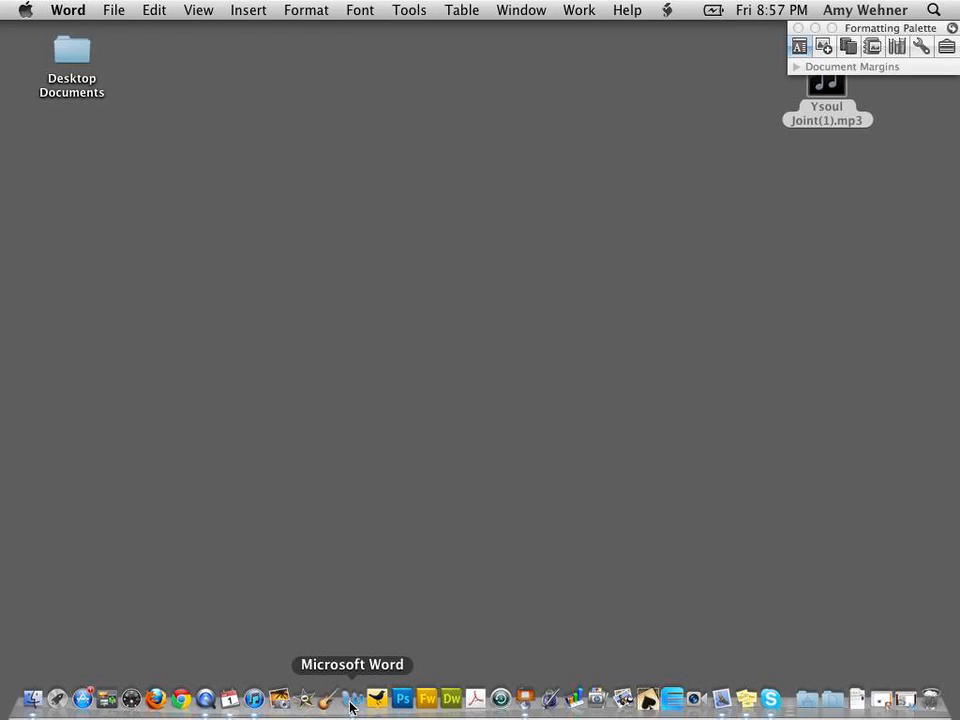
{"action": "left_click", "coordinate": [352, 699]}
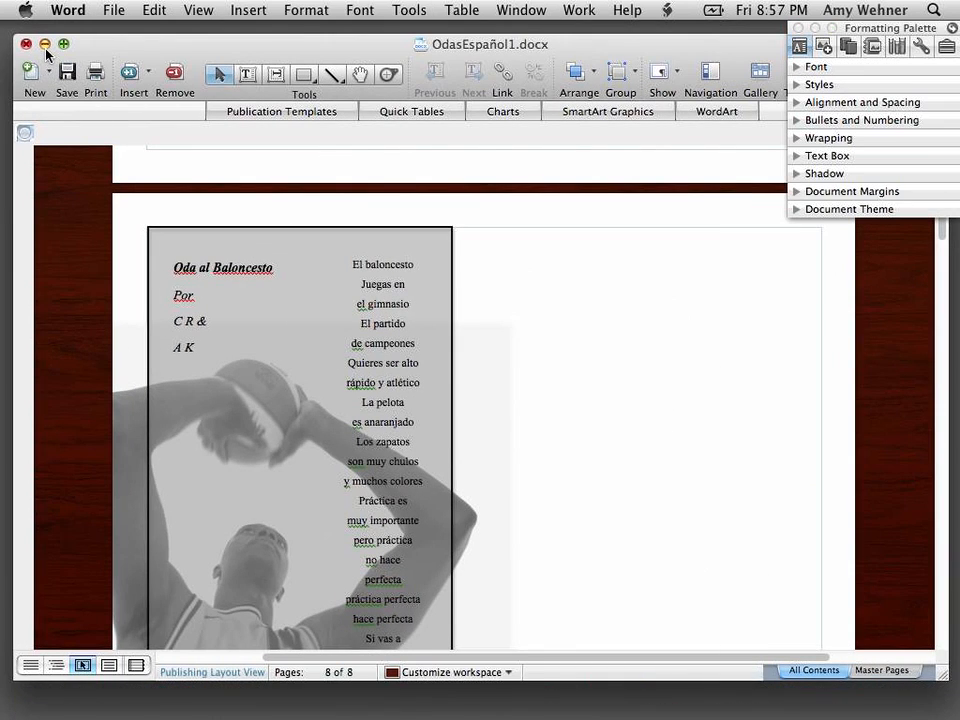
{"action": "left_click", "coordinate": [45, 44]}
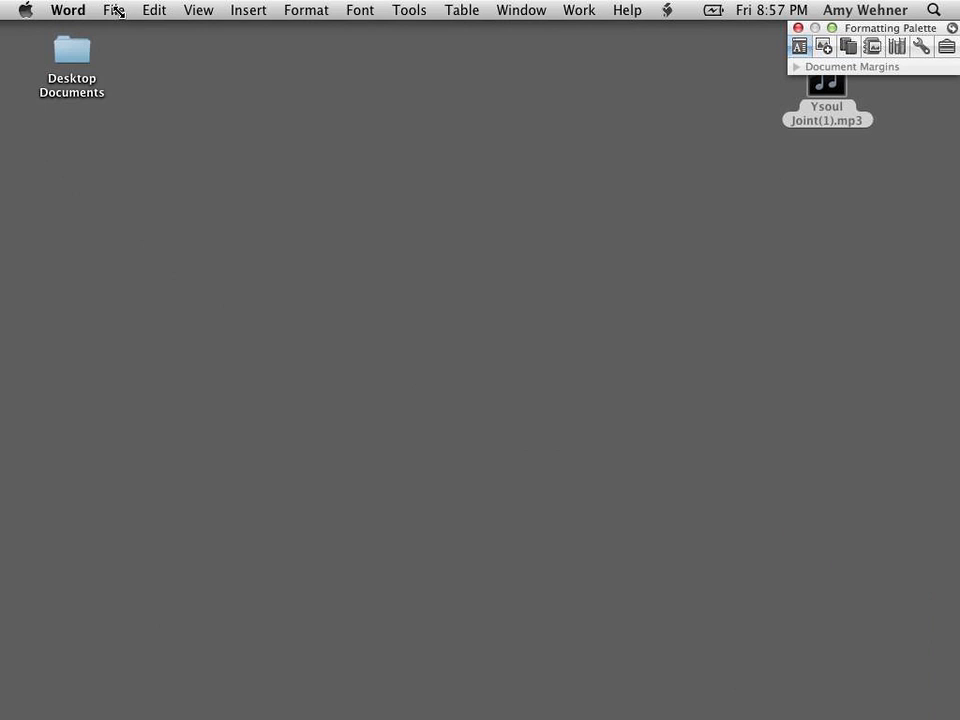
{"action": "left_click", "coordinate": [113, 9]}
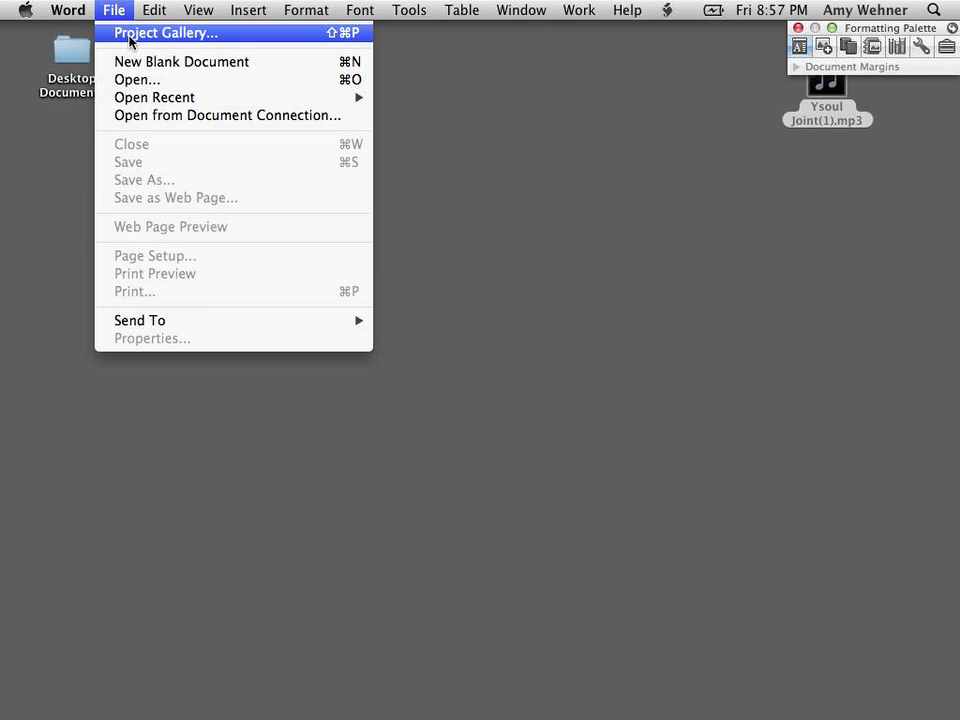
Step: Create a blank Word Publishing Layout document from the Project Gallery
{"action": "left_click", "coordinate": [166, 32]}
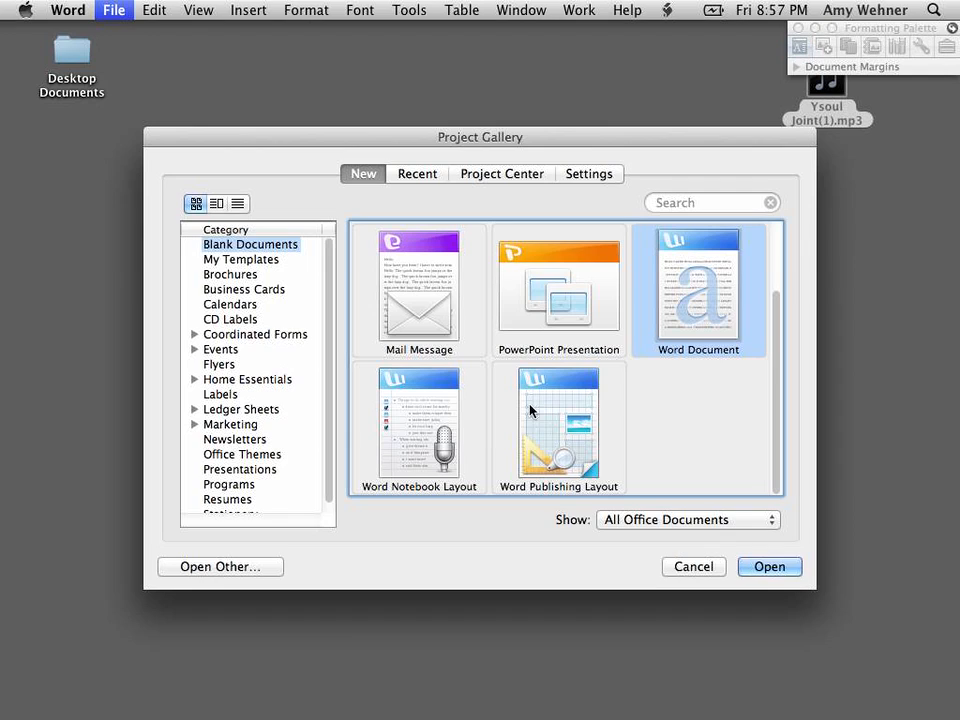
{"action": "mouse_move", "coordinate": [560, 457]}
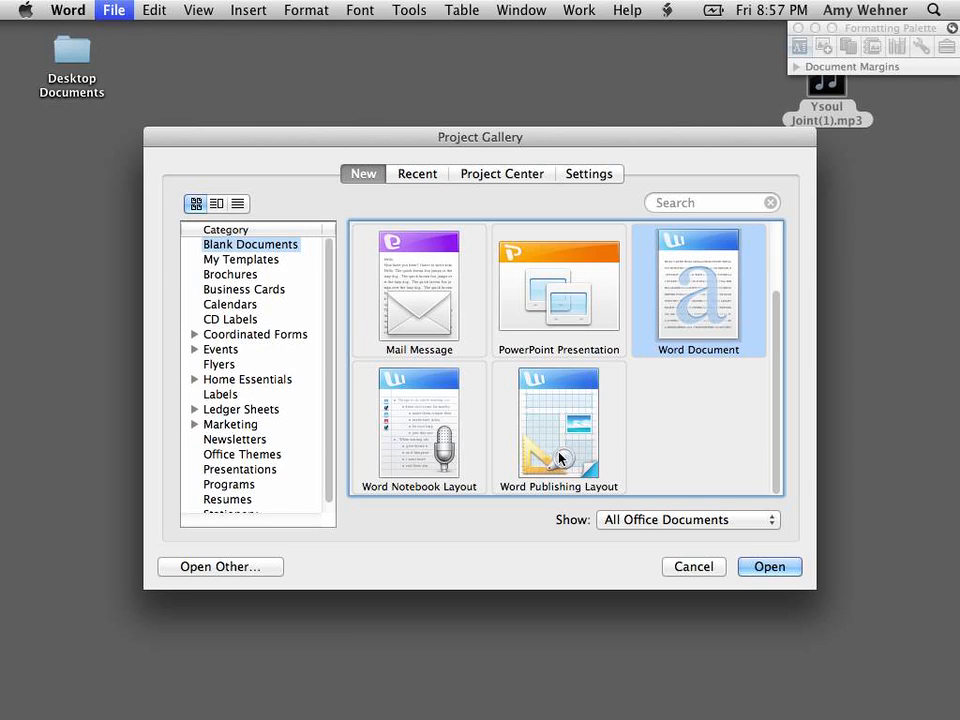
{"action": "left_click", "coordinate": [558, 427]}
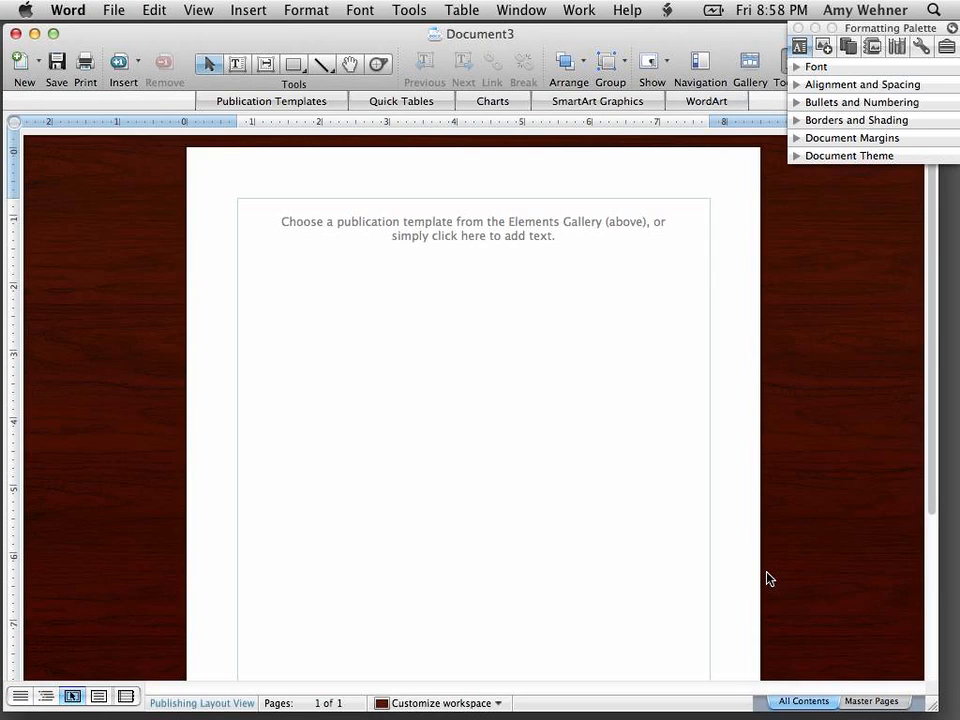
{"action": "mouse_move", "coordinate": [201, 91]}
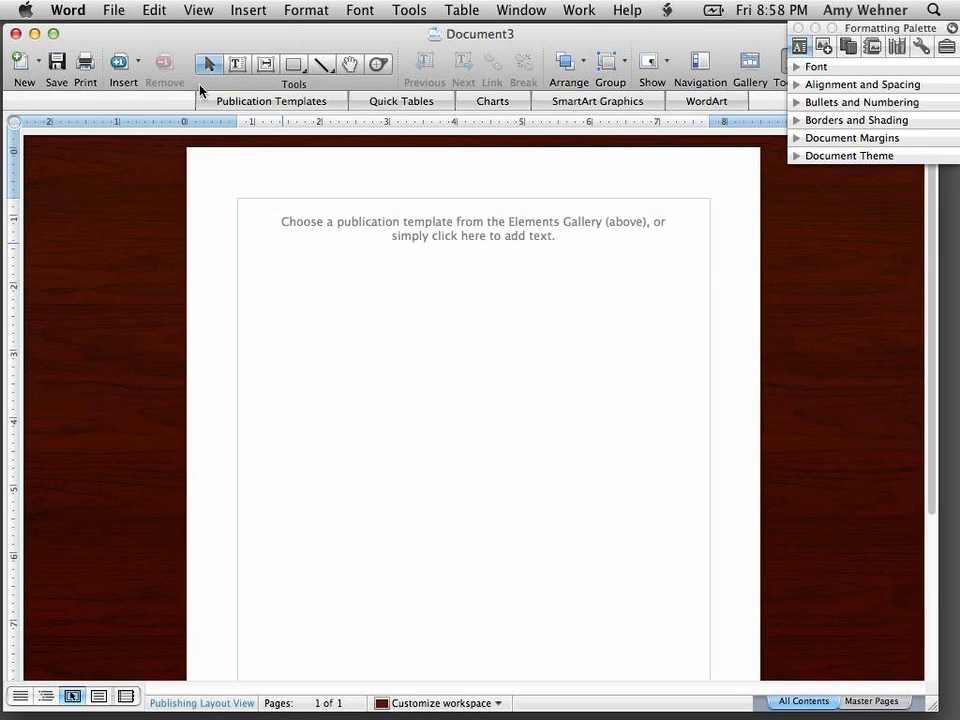
{"action": "mouse_move", "coordinate": [160, 307]}
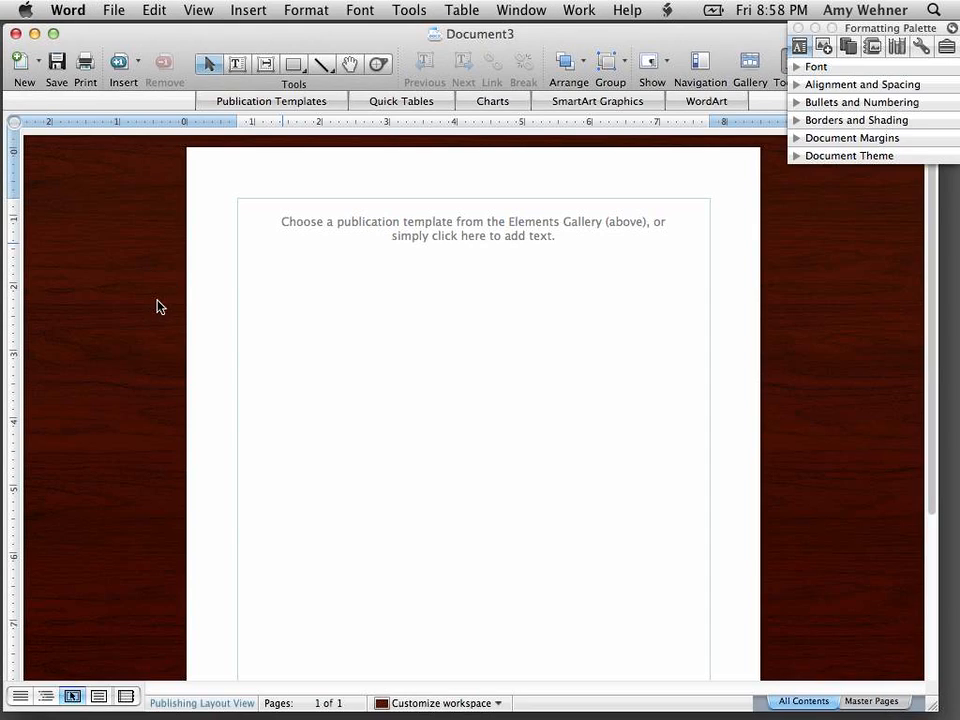
{"action": "mouse_move", "coordinate": [310, 143]}
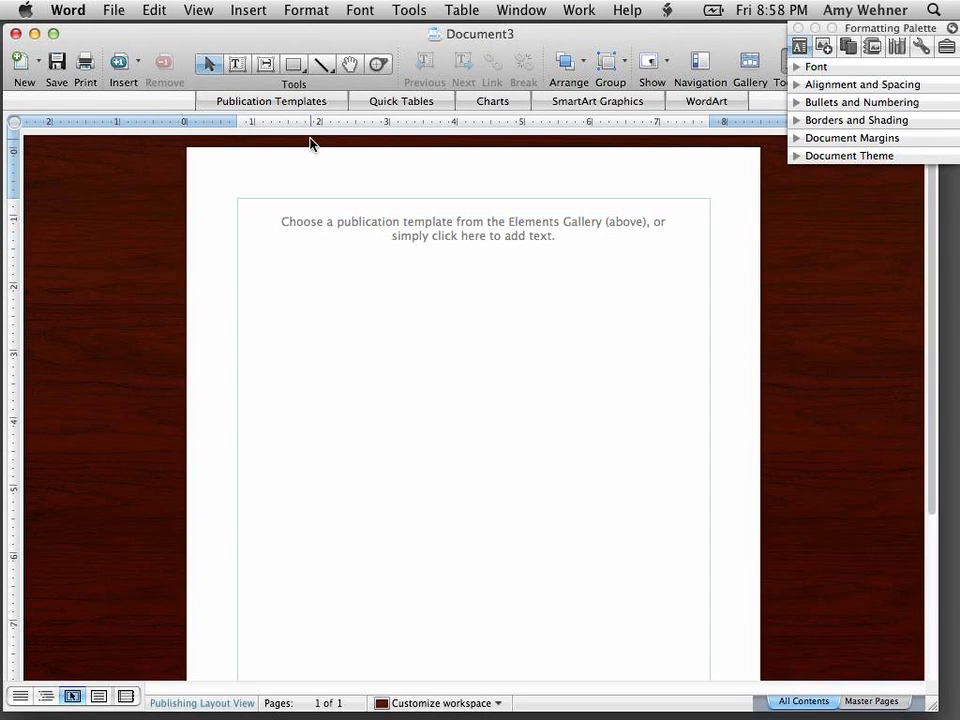
{"action": "mouse_move", "coordinate": [296, 92]}
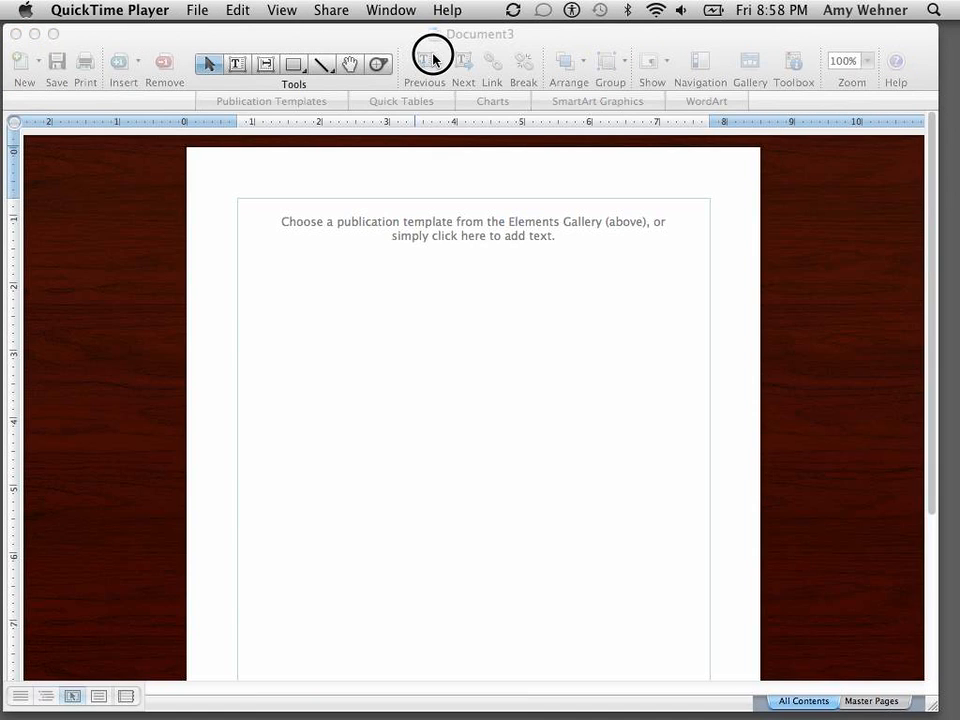
{"action": "mouse_move", "coordinate": [211, 45]}
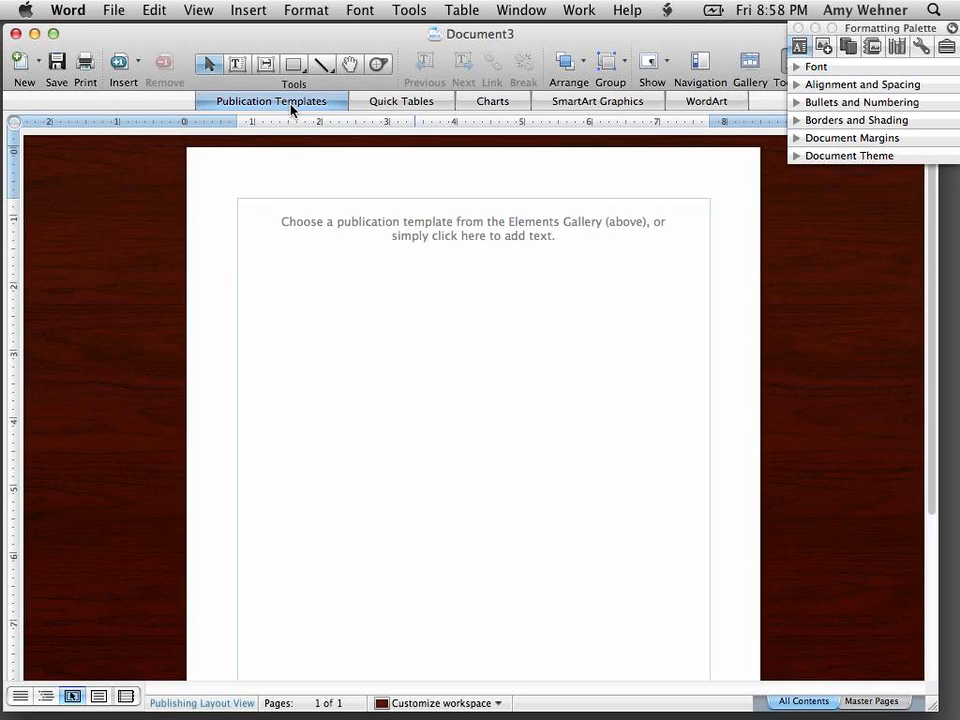
Step: Display the newsletter designs under Publication Templates, then bring up the File menu
{"action": "left_click", "coordinate": [270, 100]}
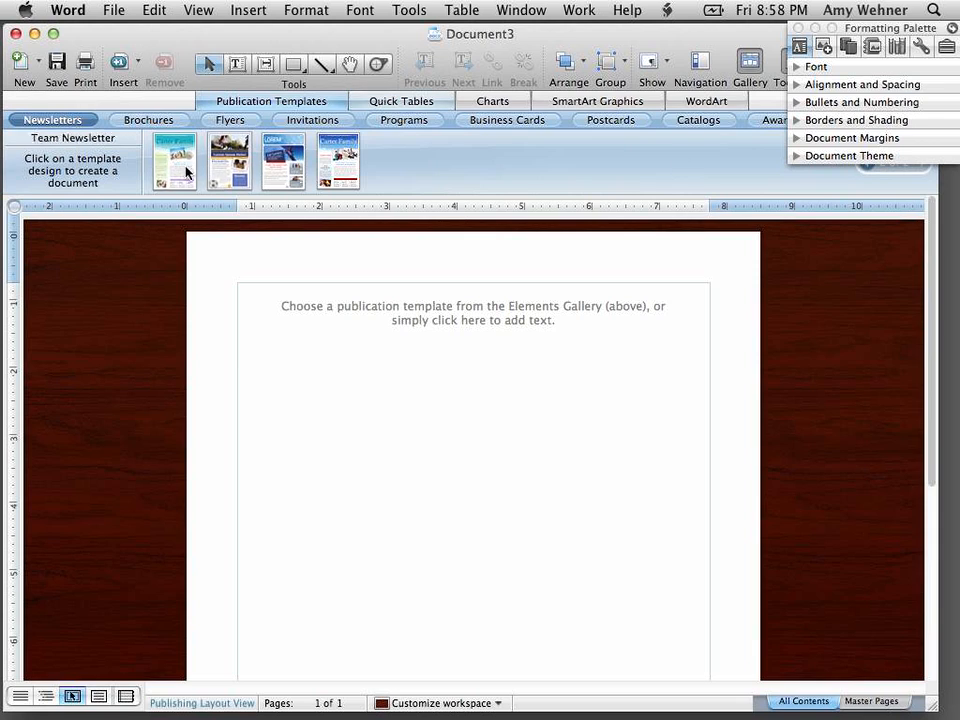
{"action": "left_click", "coordinate": [113, 10]}
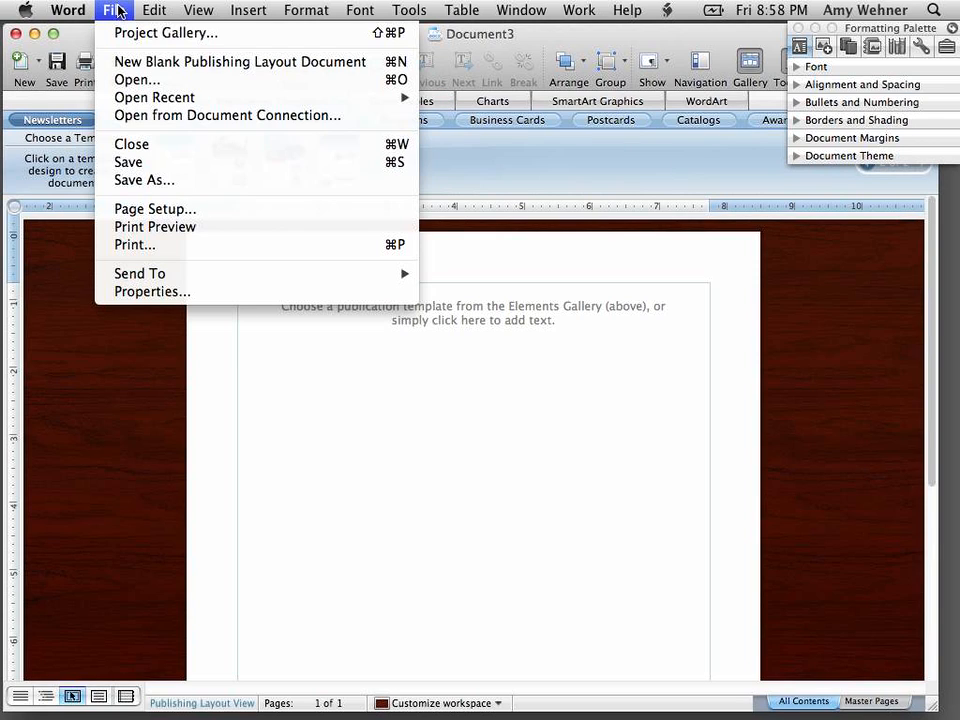
{"action": "mouse_move", "coordinate": [128, 162]}
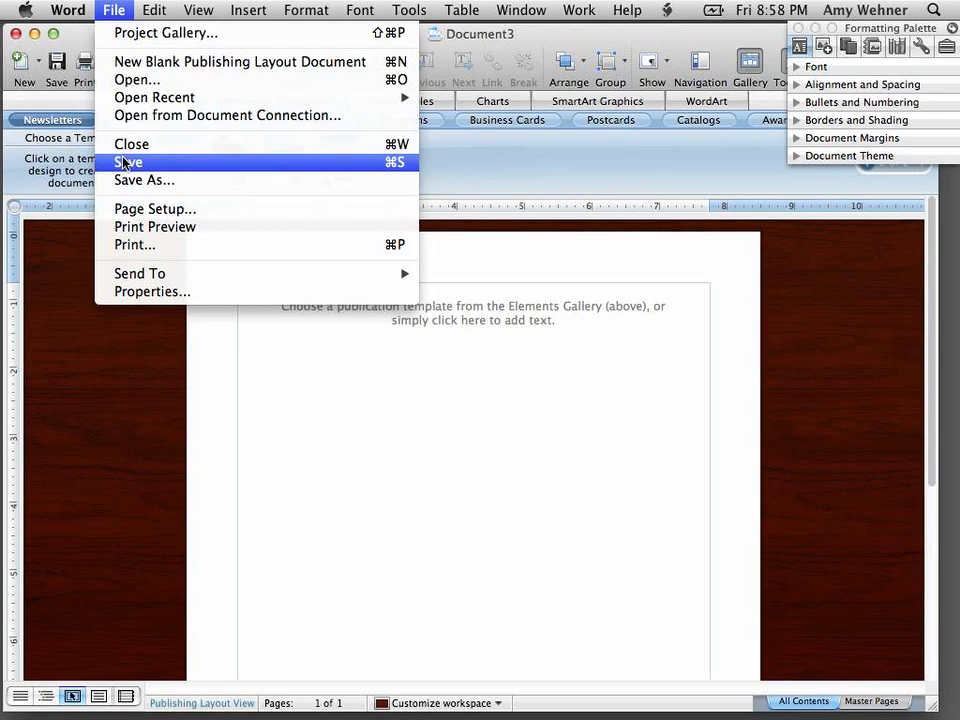
{"action": "mouse_move", "coordinate": [131, 144]}
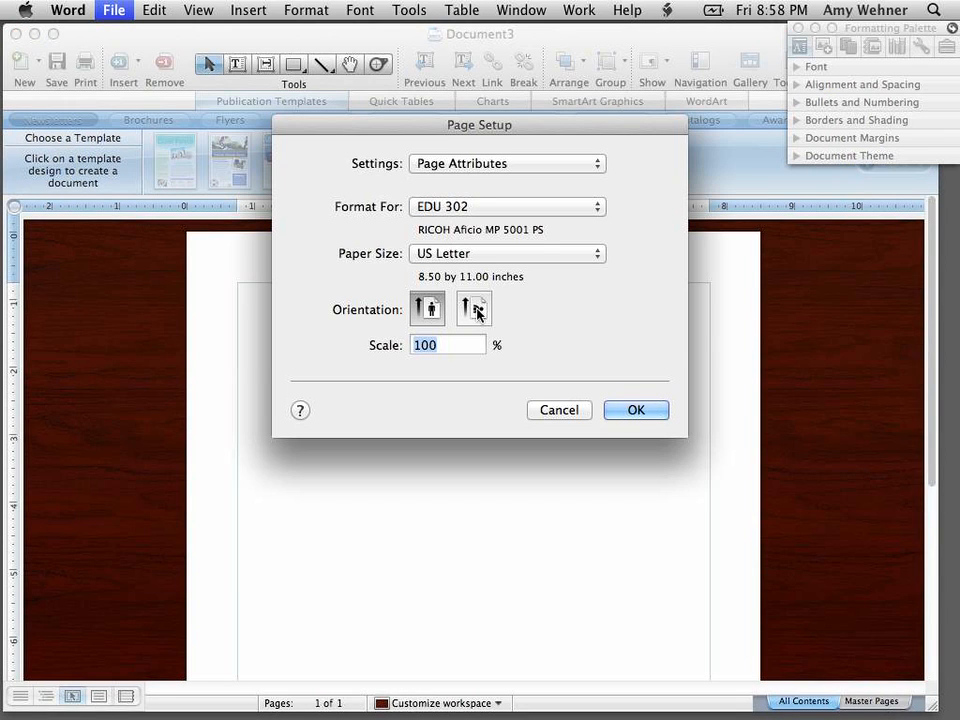
Step: Set the page to landscape orientation while keeping US Letter paper size
{"action": "left_click", "coordinate": [507, 253]}
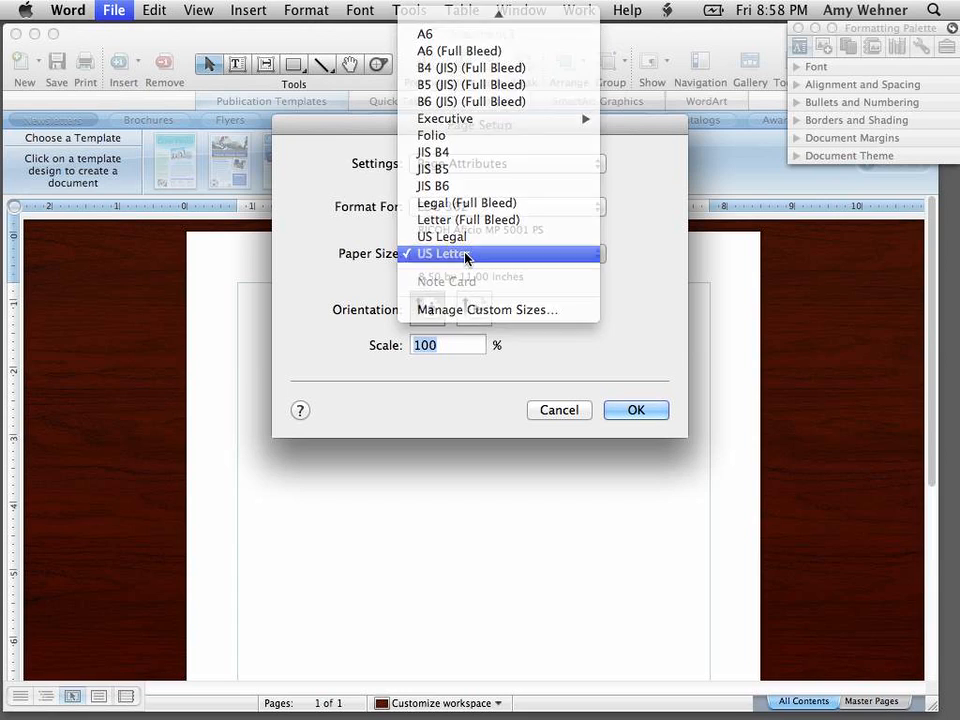
{"action": "left_click", "coordinate": [444, 253]}
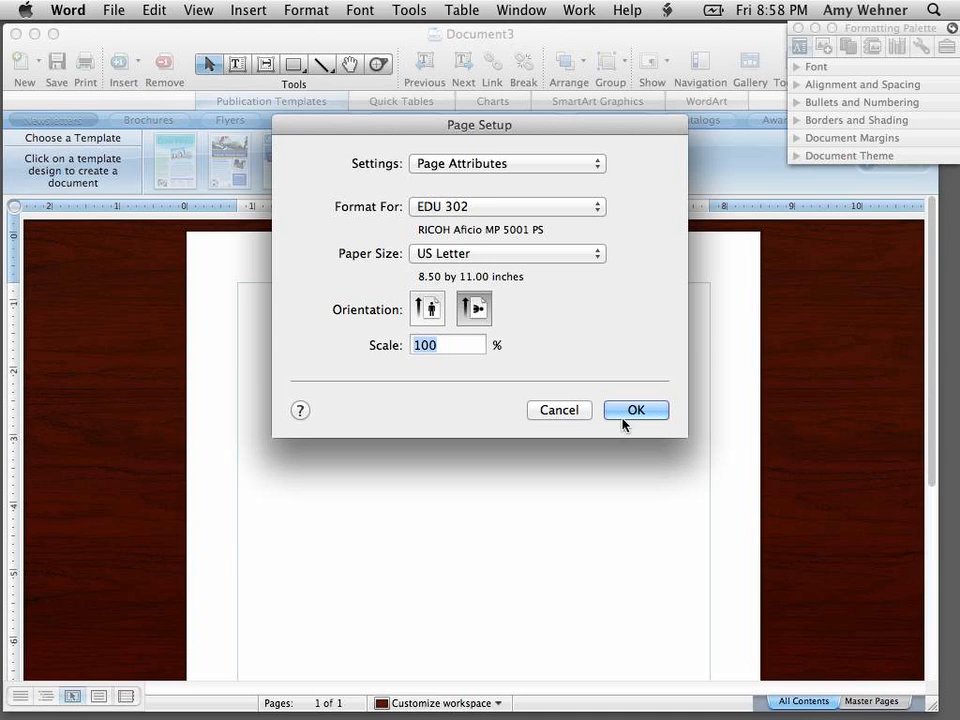
{"action": "left_click", "coordinate": [636, 410]}
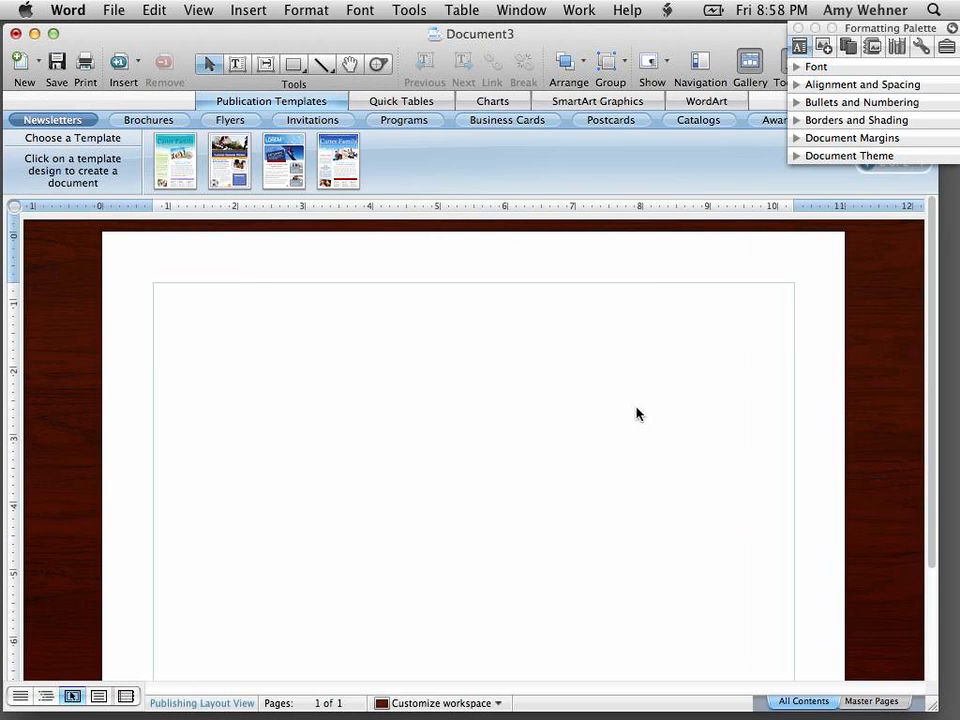
{"action": "scroll", "scroll_direction": "down", "scroll_amount": 3}
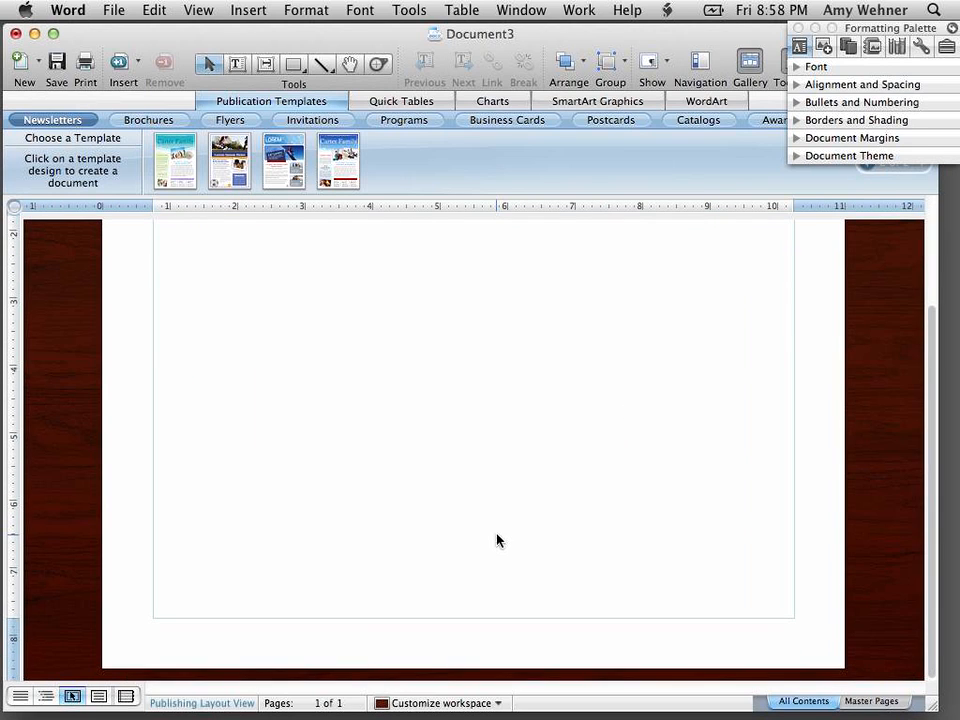
{"action": "scroll", "scroll_direction": "up", "scroll_amount": 3}
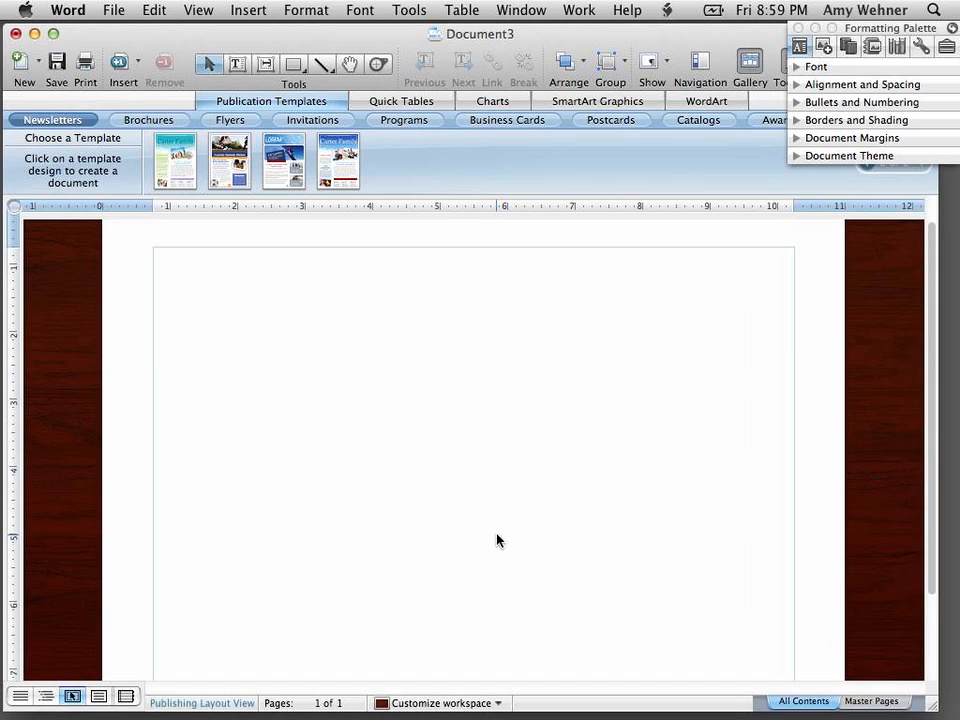
{"action": "mouse_move", "coordinate": [313, 243]}
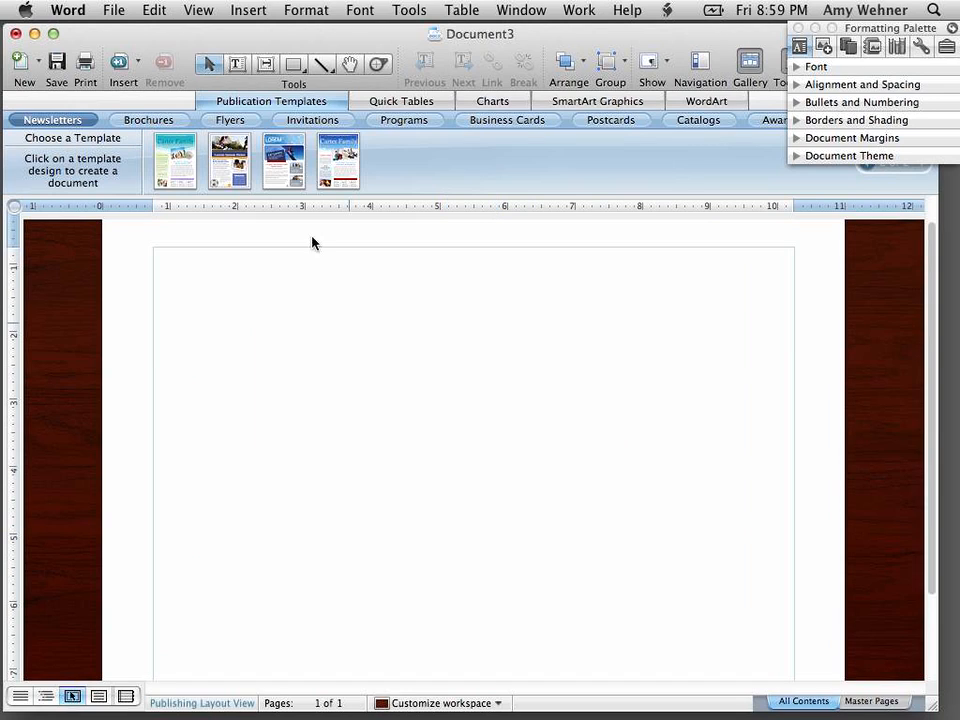
{"action": "mouse_move", "coordinate": [295, 64]}
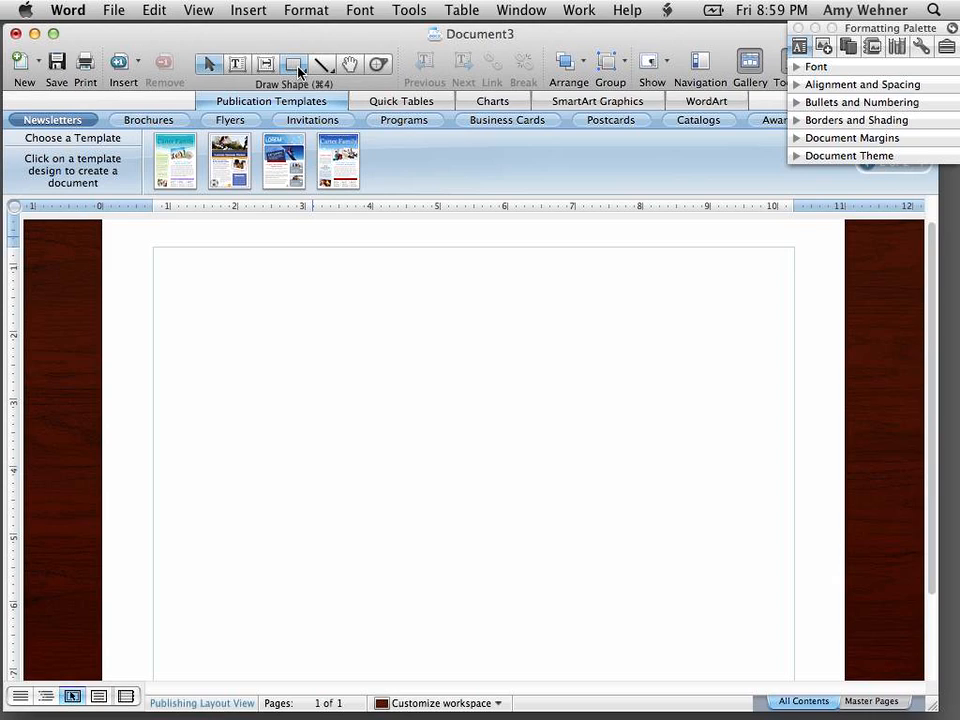
Step: Draw a gradient rectangle and trim it to 4.25 by 7 in on the right half
{"action": "left_click", "coordinate": [296, 63]}
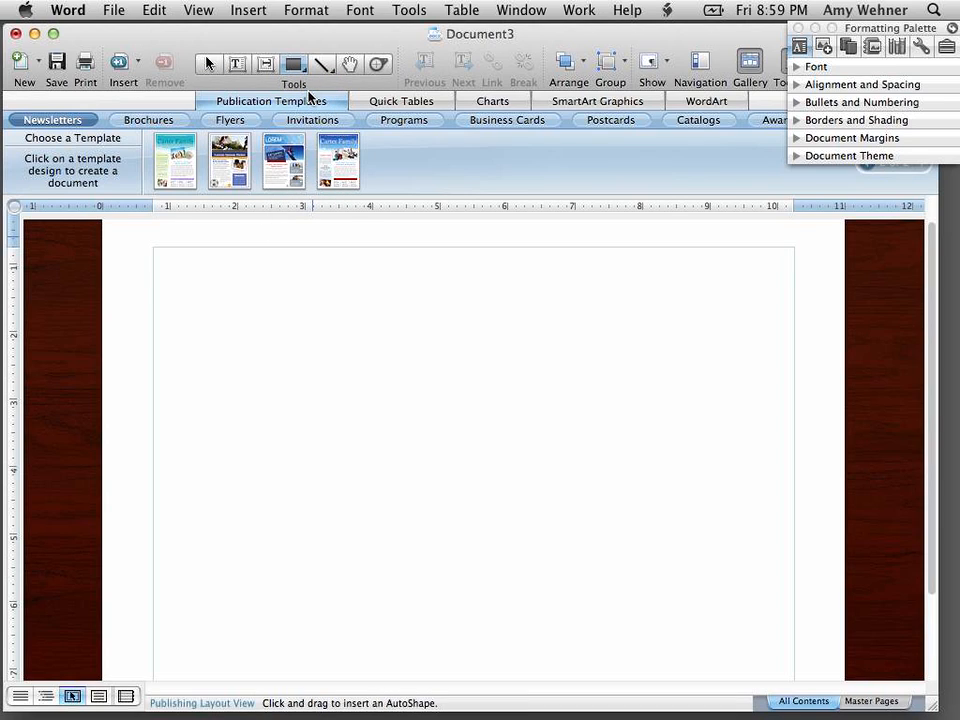
{"action": "mouse_move", "coordinate": [734, 291]}
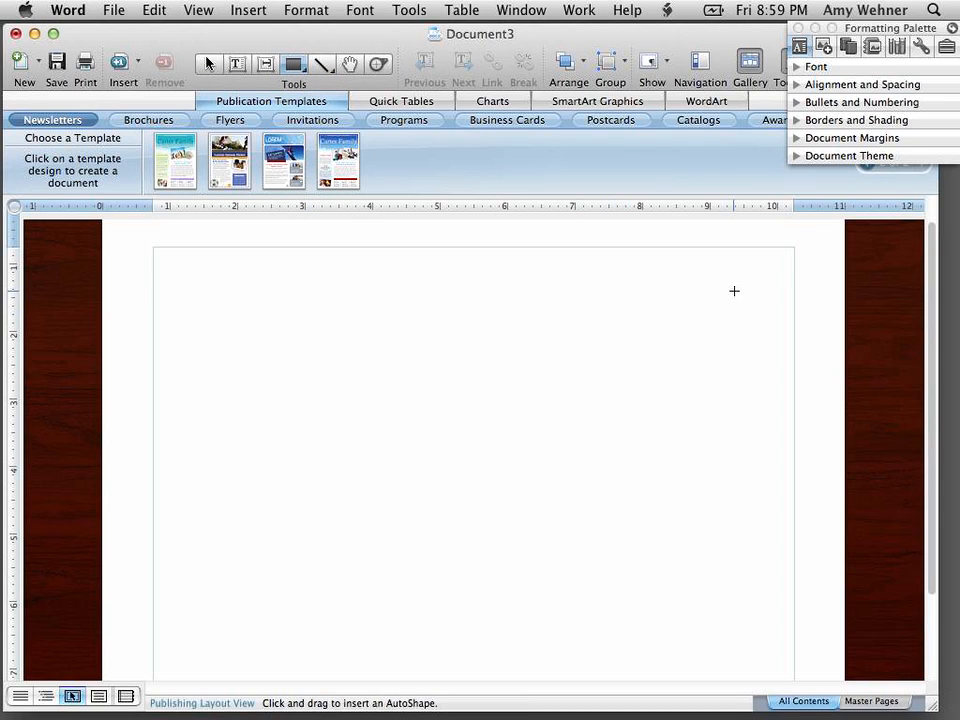
{"action": "mouse_move", "coordinate": [795, 246]}
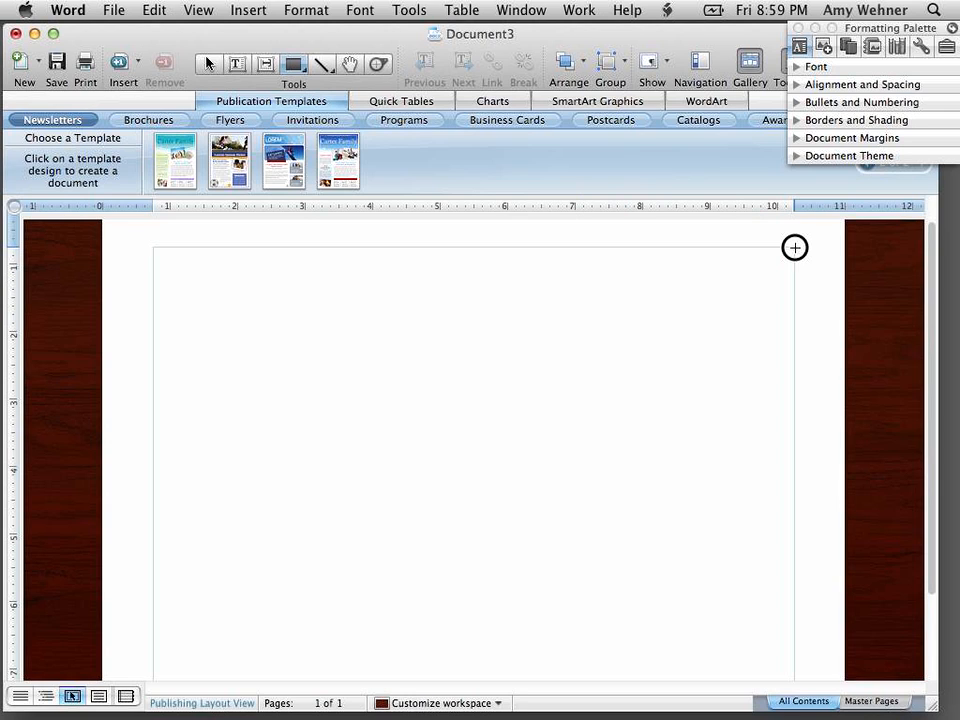
{"action": "left_click_drag", "start_coordinate": [794, 247], "coordinate": [581, 559]}
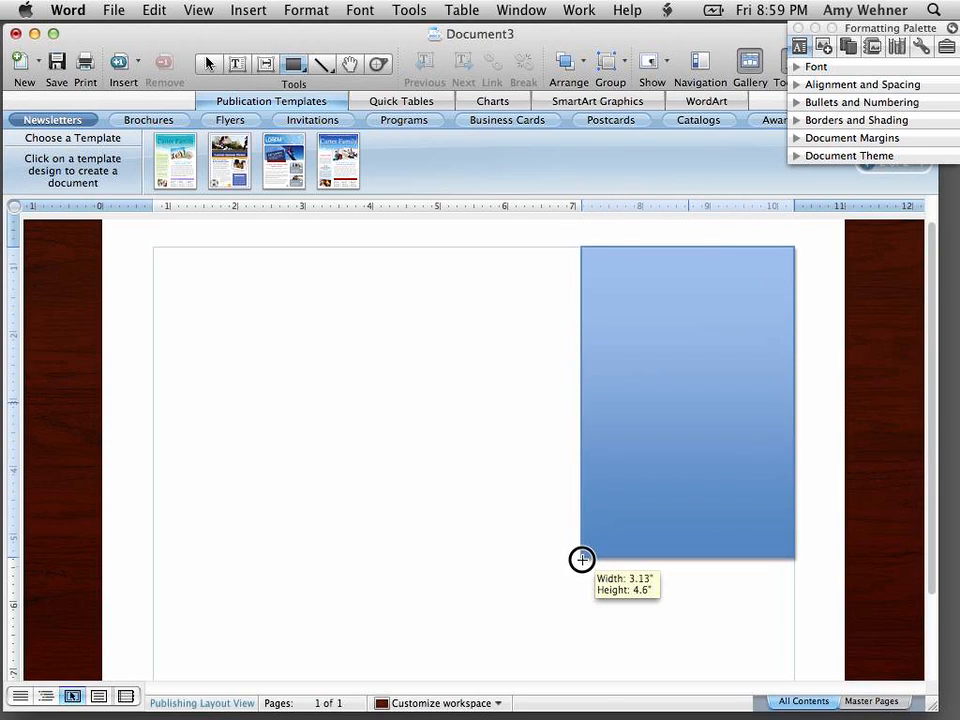
{"action": "left_click_drag", "start_coordinate": [582, 559], "coordinate": [491, 637]}
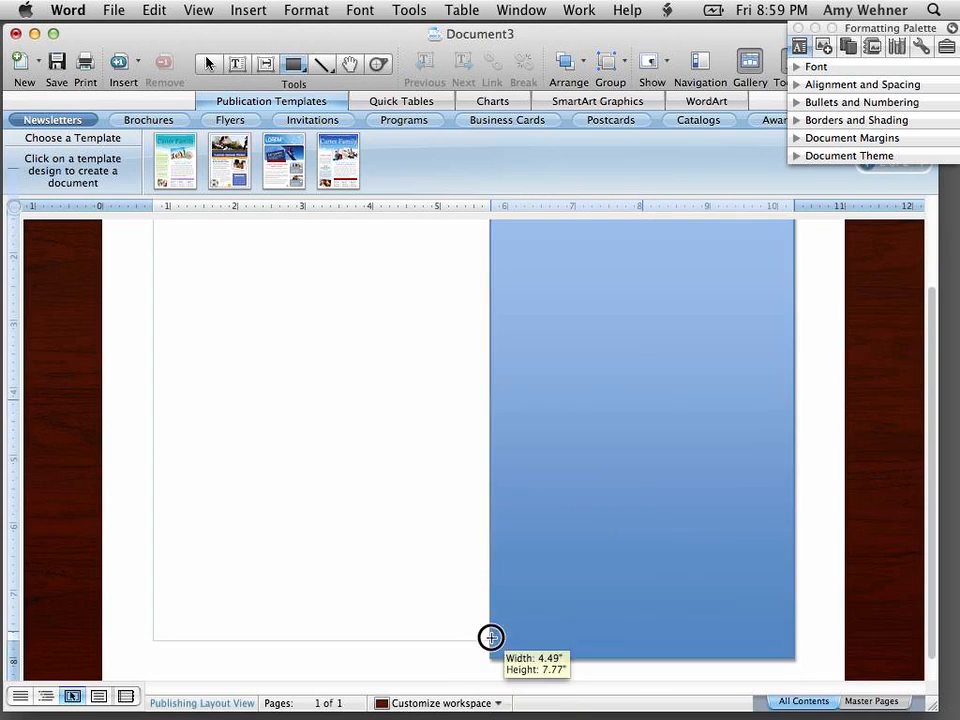
{"action": "left_click_drag", "start_coordinate": [491, 638], "coordinate": [484, 639]}
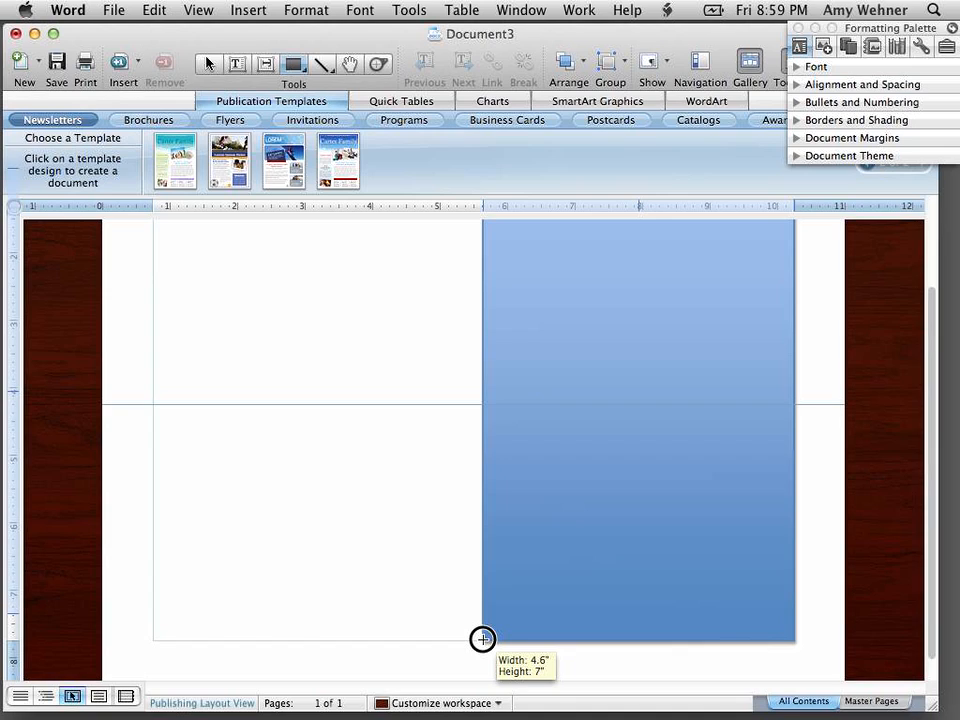
{"action": "left_click_drag", "start_coordinate": [482, 639], "coordinate": [470, 639]}
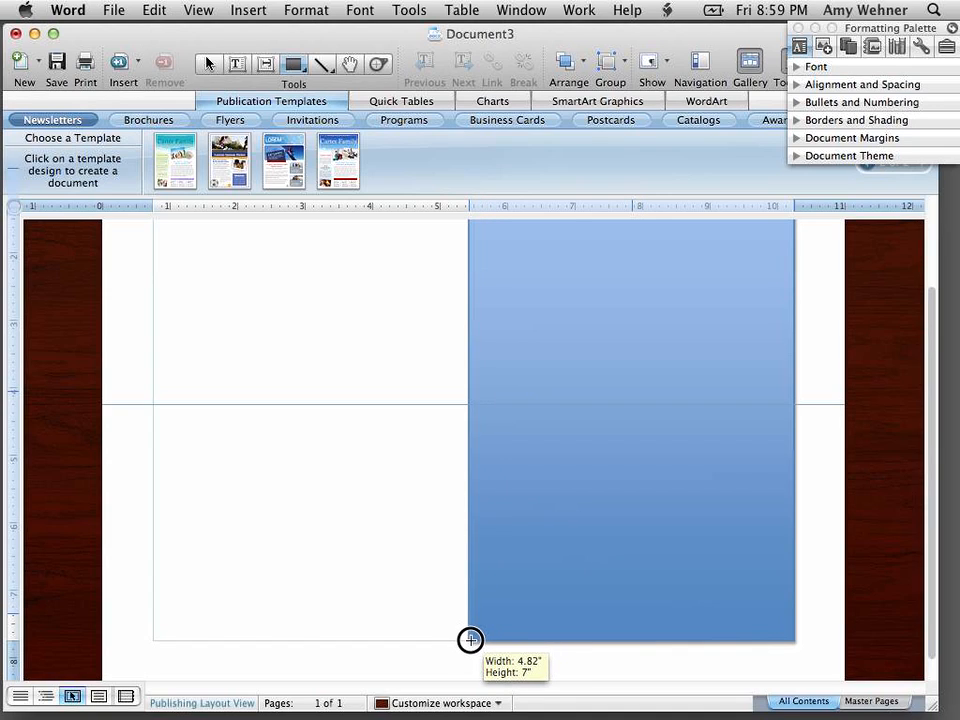
{"action": "left_click_drag", "start_coordinate": [471, 640], "coordinate": [471, 641]}
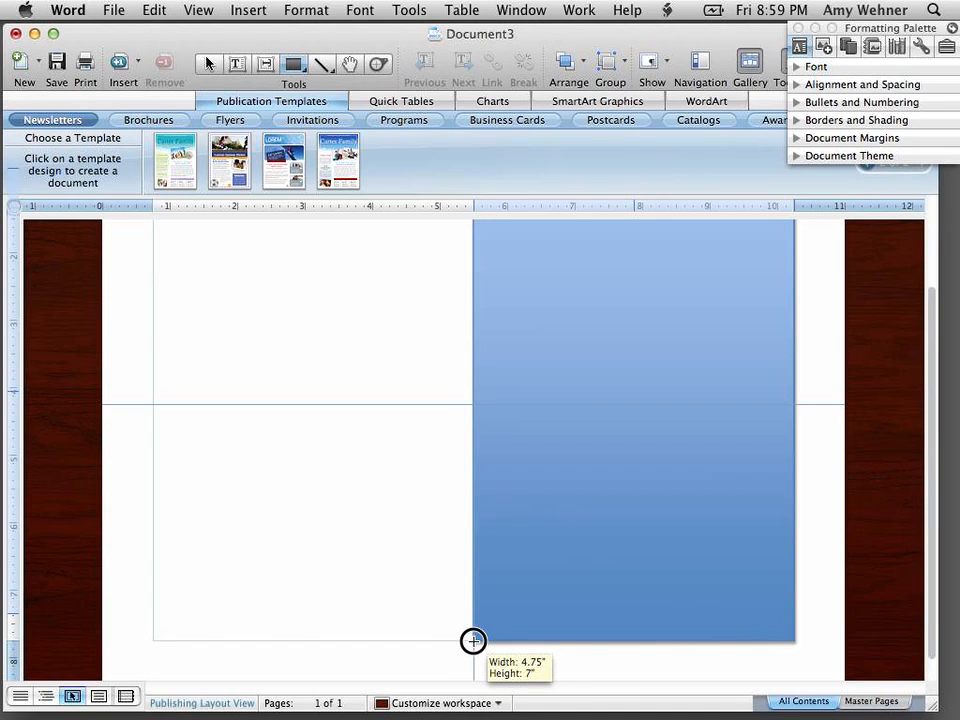
{"action": "left_click_drag", "start_coordinate": [473, 641], "coordinate": [485, 641]}
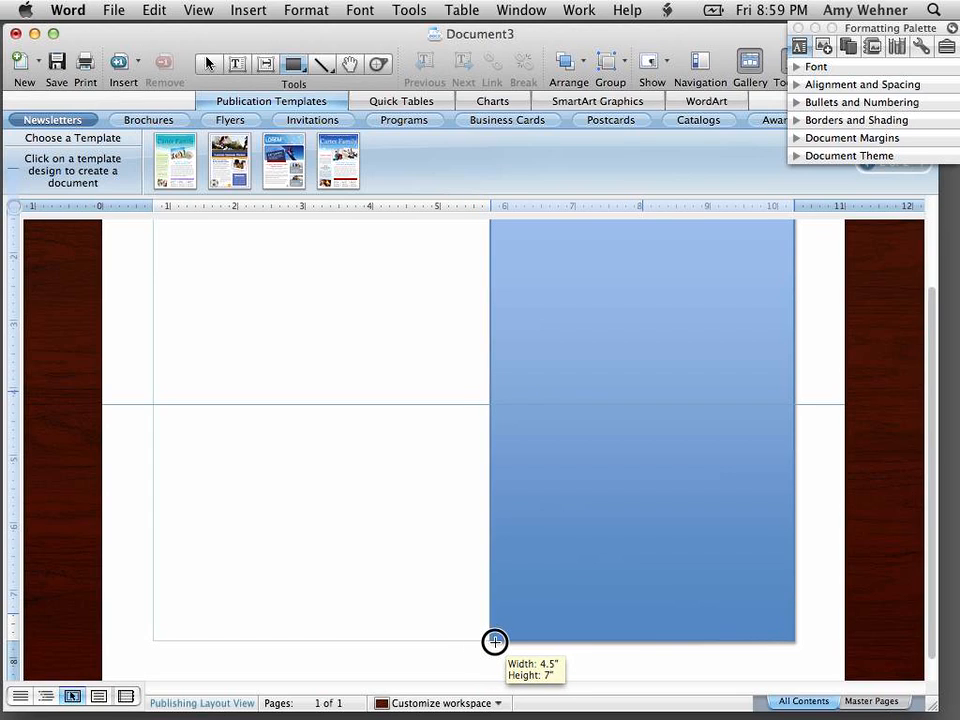
{"action": "left_click_drag", "start_coordinate": [495, 642], "coordinate": [507, 642]}
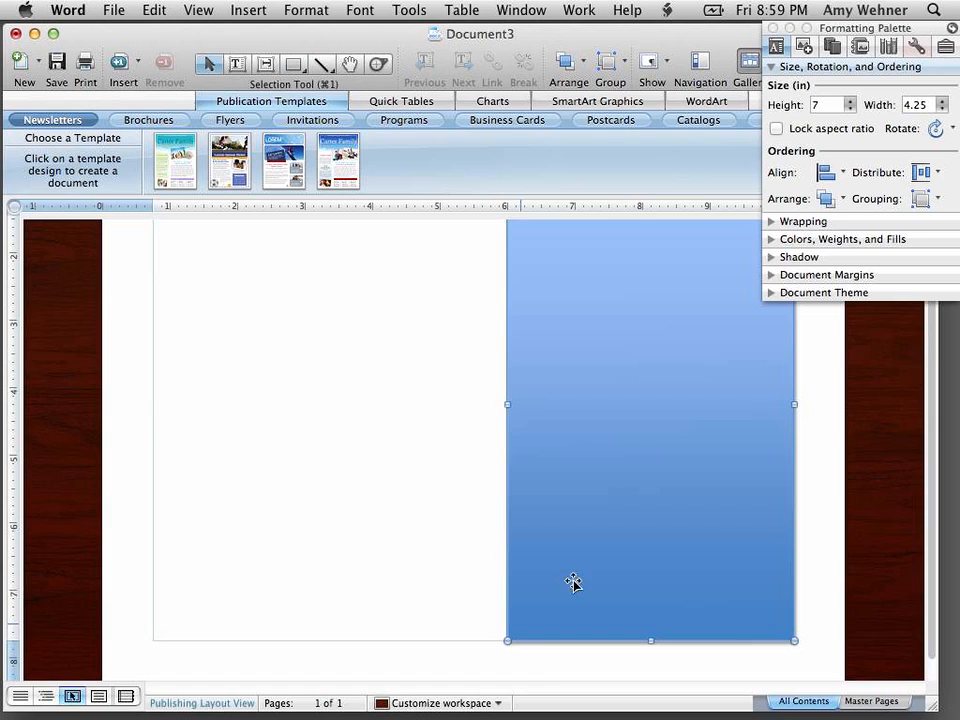
Step: Set the box's Fill Transparency to 83% and show the Fill Color choices
{"action": "left_click_drag", "start_coordinate": [573, 581], "coordinate": [779, 450]}
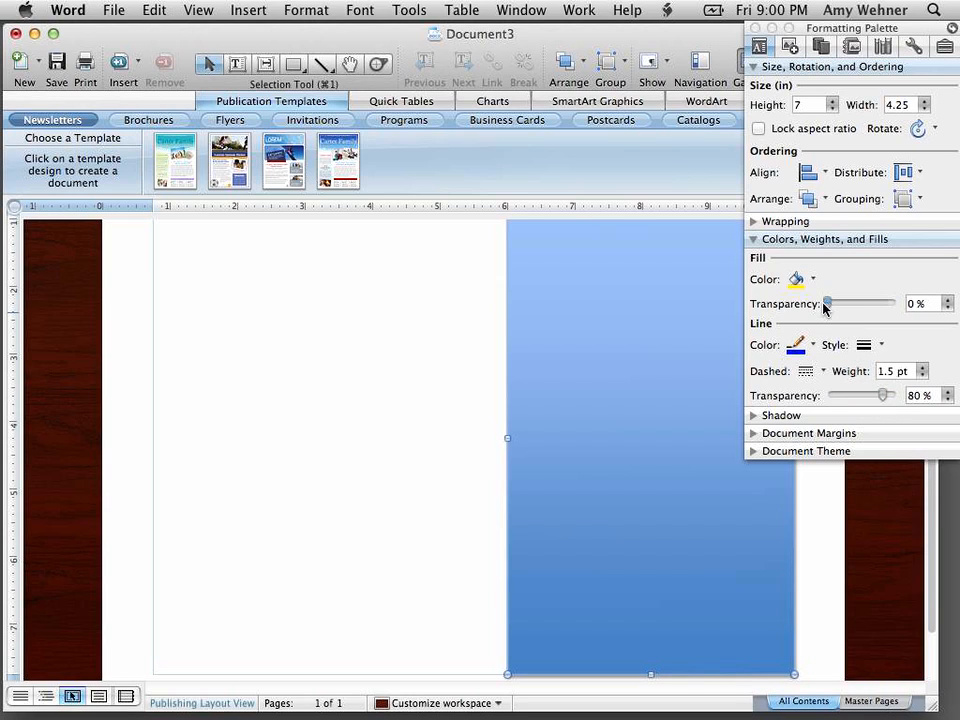
{"action": "left_click_drag", "start_coordinate": [827, 303], "coordinate": [878, 303]}
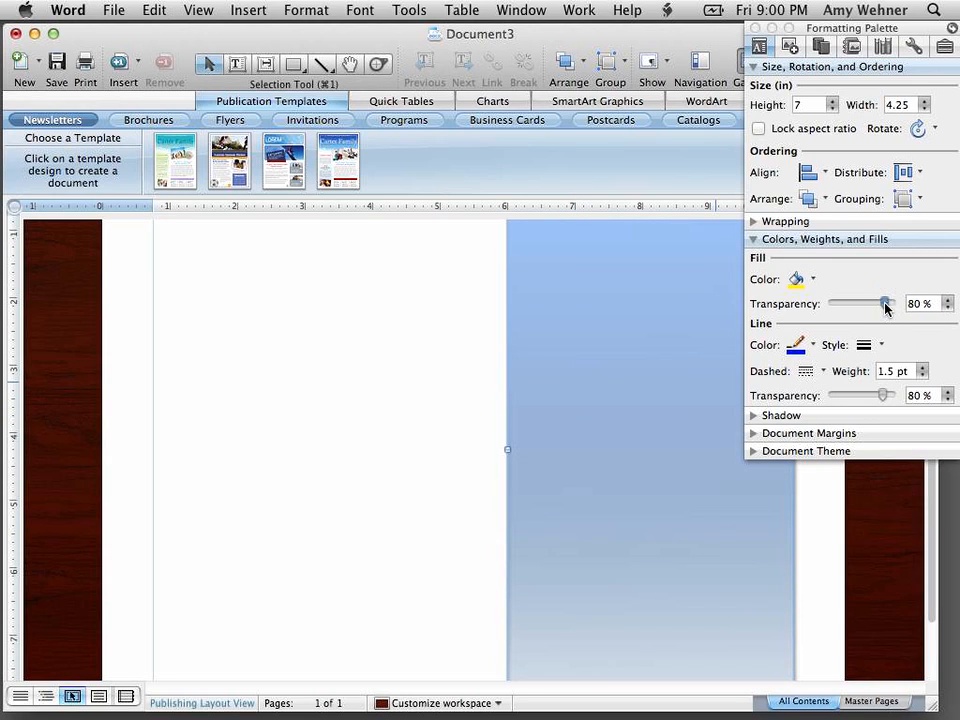
{"action": "left_click_drag", "start_coordinate": [880, 303], "coordinate": [892, 303]}
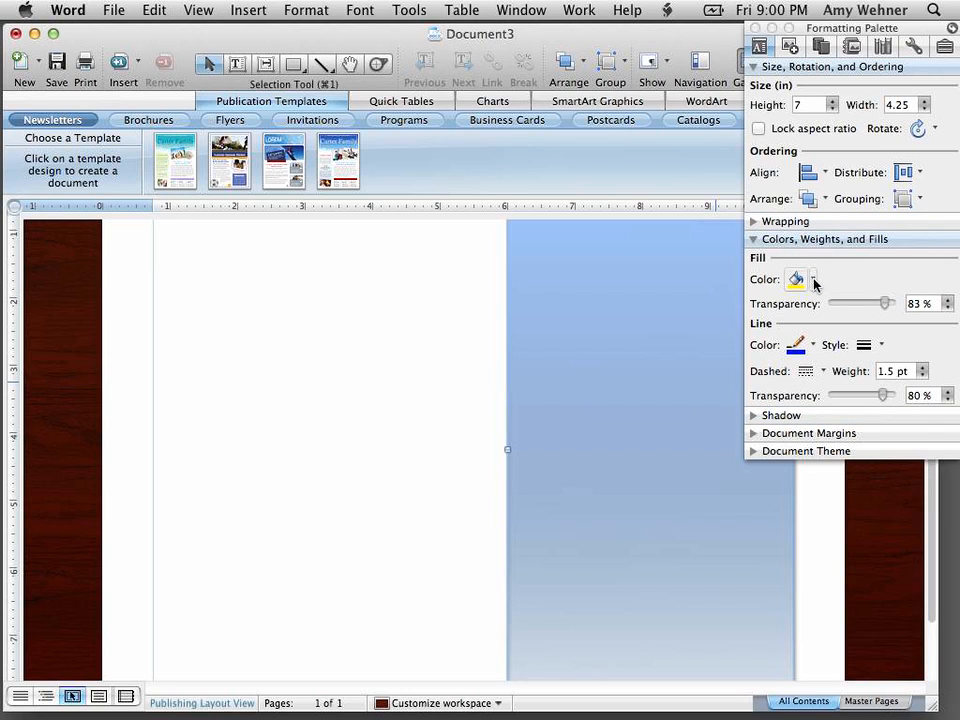
{"action": "left_click", "coordinate": [796, 279]}
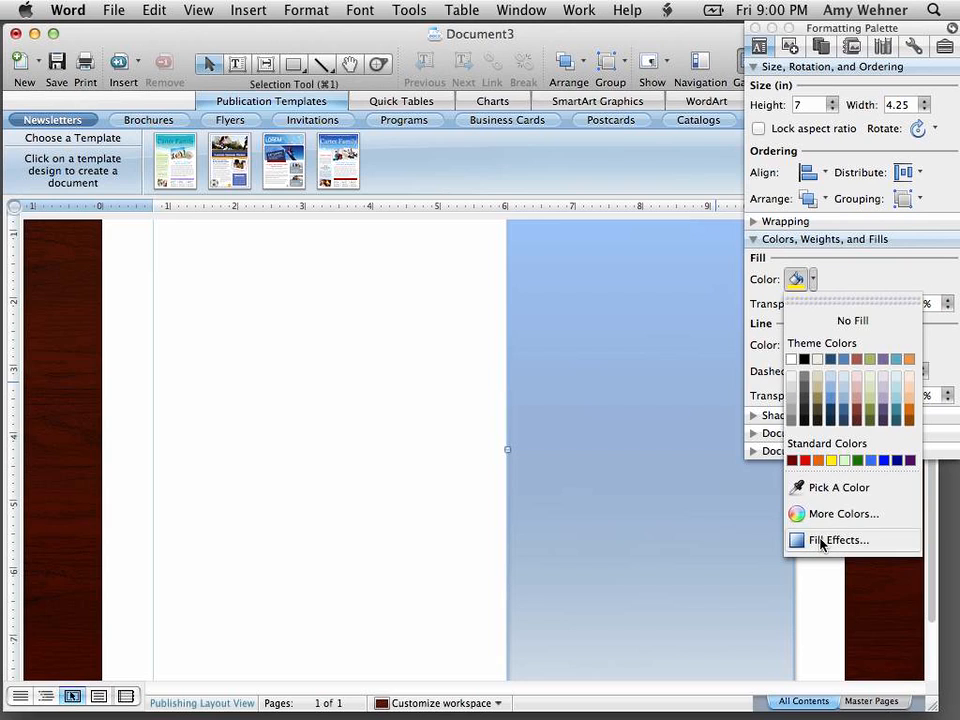
Step: Apply a gradient fill with black Color 1 and light gray Color 2
{"action": "left_click", "coordinate": [841, 540]}
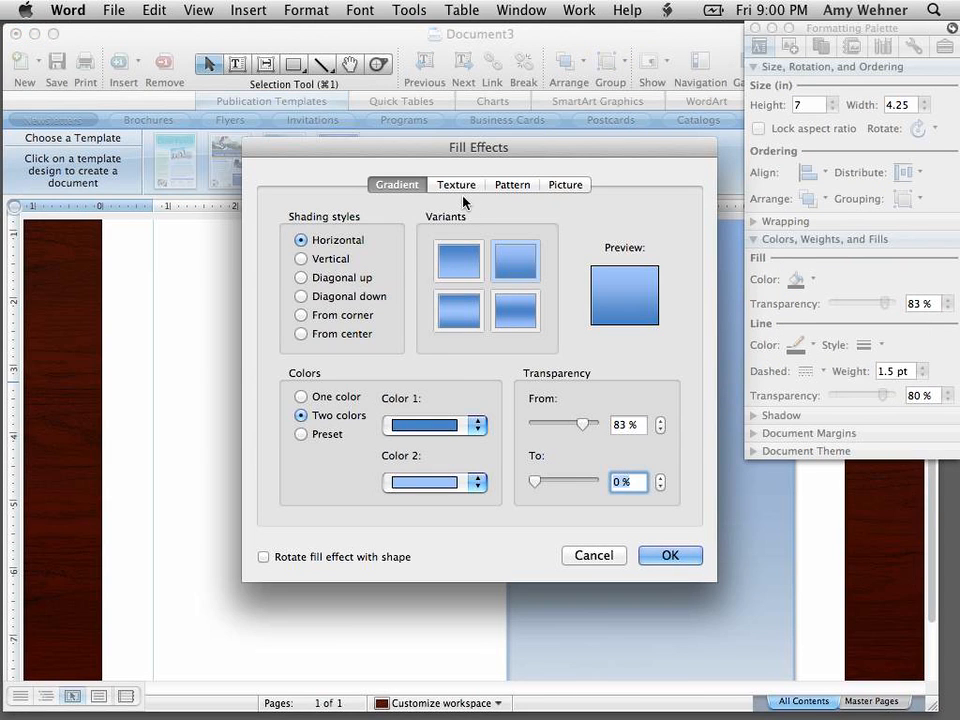
{"action": "mouse_move", "coordinate": [490, 210]}
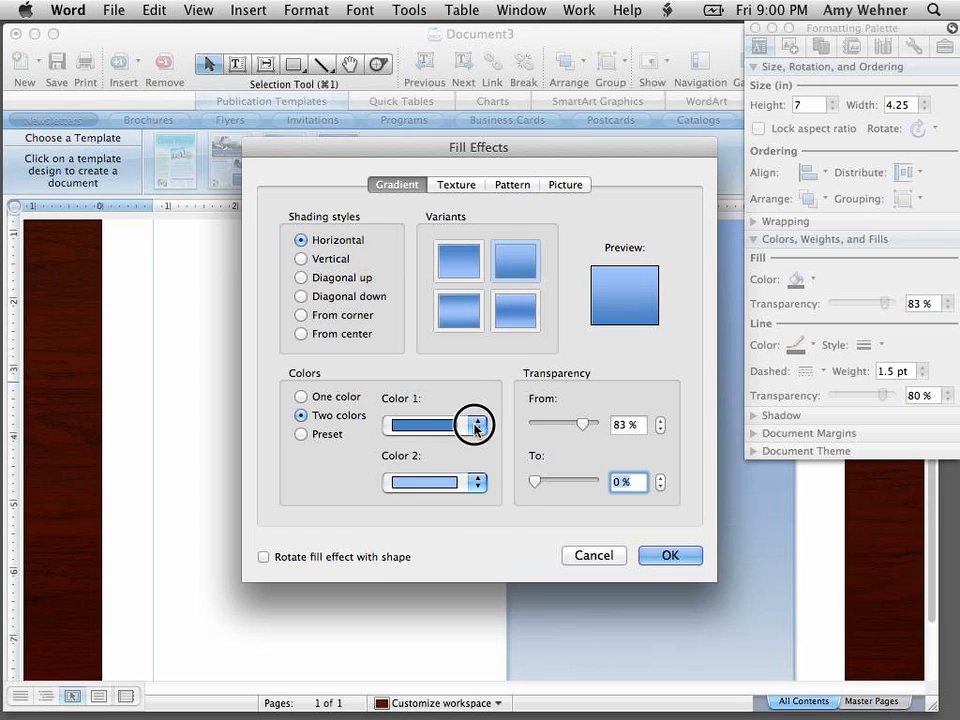
{"action": "left_click", "coordinate": [477, 424]}
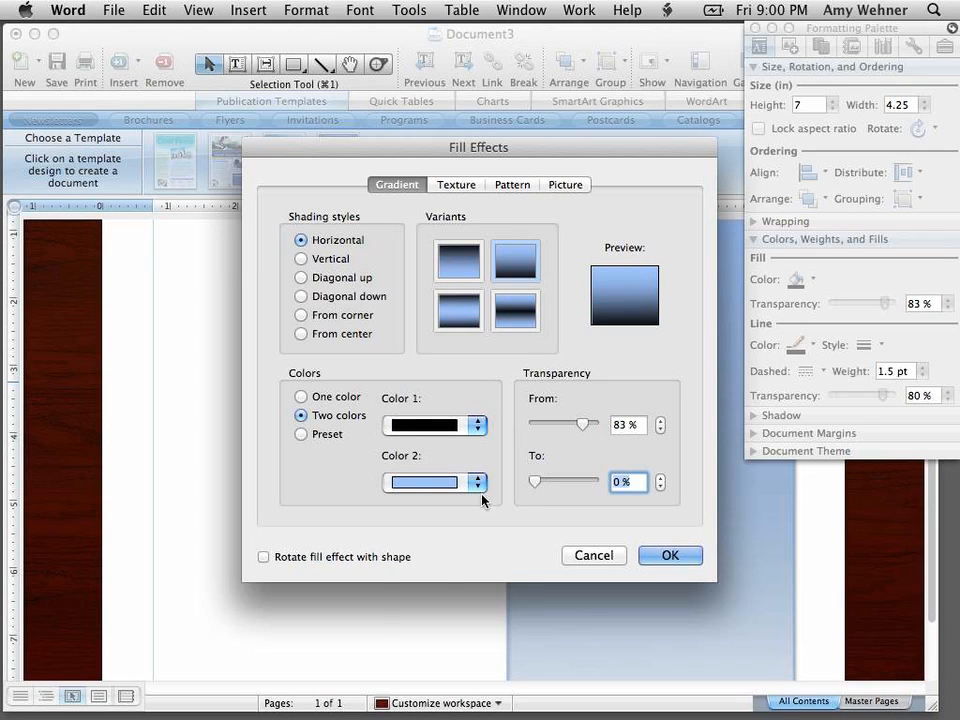
{"action": "left_click", "coordinate": [477, 482]}
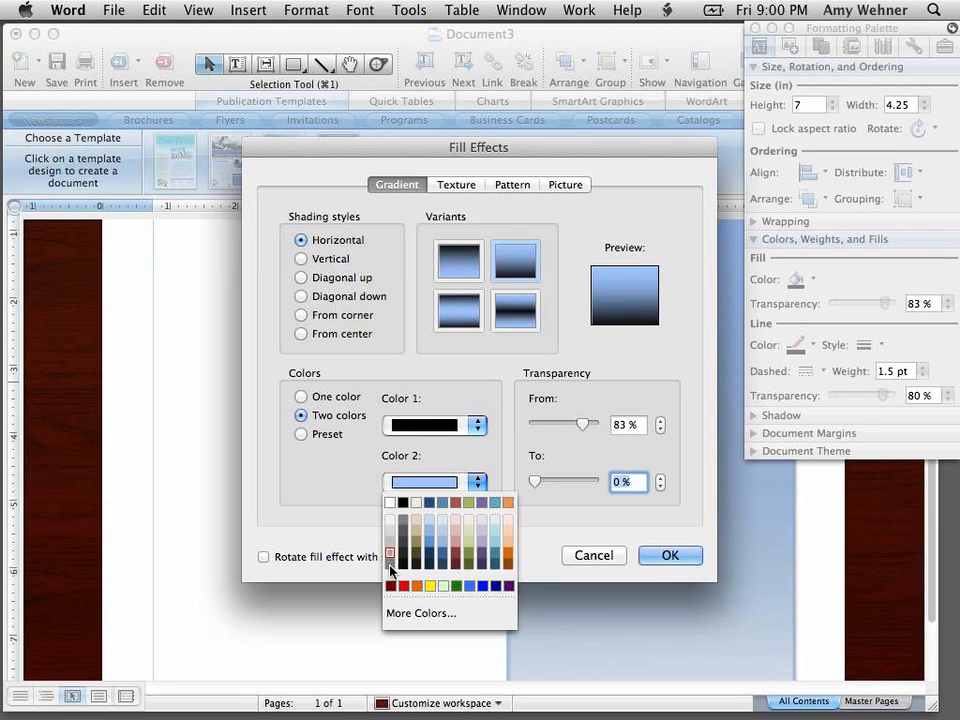
{"action": "left_click", "coordinate": [670, 555]}
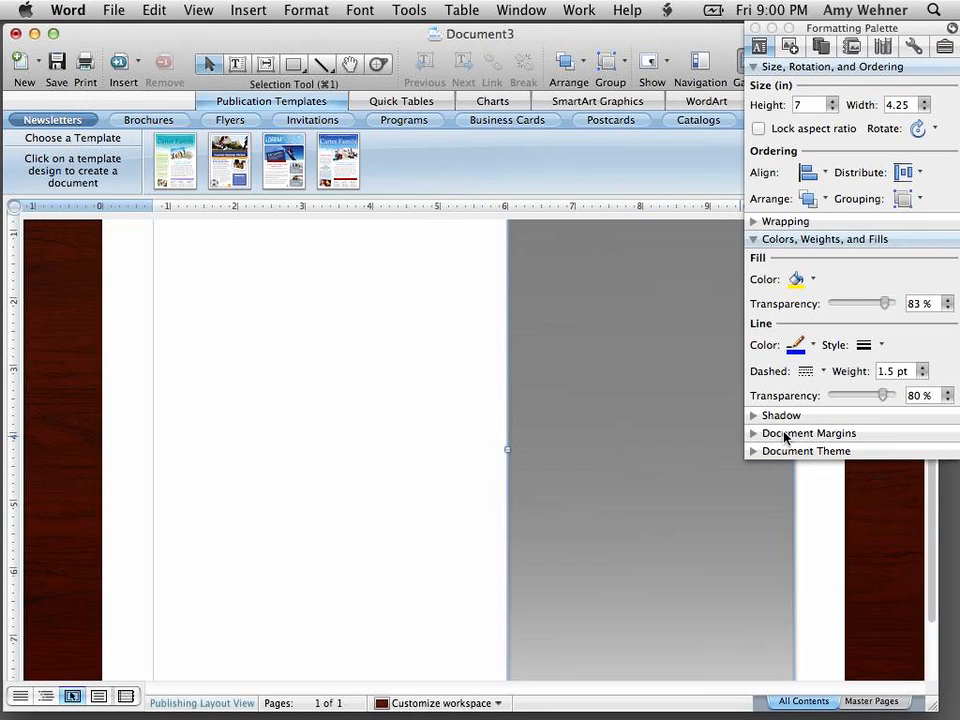
{"action": "mouse_move", "coordinate": [877, 358]}
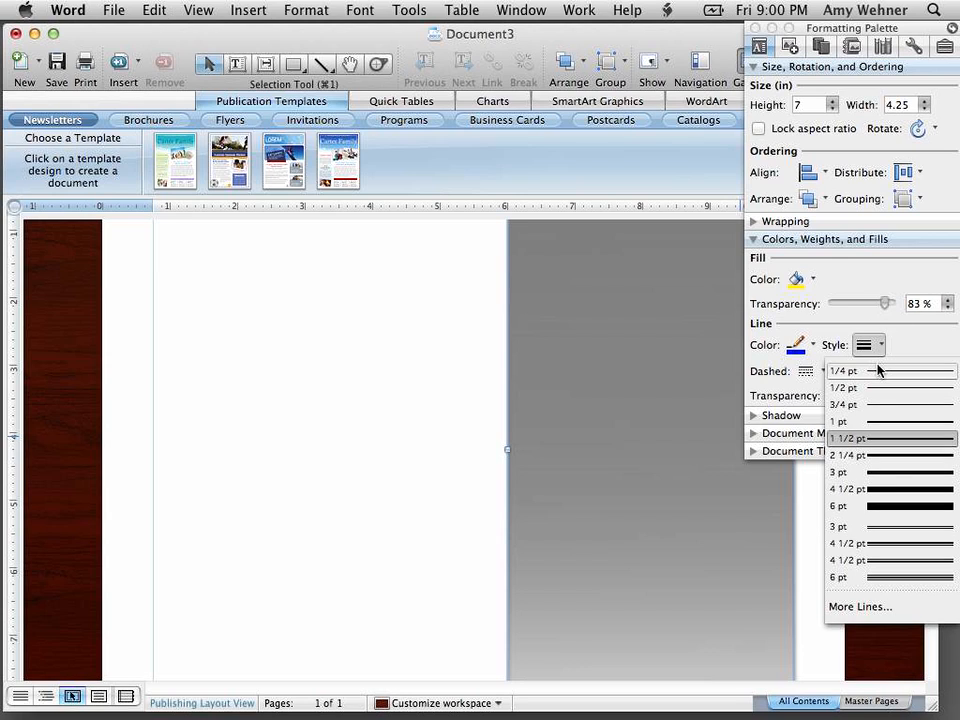
Step: Set the box outline weight to 0.25 pt with 100% line transparency
{"action": "left_click", "coordinate": [845, 438]}
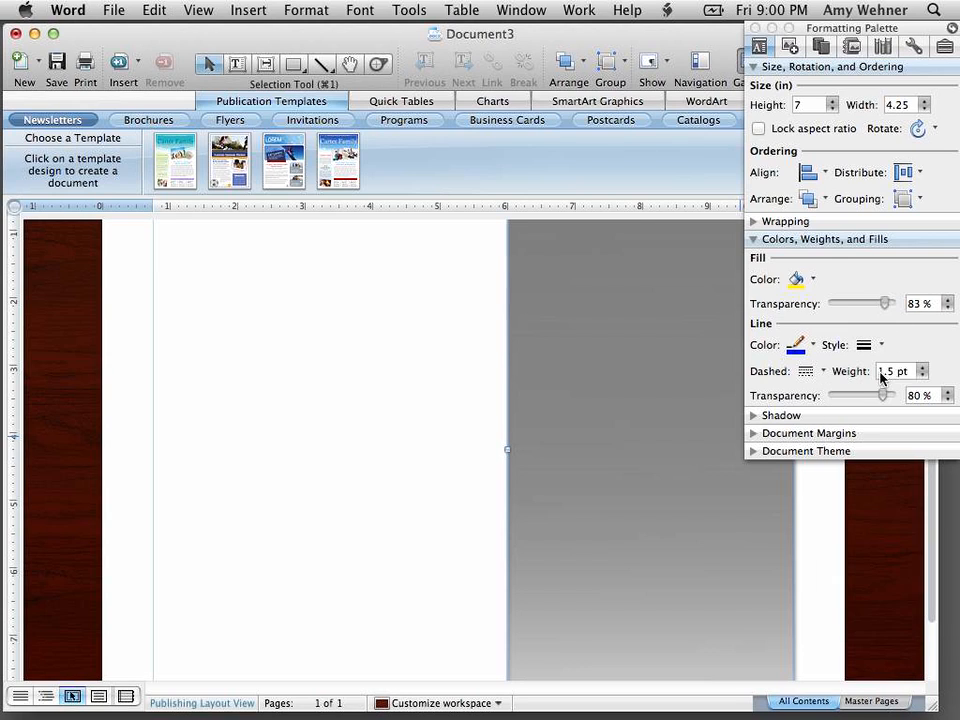
{"action": "left_click", "coordinate": [922, 376]}
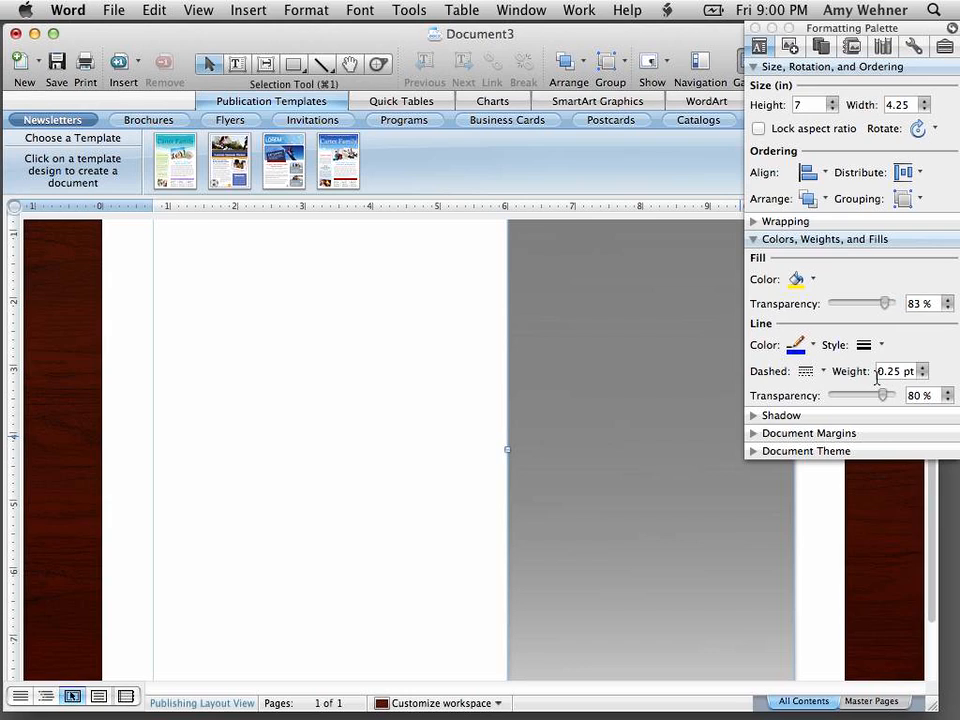
{"action": "left_click", "coordinate": [806, 371]}
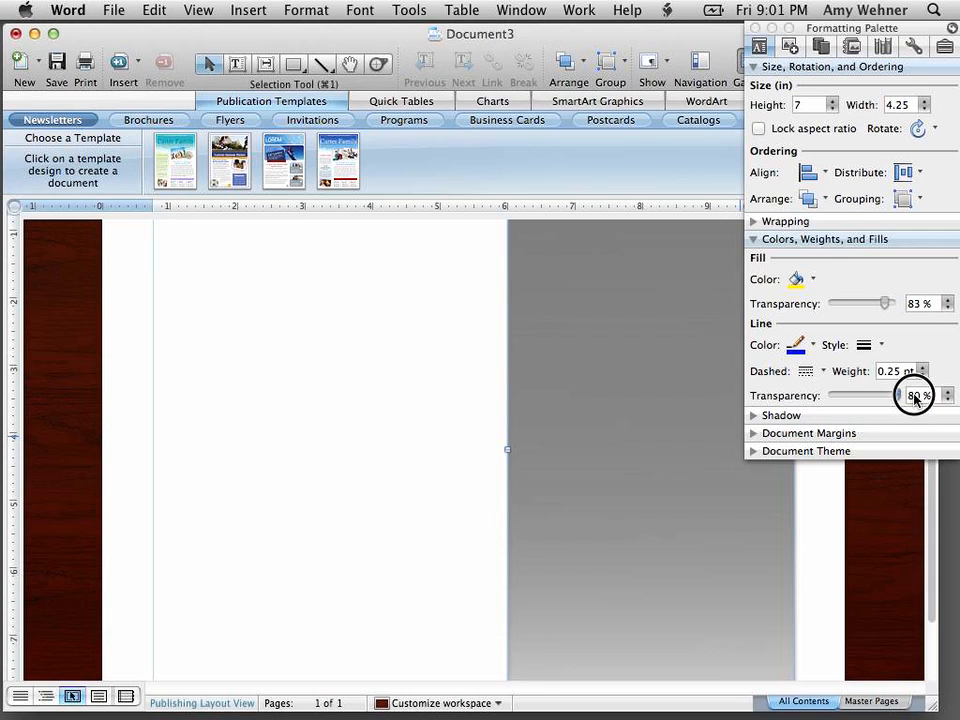
{"action": "left_click", "coordinate": [946, 391]}
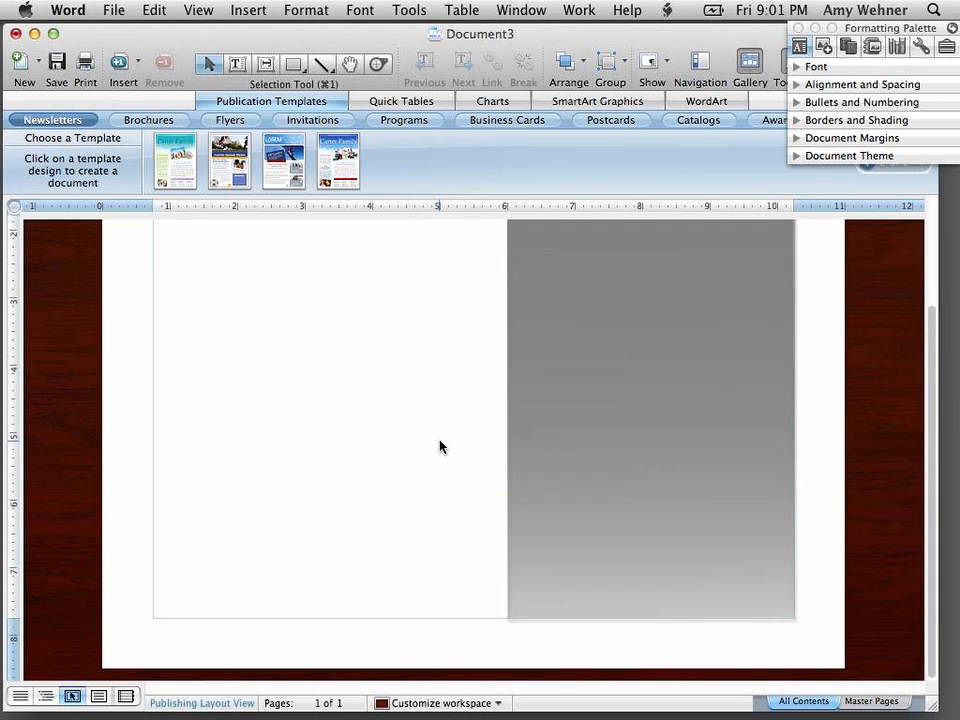
{"action": "left_click", "coordinate": [650, 435]}
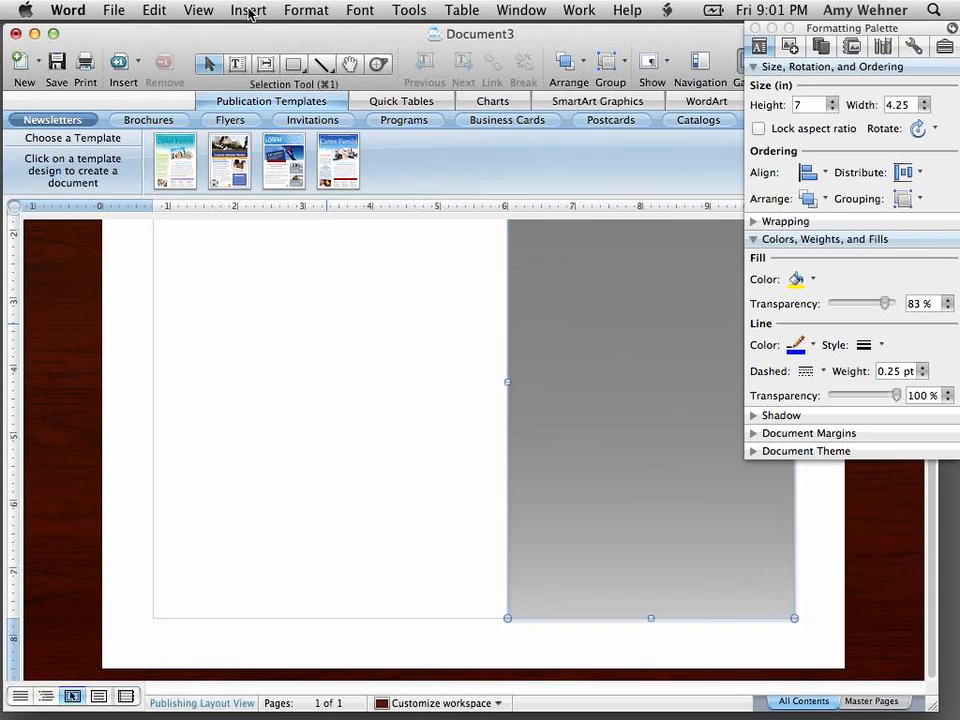
{"action": "mouse_move", "coordinate": [298, 444]}
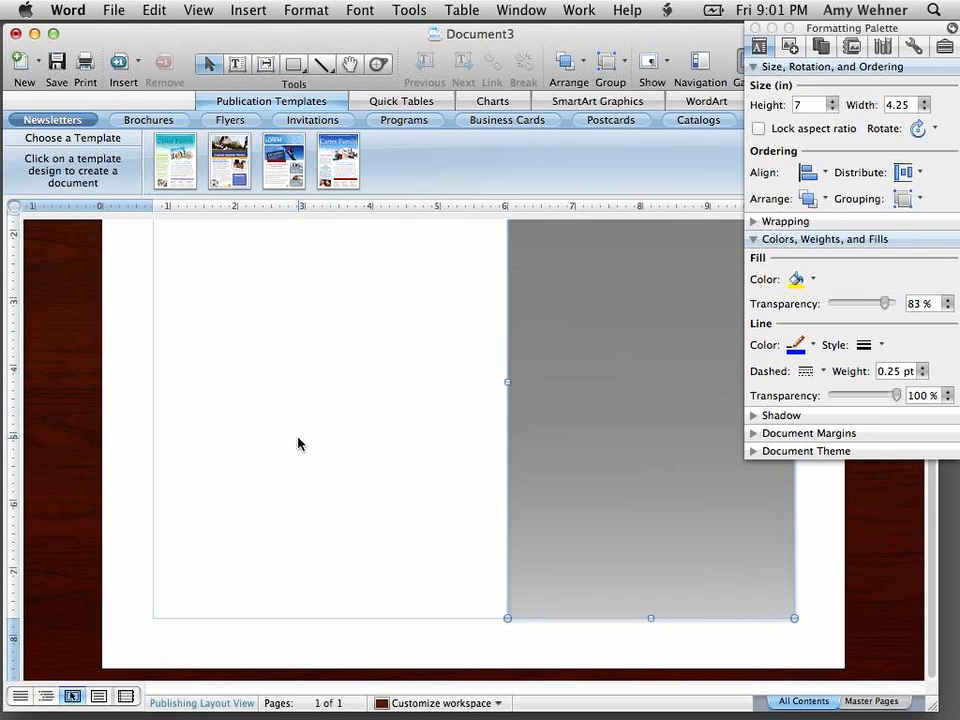
{"action": "mouse_move", "coordinate": [416, 399]}
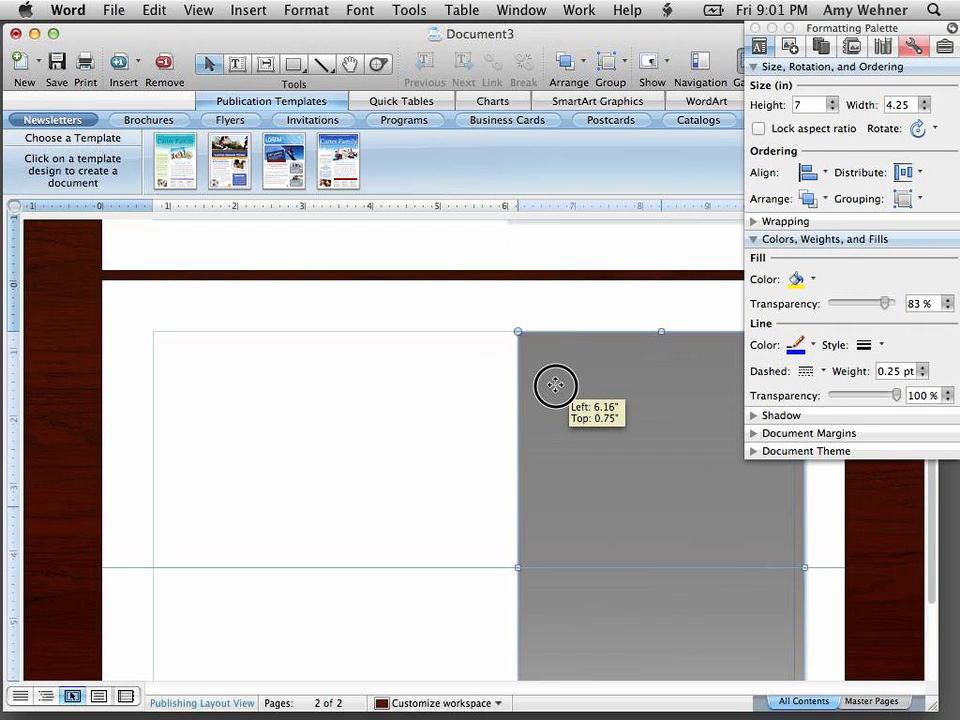
Step: Paste two copies of the gray box on page 2, aligned at Top 0.75 in
{"action": "left_click_drag", "start_coordinate": [555, 387], "coordinate": [532, 397]}
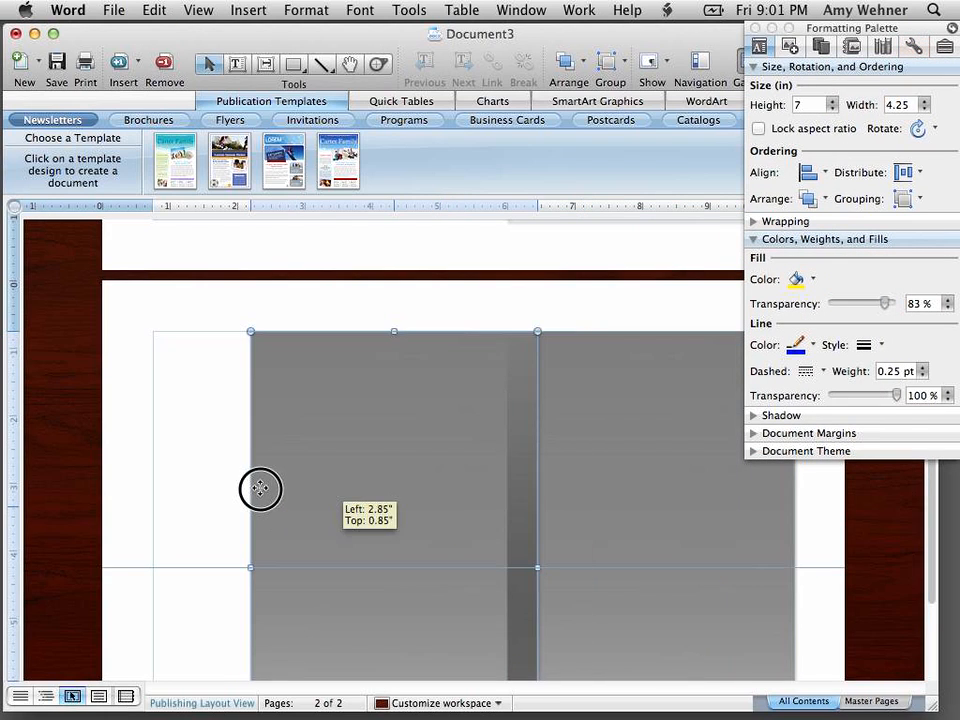
{"action": "left_click_drag", "start_coordinate": [260, 489], "coordinate": [232, 479]}
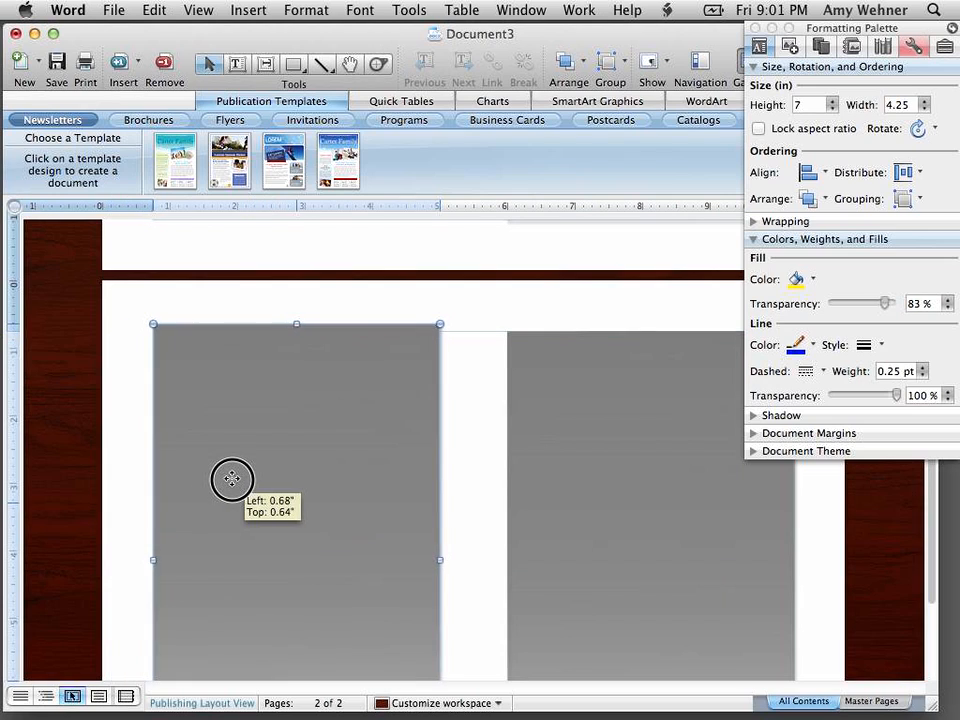
{"action": "left_click_drag", "start_coordinate": [232, 478], "coordinate": [236, 485]}
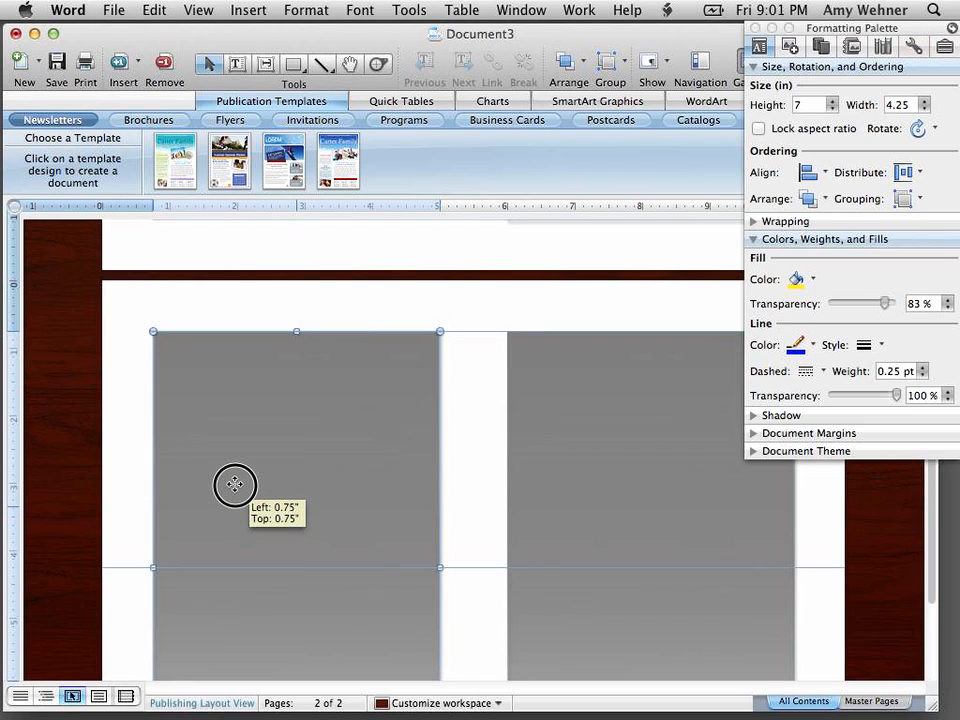
{"action": "left_click_drag", "start_coordinate": [235, 485], "coordinate": [463, 519]}
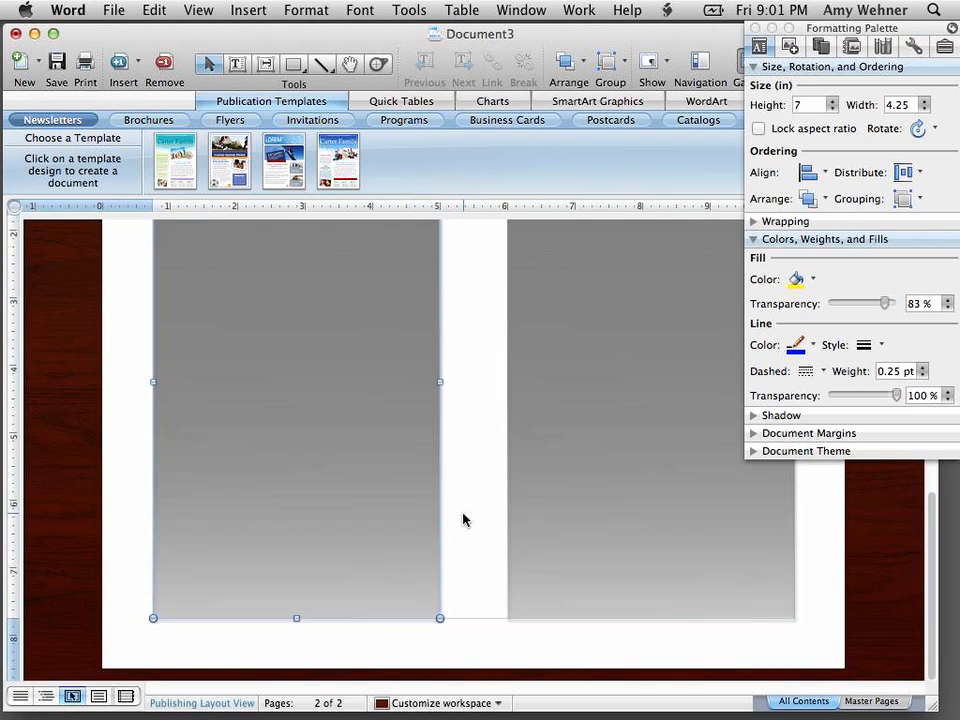
{"action": "scroll", "scroll_direction": "up", "scroll_amount": 3}
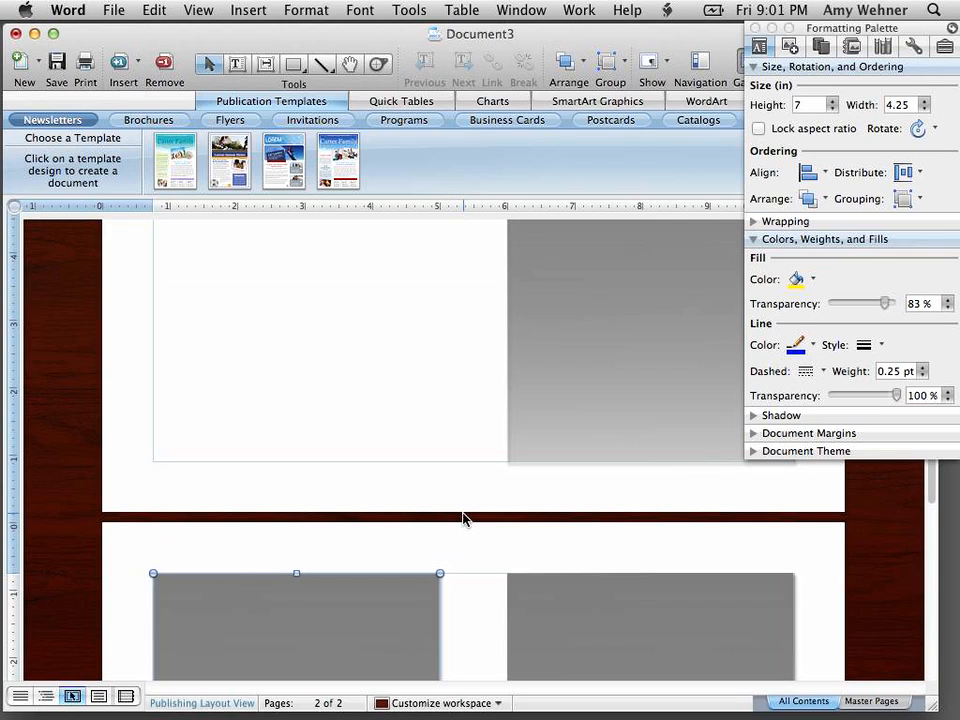
{"action": "scroll", "scroll_direction": "up", "scroll_amount": 3}
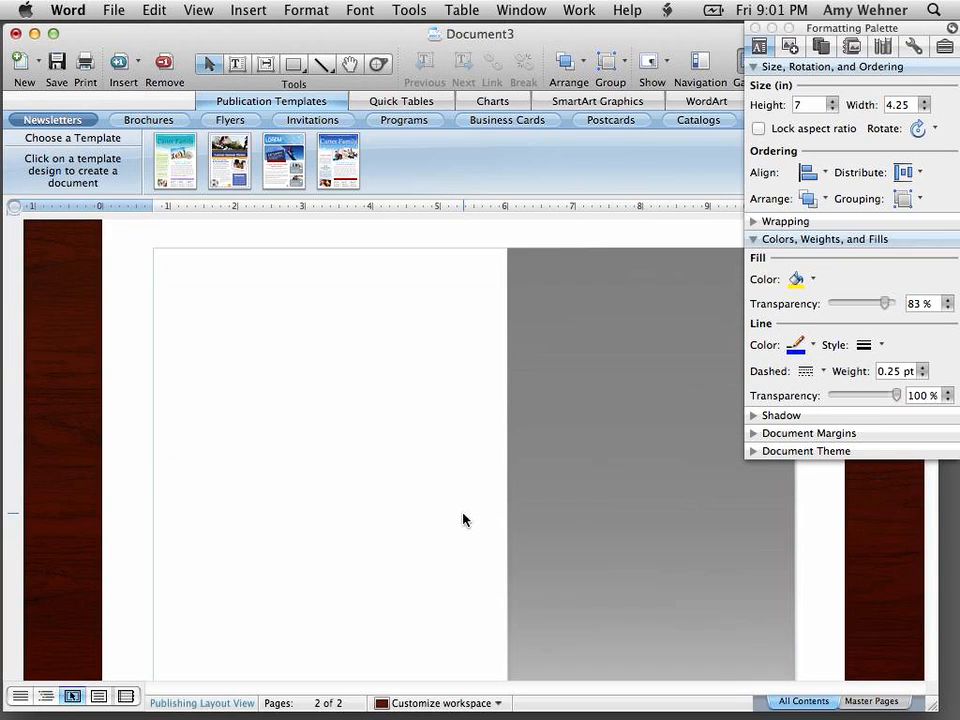
Step: Add a 'Title Page' text box on the gray panel and shift it lower right
{"action": "left_click", "coordinate": [237, 63]}
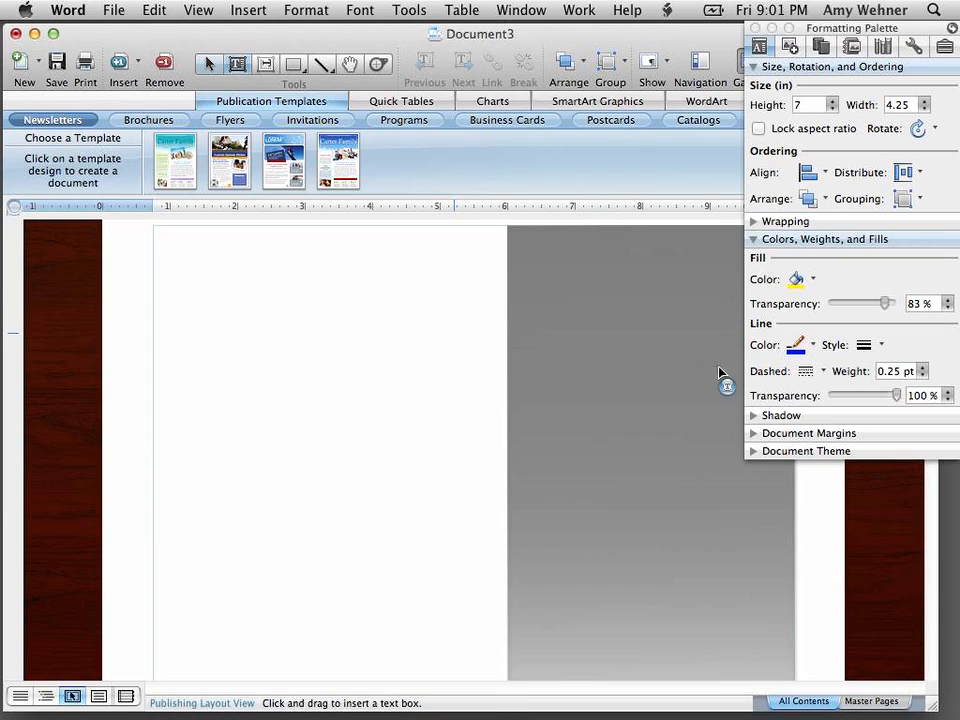
{"action": "left_click_drag", "start_coordinate": [585, 328], "coordinate": [637, 393]}
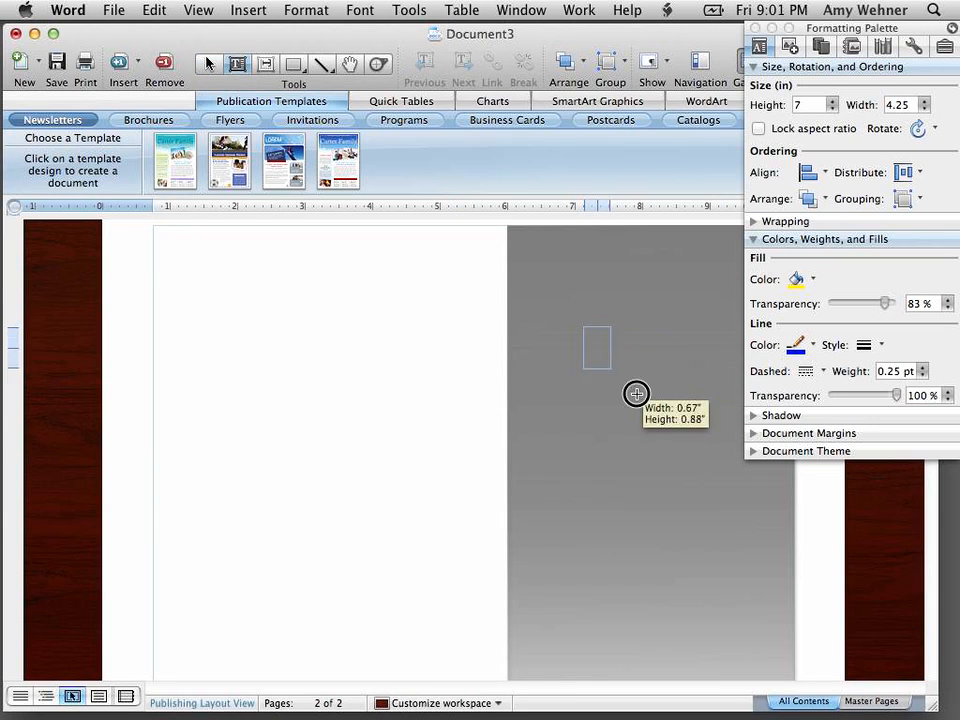
{"action": "left_click_drag", "start_coordinate": [585, 343], "coordinate": [718, 431]}
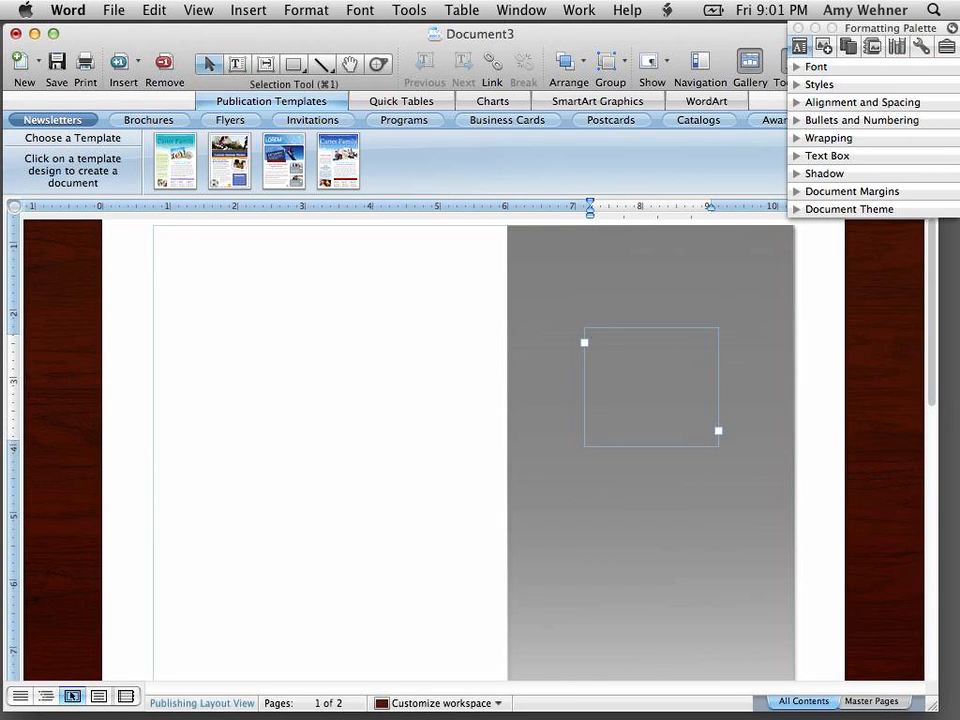
{"action": "type", "text": "Title Page"}
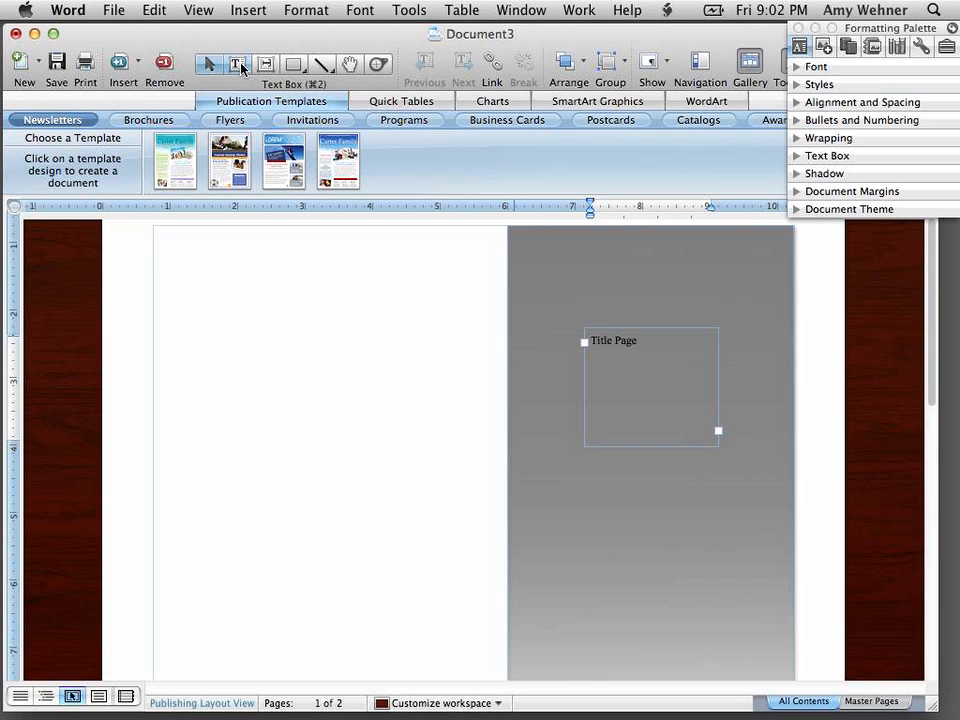
{"action": "mouse_move", "coordinate": [679, 389]}
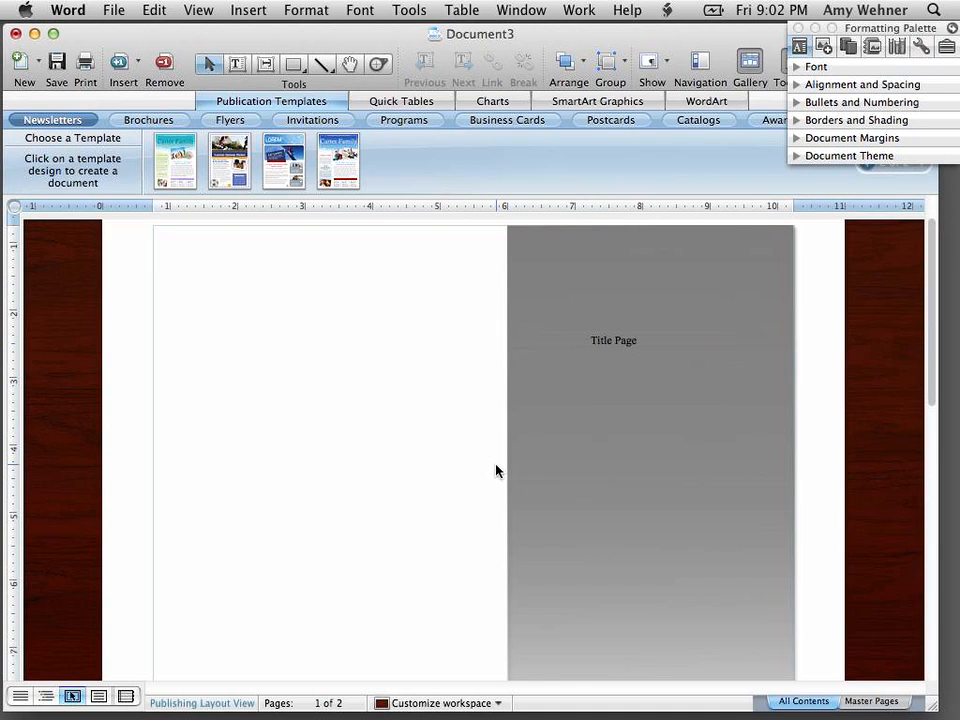
{"action": "left_click_drag", "start_coordinate": [613, 340], "coordinate": [654, 415]}
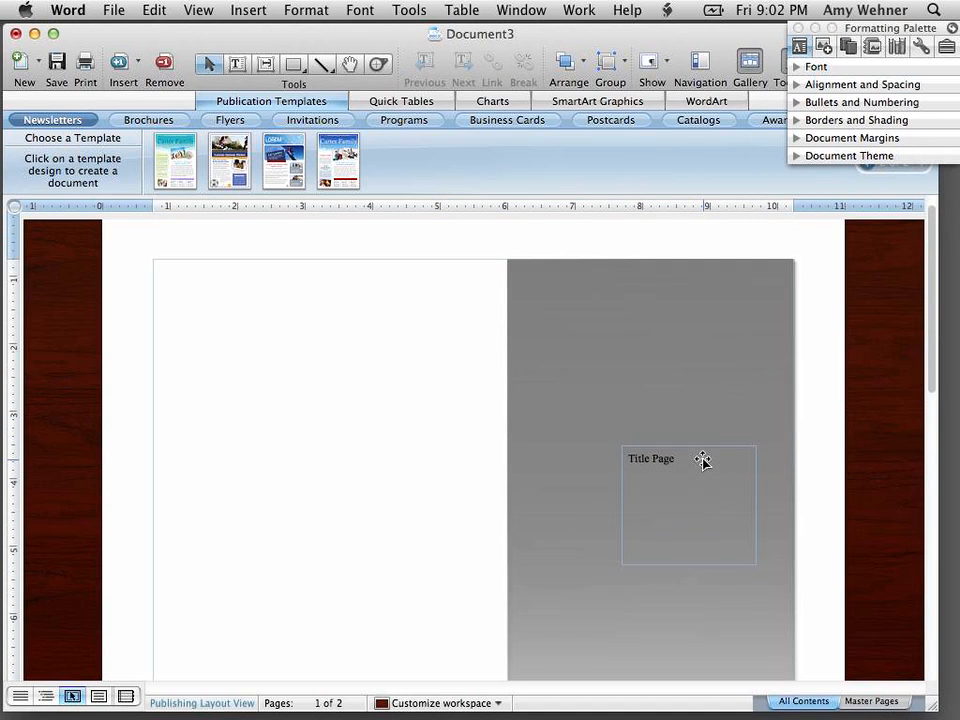
{"action": "scroll", "scroll_direction": "up", "scroll_amount": 3}
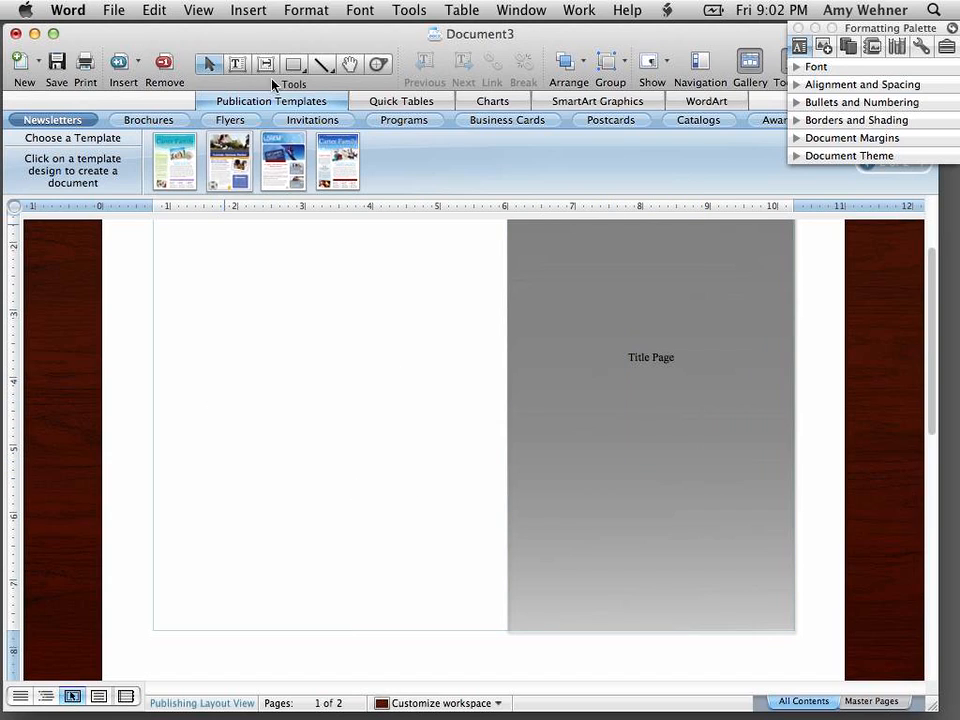
Step: Draw a text box on page 1's white left half reading 'Back cover'
{"action": "left_click", "coordinate": [237, 63]}
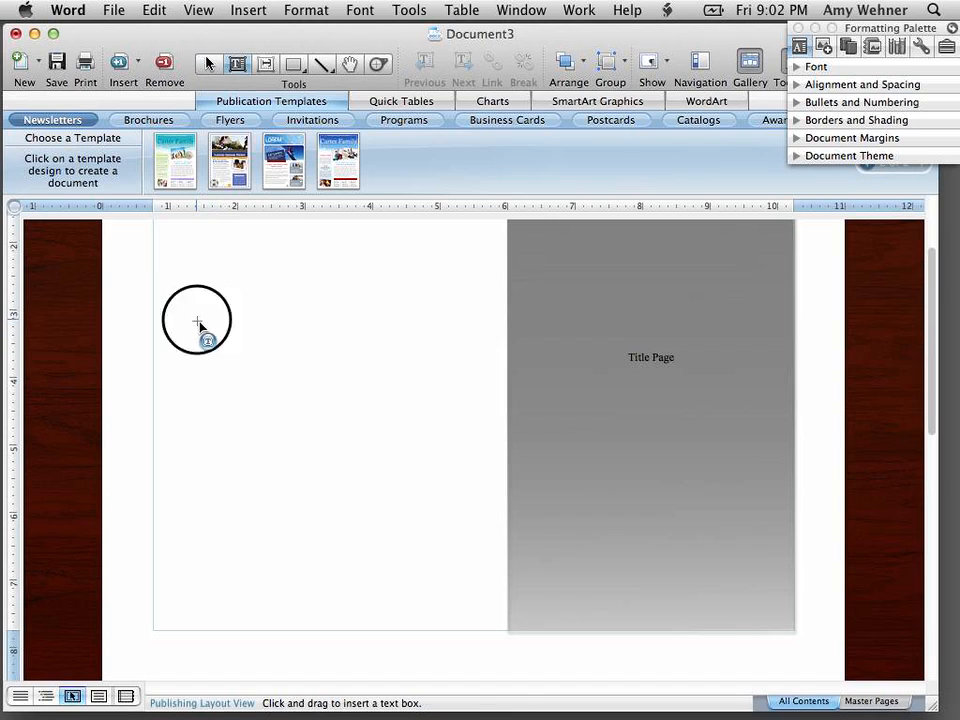
{"action": "left_click_drag", "start_coordinate": [197, 333], "coordinate": [352, 423]}
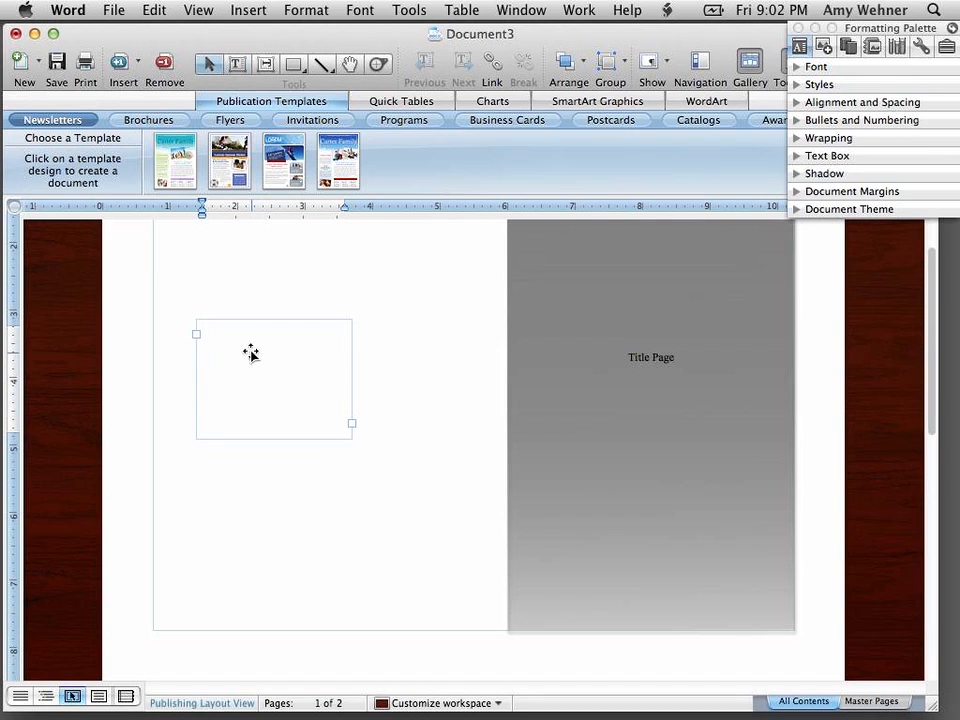
{"action": "left_click", "coordinate": [250, 355]}
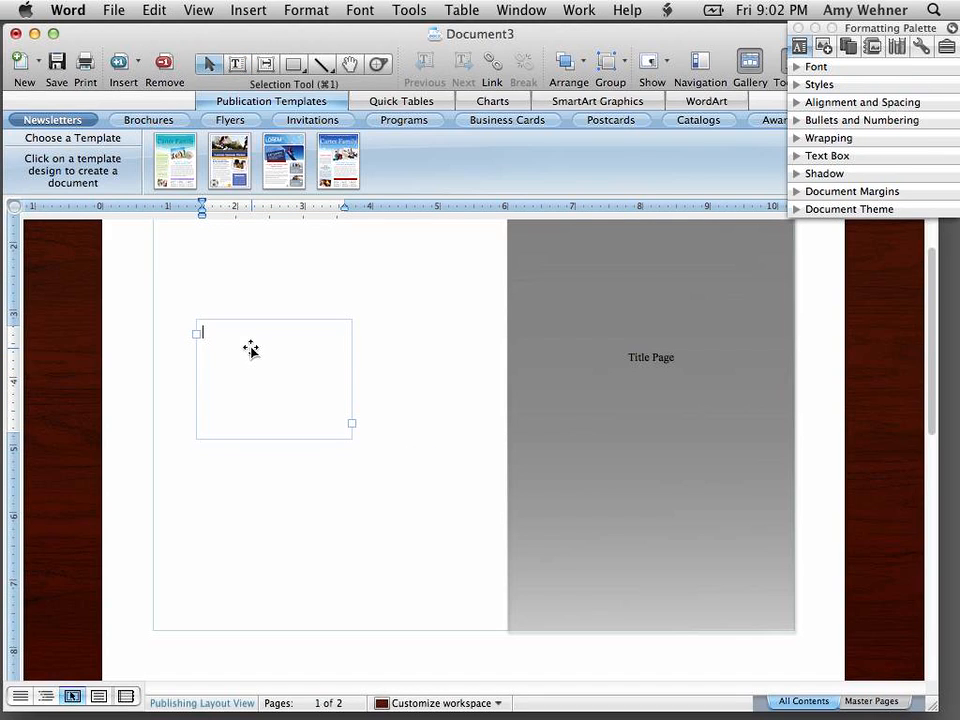
{"action": "type", "text": "Back"}
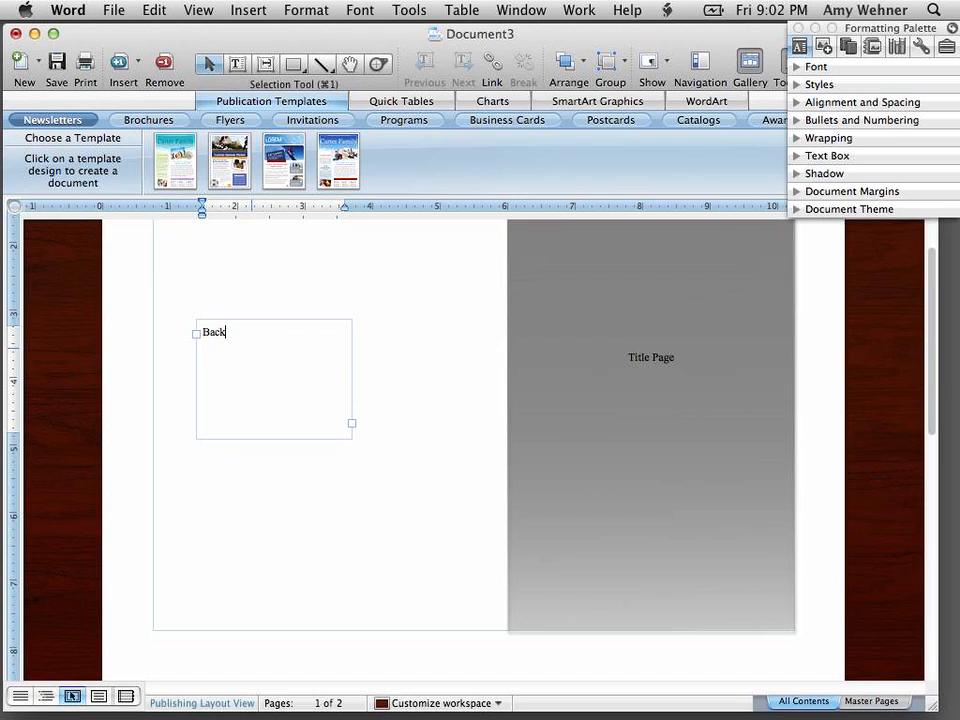
{"action": "type", "text": "cover"}
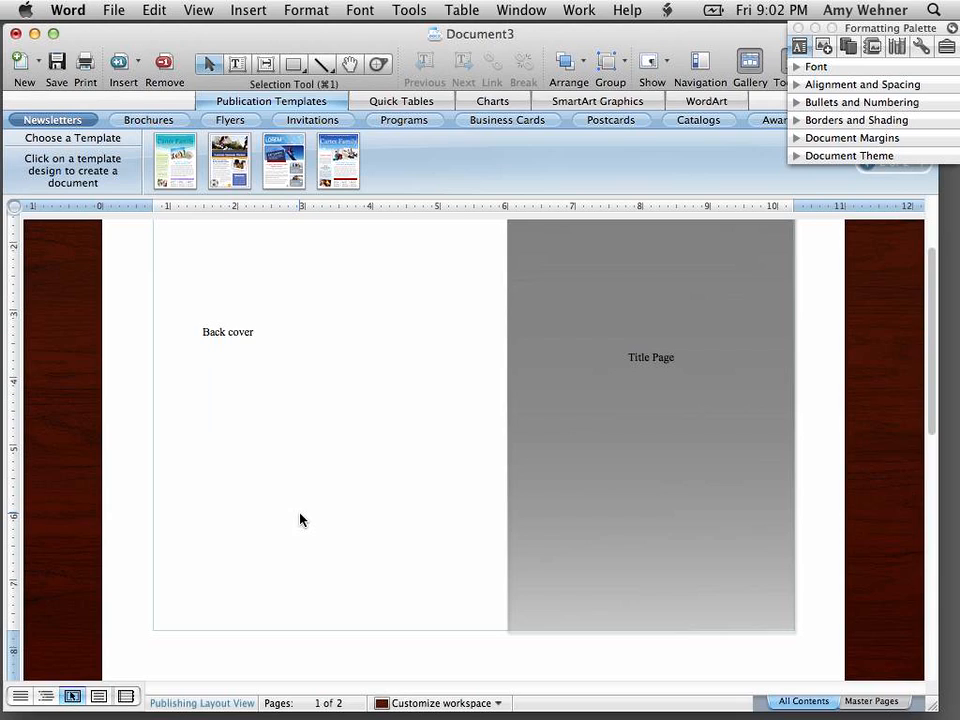
{"action": "left_click", "coordinate": [228, 331]}
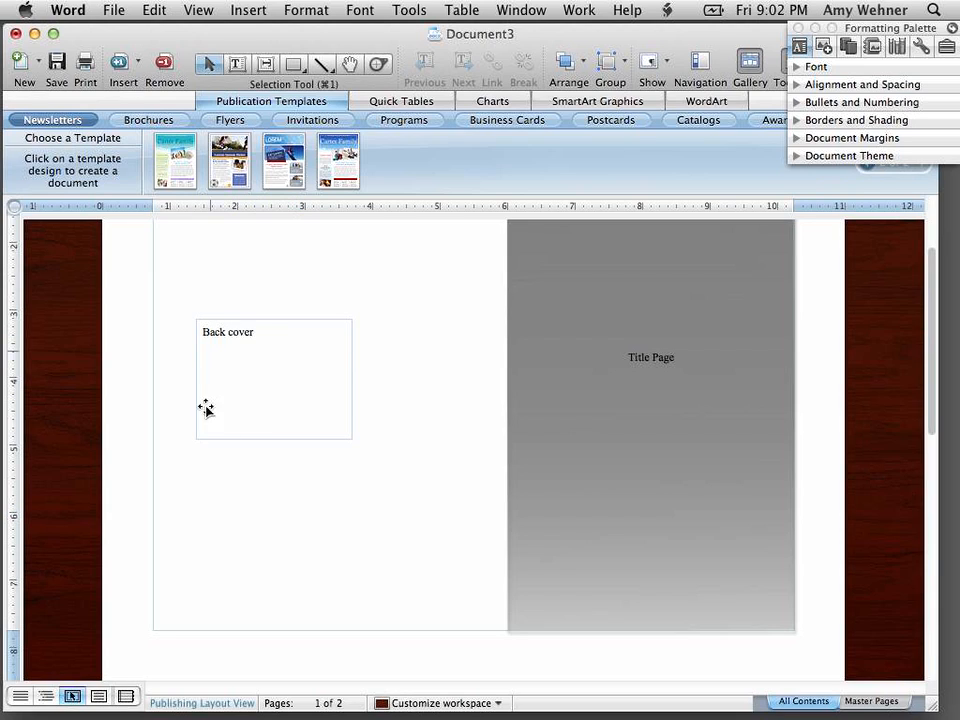
{"action": "left_click", "coordinate": [330, 477]}
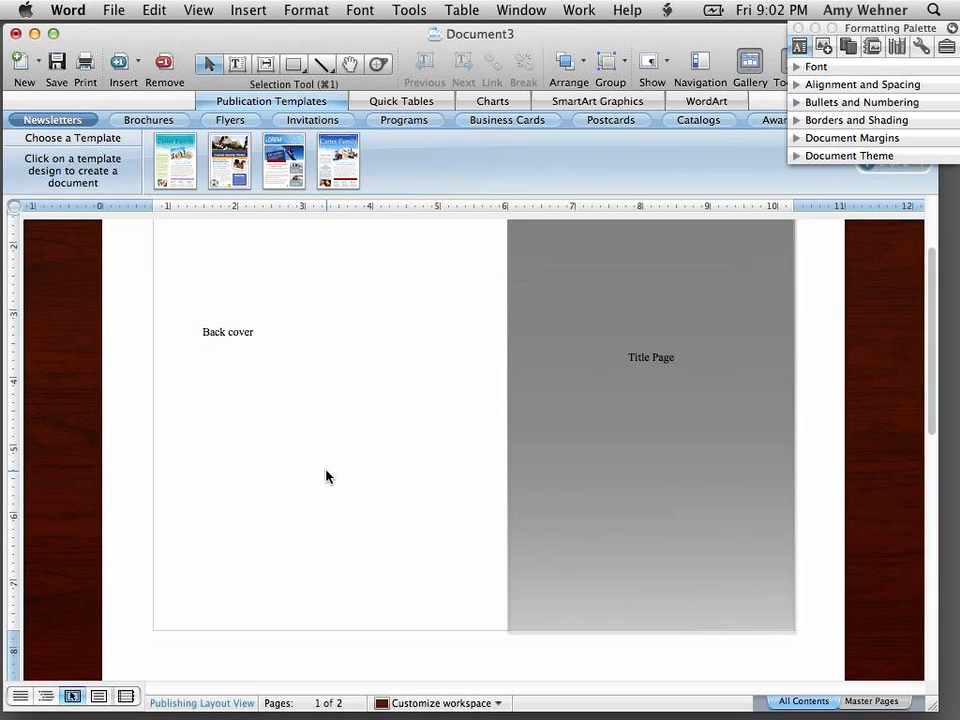
{"action": "mouse_move", "coordinate": [364, 515]}
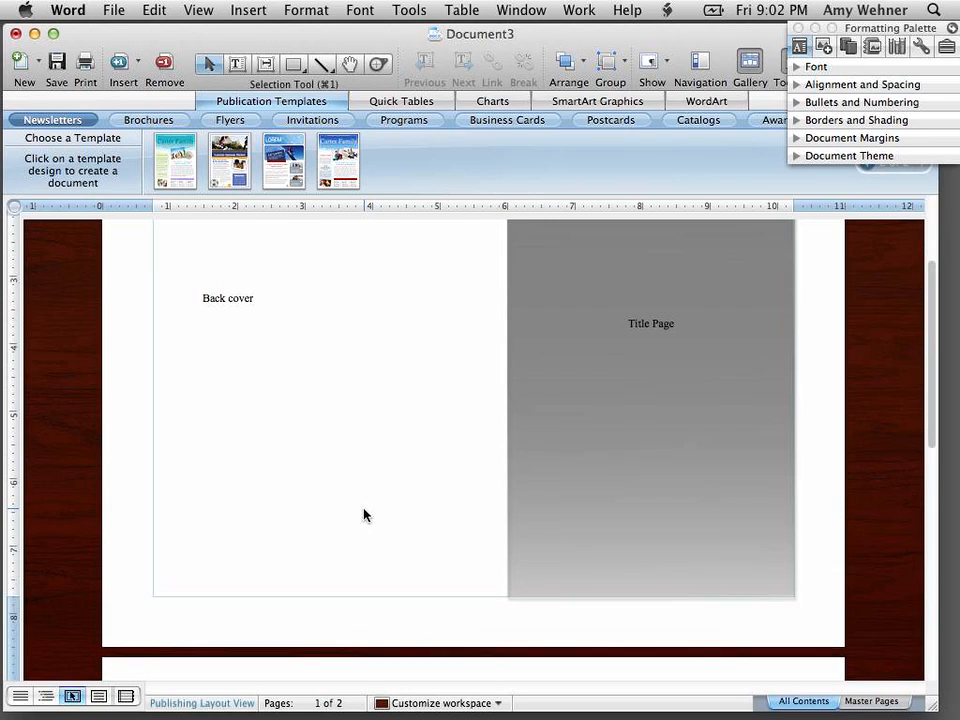
Step: Draw a text box on page 2's left gray half for the First Page label
{"action": "scroll", "scroll_direction": "down", "scroll_amount": 3}
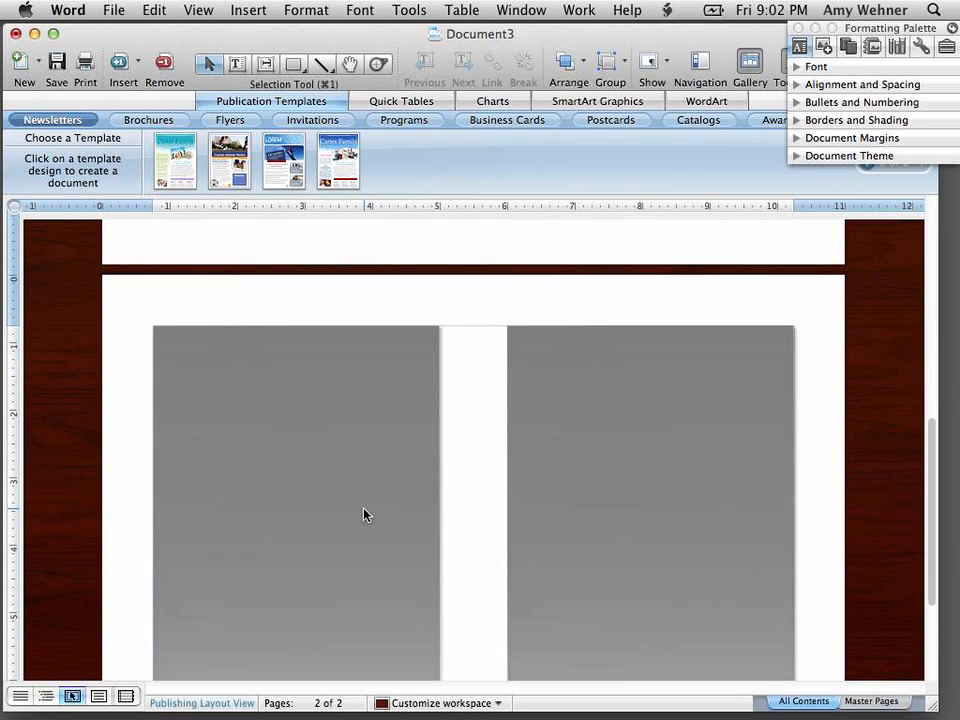
{"action": "scroll", "scroll_direction": "up", "scroll_amount": 3}
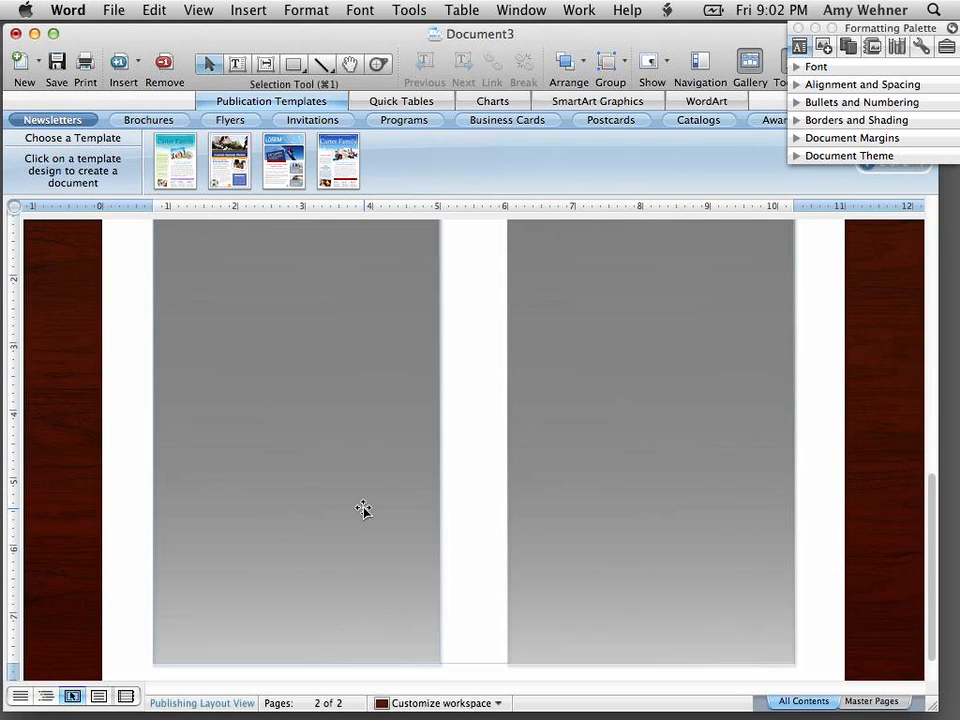
{"action": "mouse_move", "coordinate": [242, 412]}
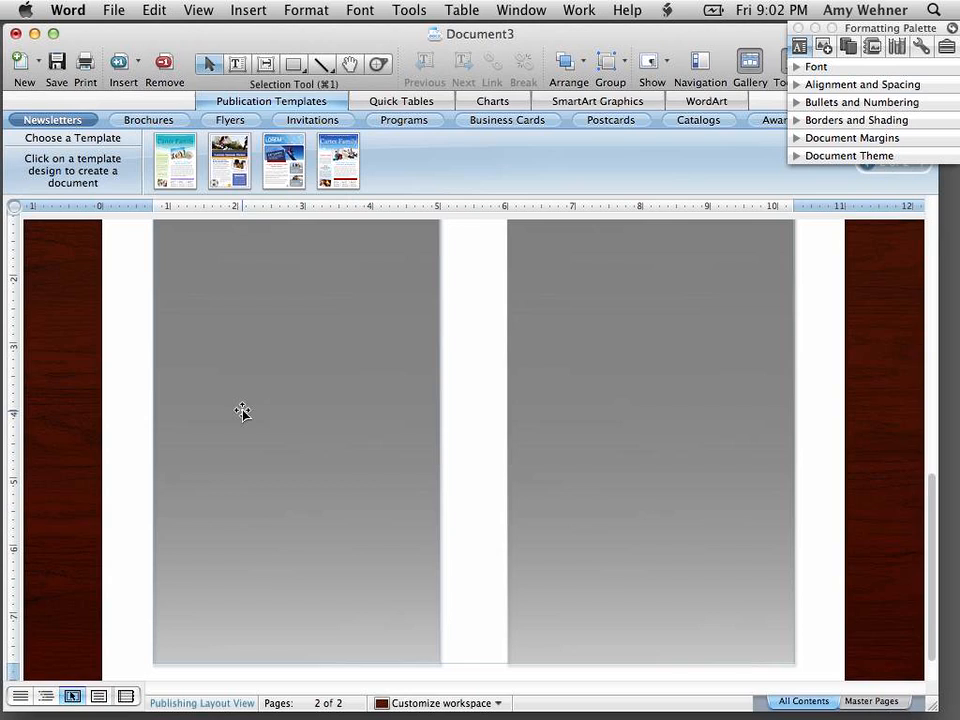
{"action": "left_click", "coordinate": [236, 63]}
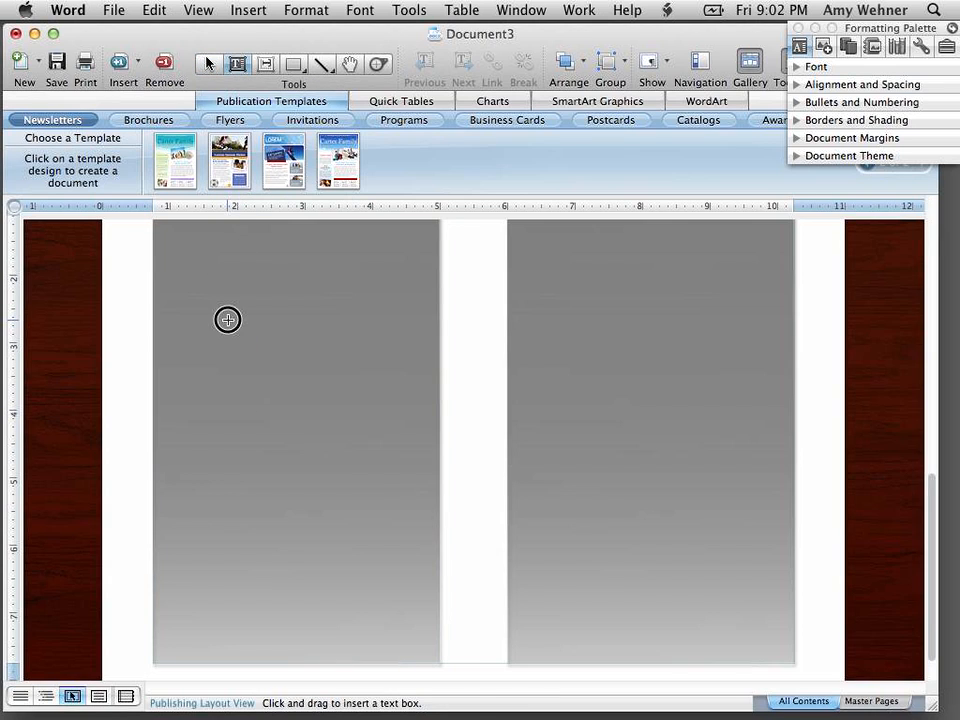
{"action": "left_click_drag", "start_coordinate": [228, 333], "coordinate": [352, 394]}
{"action": "type", "text": "First Page"}
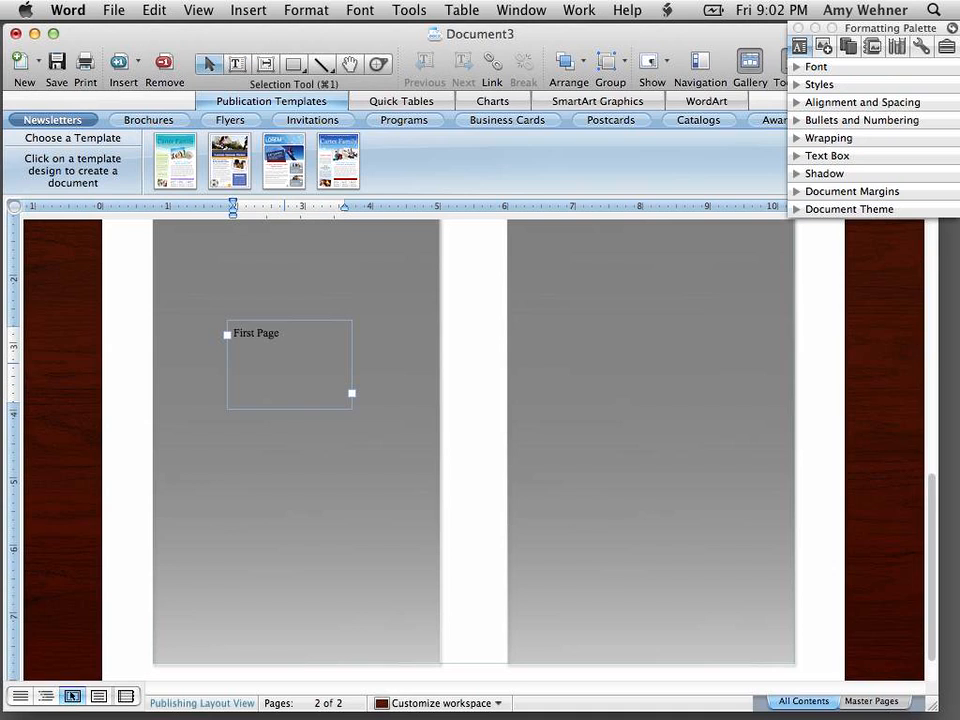
Step: Add a right-half text box reading 'Last Page: Leave blank until it is needed.'
{"action": "left_click", "coordinate": [650, 440]}
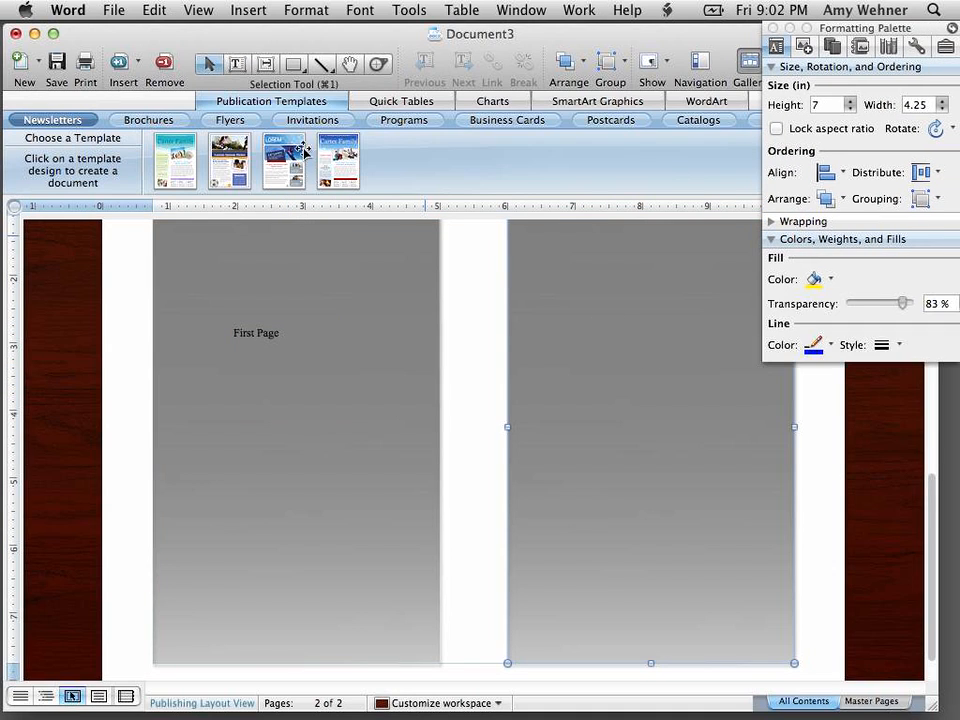
{"action": "left_click", "coordinate": [237, 63]}
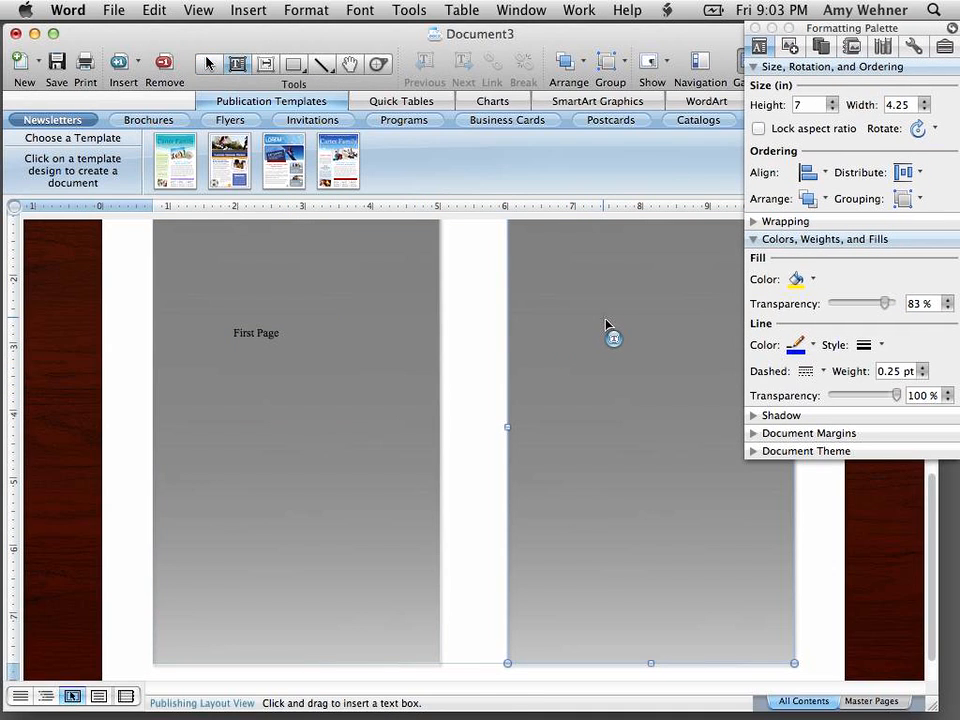
{"action": "left_click_drag", "start_coordinate": [603, 333], "coordinate": [703, 386]}
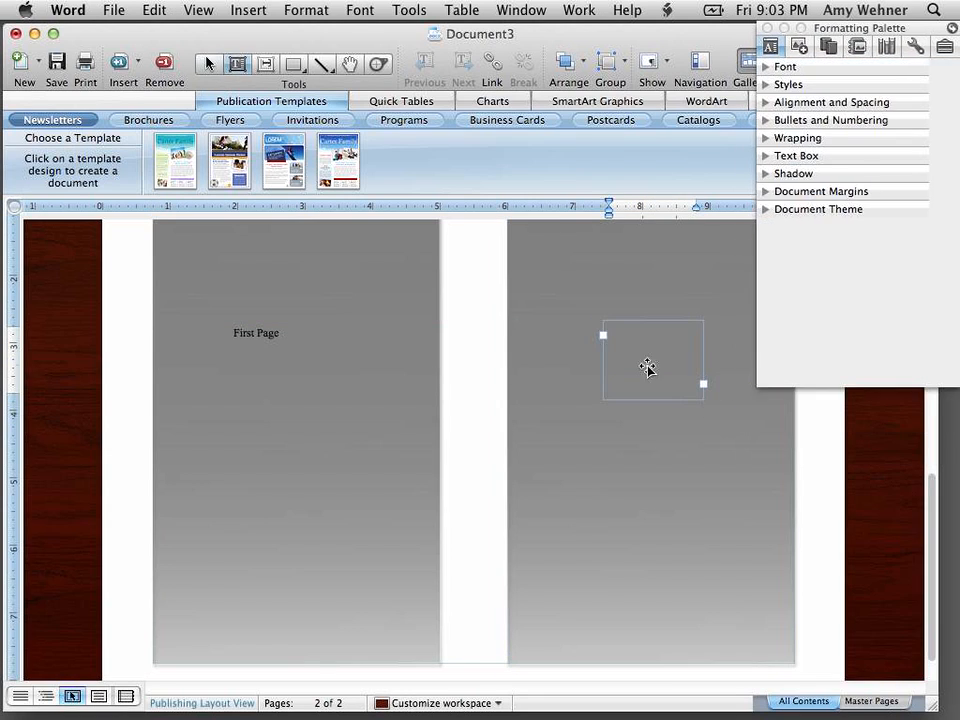
{"action": "type", "text": "Last"}
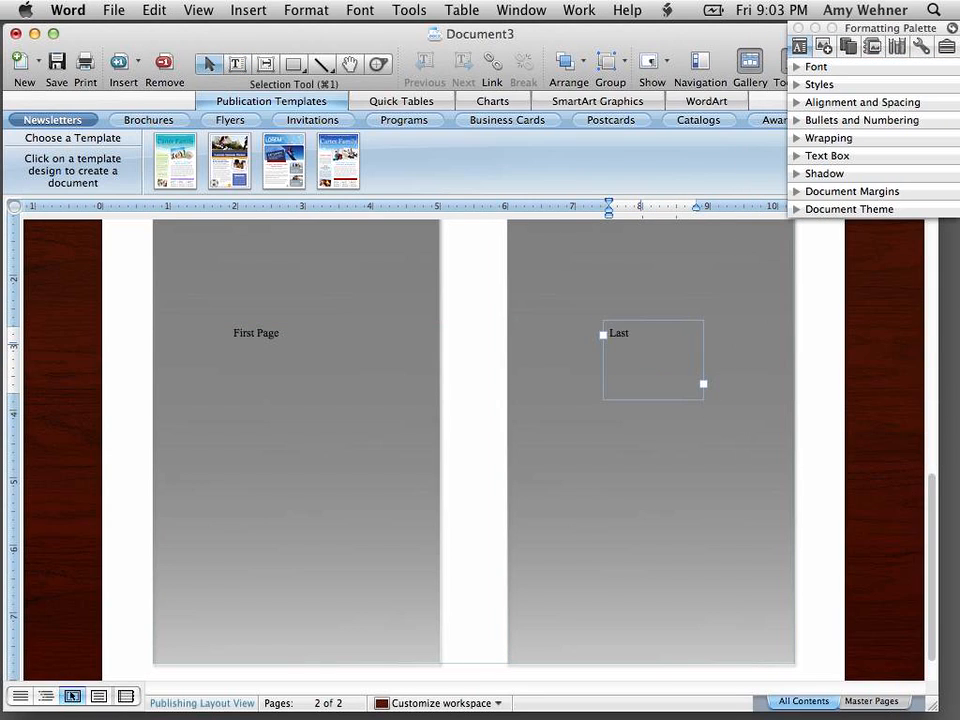
{"action": "type", "text": "Page"}
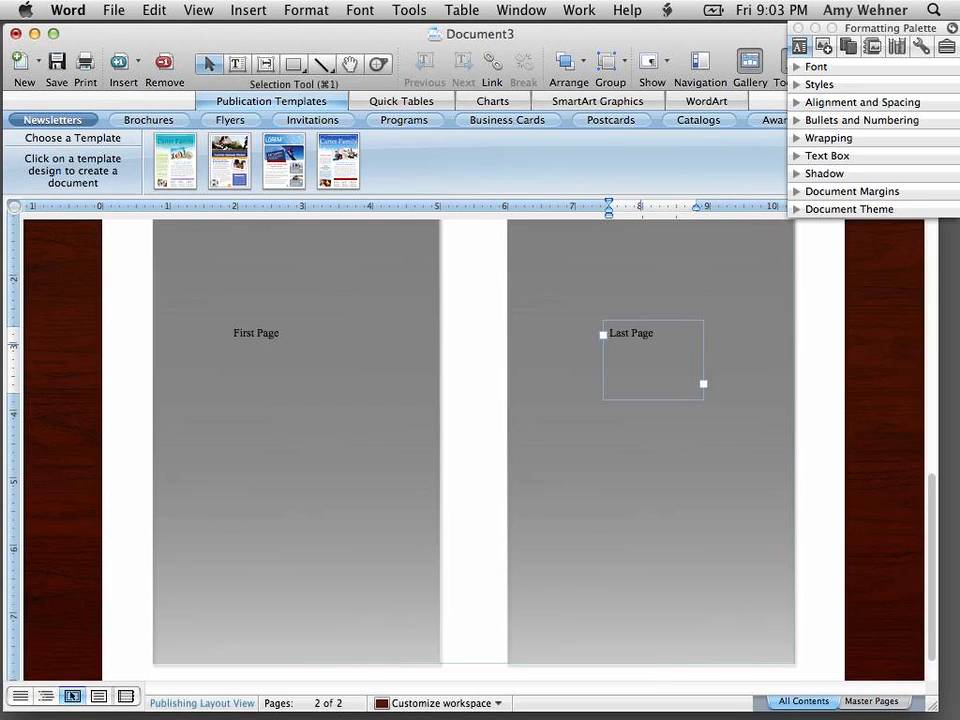
{"action": "left_click", "coordinate": [651, 333]}
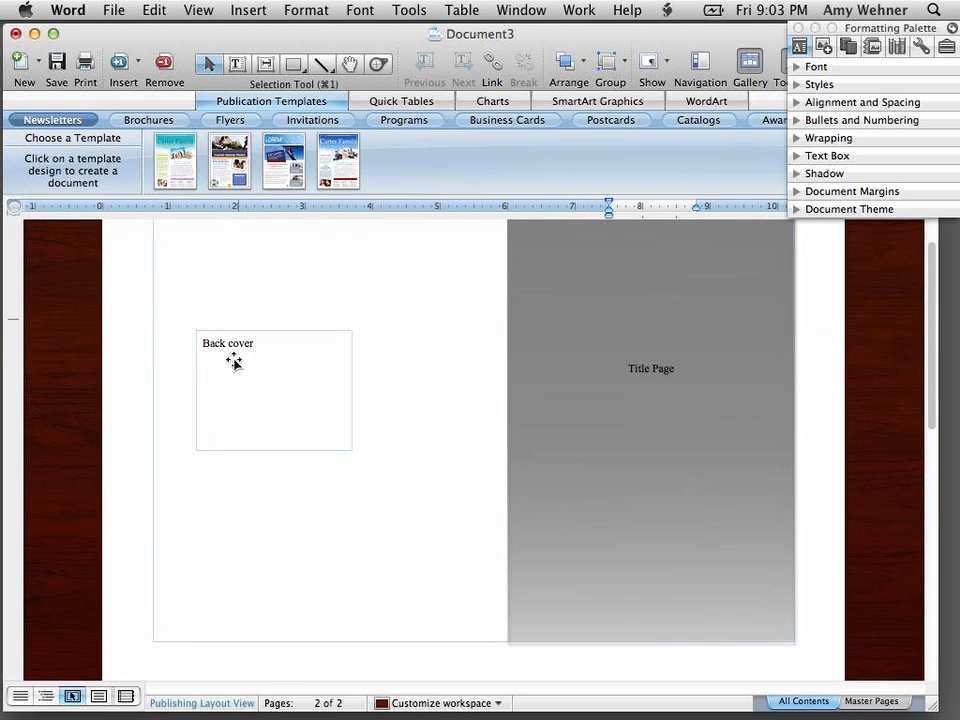
{"action": "left_click", "coordinate": [298, 458]}
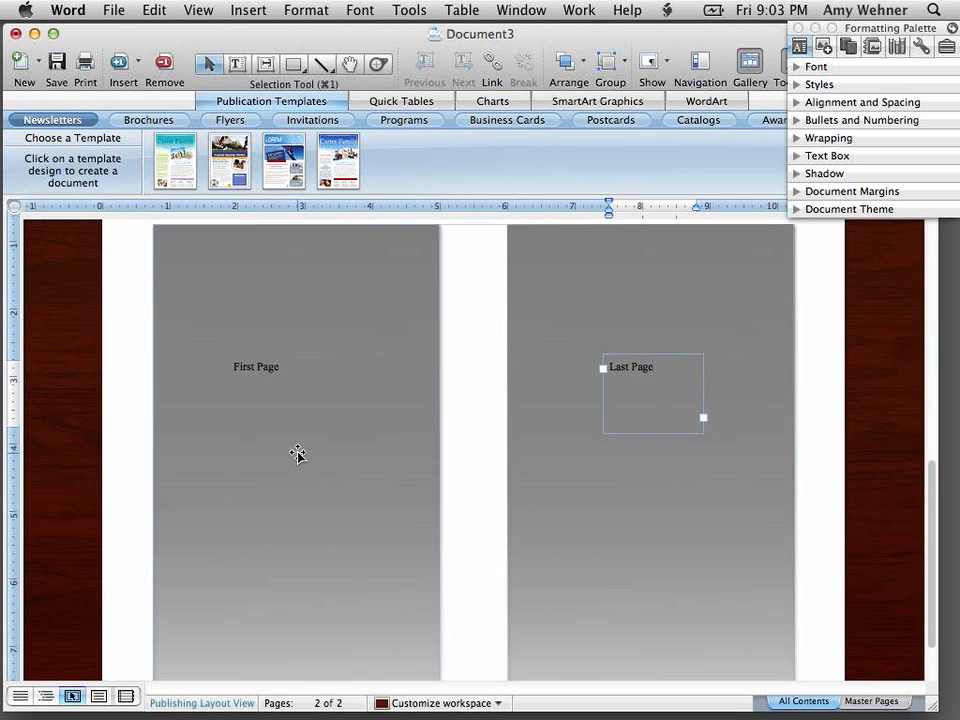
{"action": "mouse_move", "coordinate": [629, 483]}
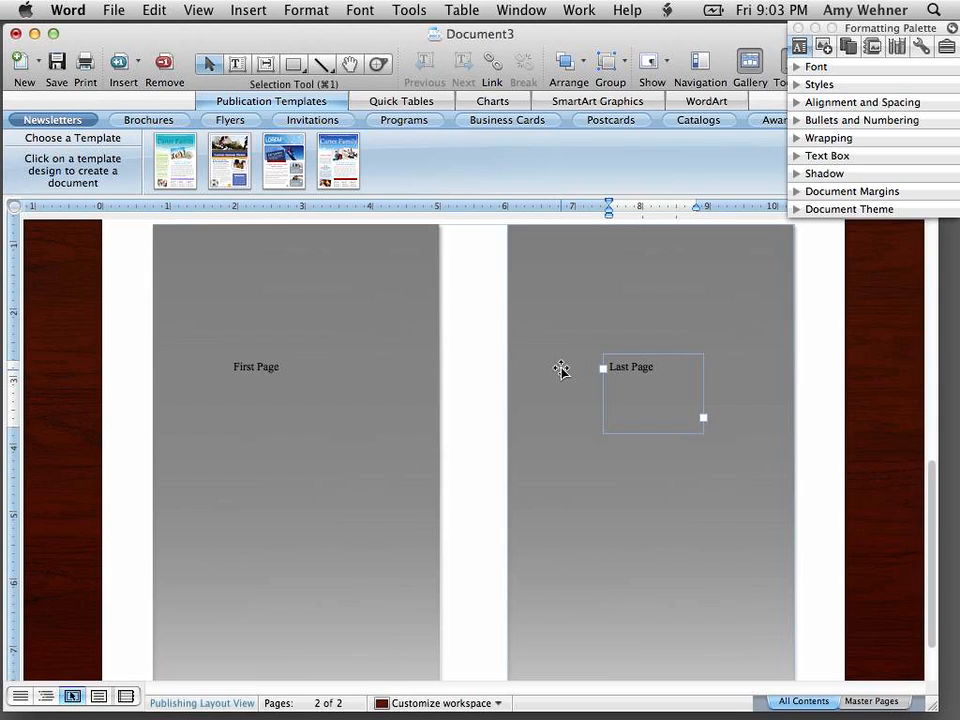
{"action": "mouse_move", "coordinate": [577, 376]}
{"action": "type", "text": ": Leave "}
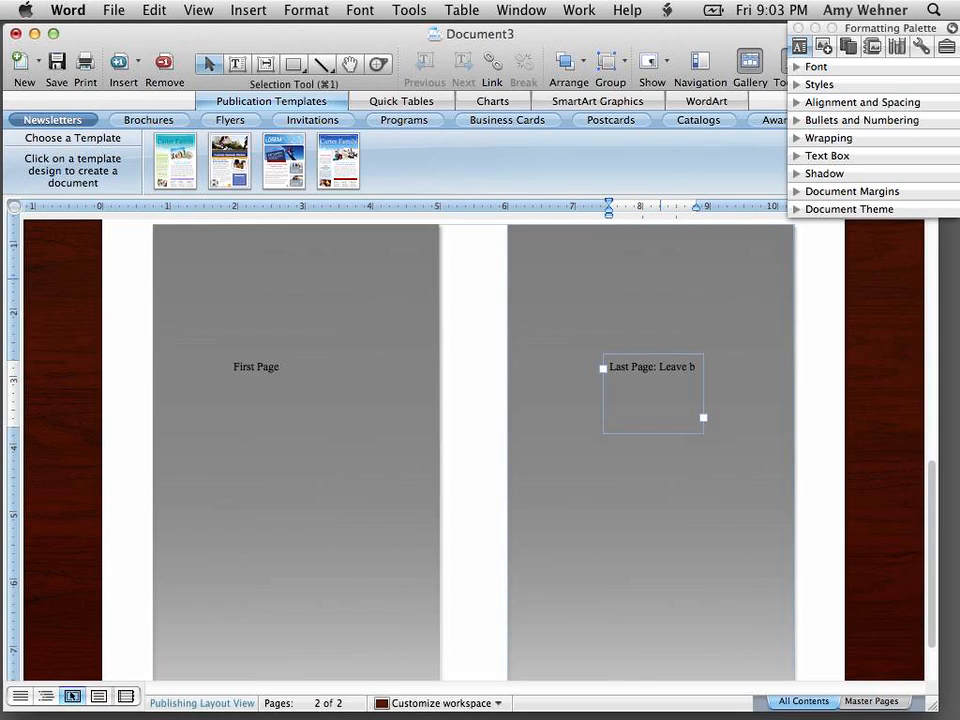
{"action": "type", "text": "blan"}
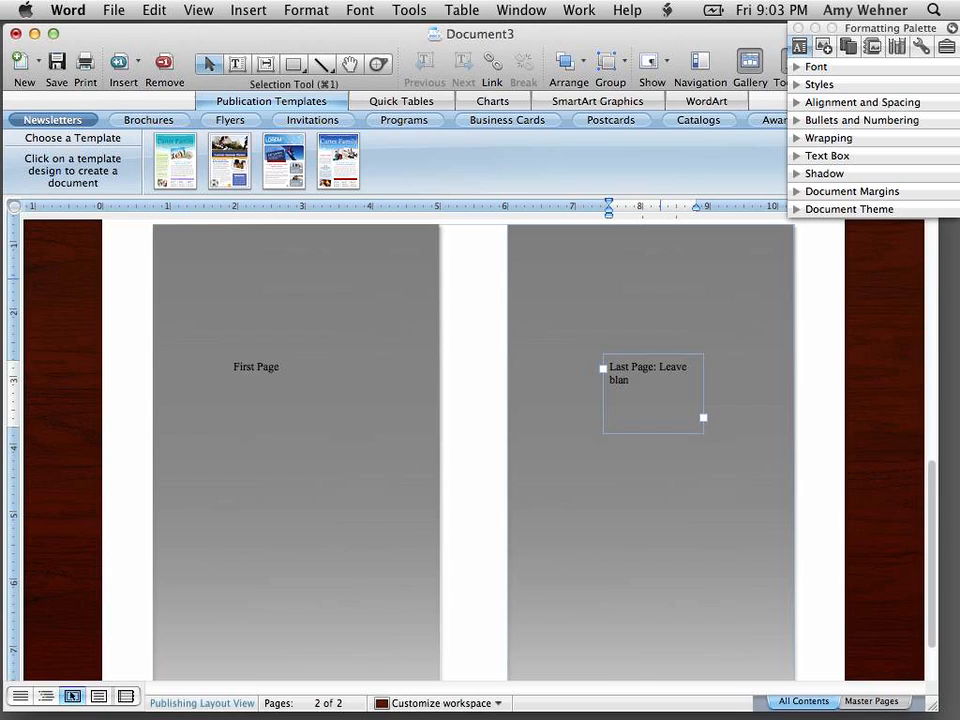
{"action": "type", "text": "blank until it is ne"}
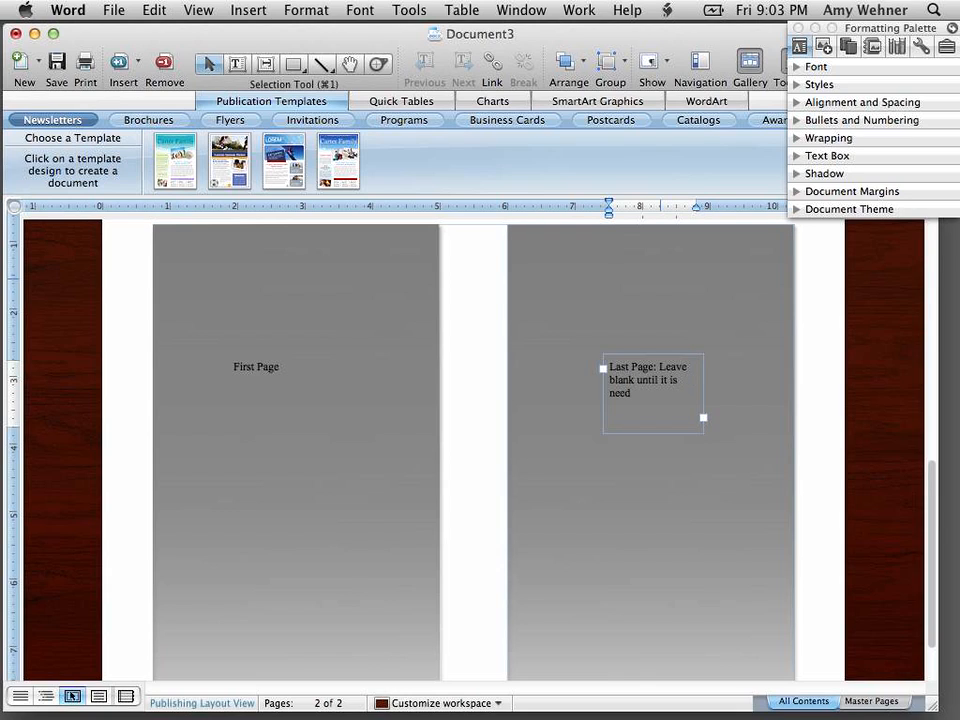
{"action": "type", "text": "ed."}
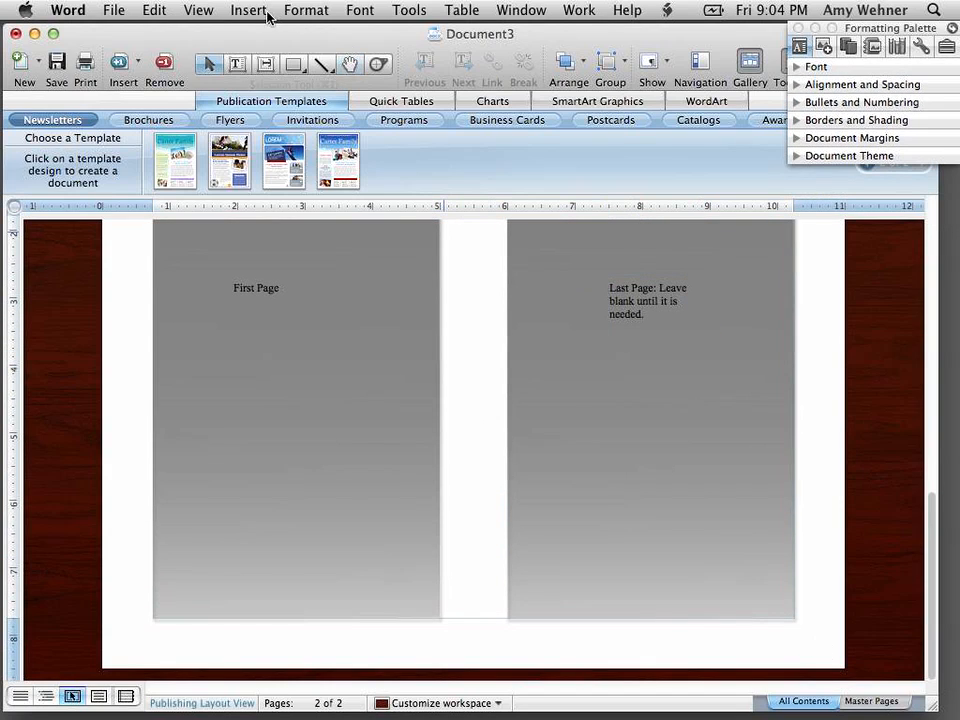
Step: Insert a third page and duplicate the gray gradient box onto its left half
{"action": "left_click", "coordinate": [248, 10]}
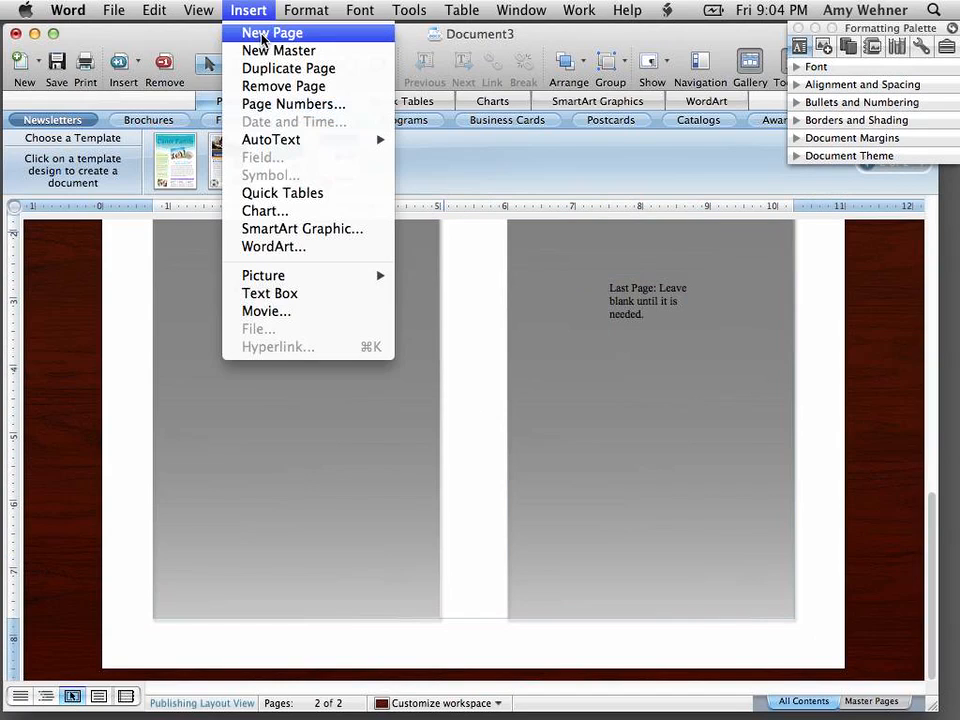
{"action": "left_click", "coordinate": [271, 32]}
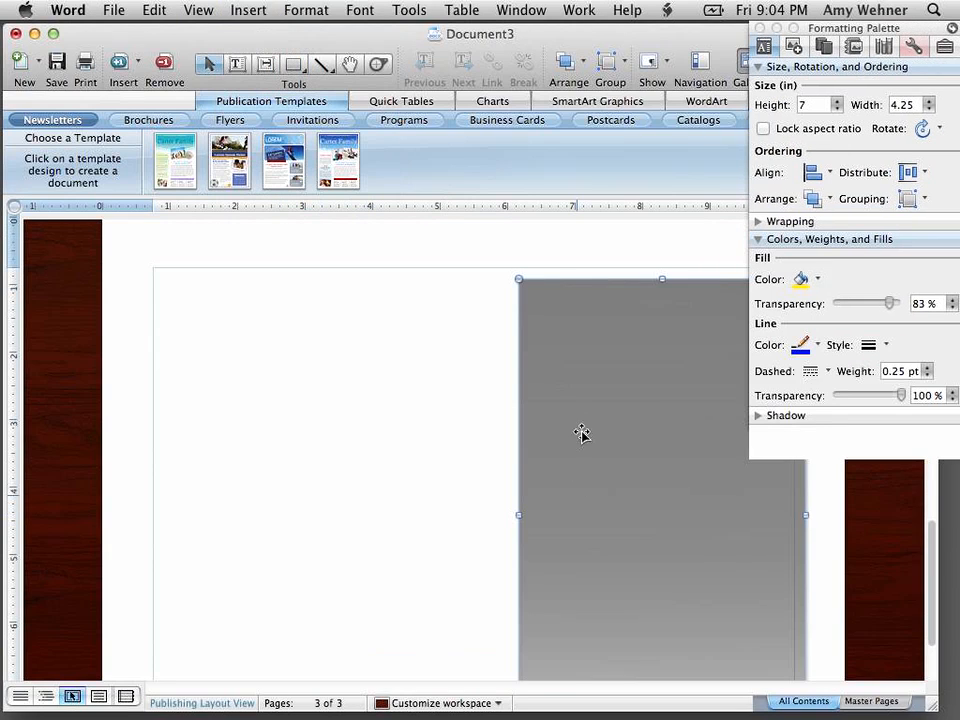
{"action": "left_click_drag", "start_coordinate": [583, 433], "coordinate": [577, 410]}
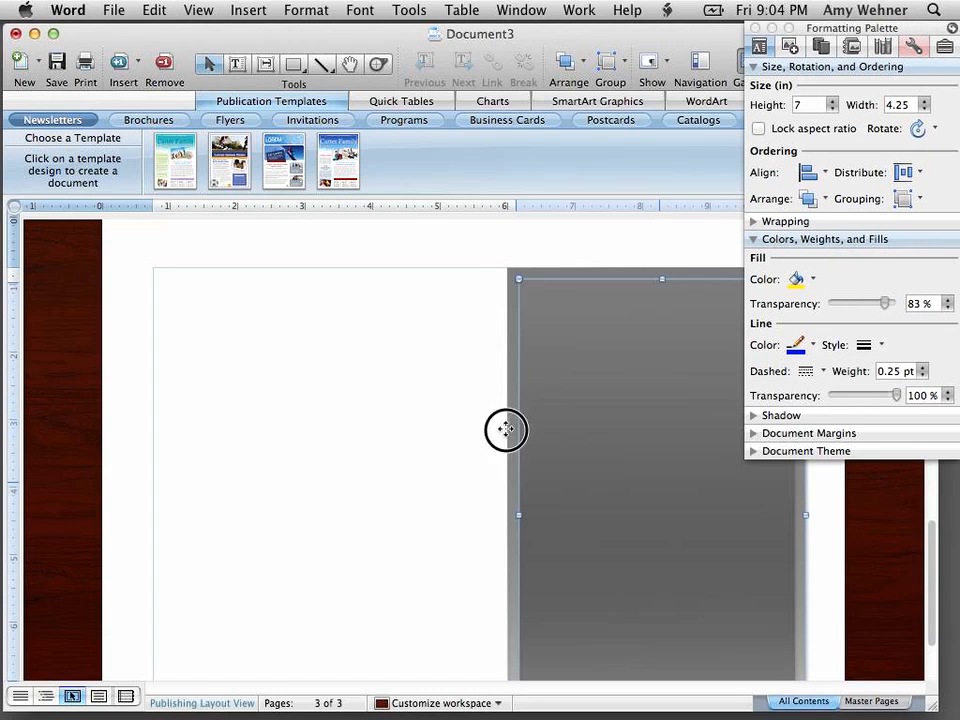
{"action": "left_click_drag", "start_coordinate": [506, 430], "coordinate": [171, 418]}
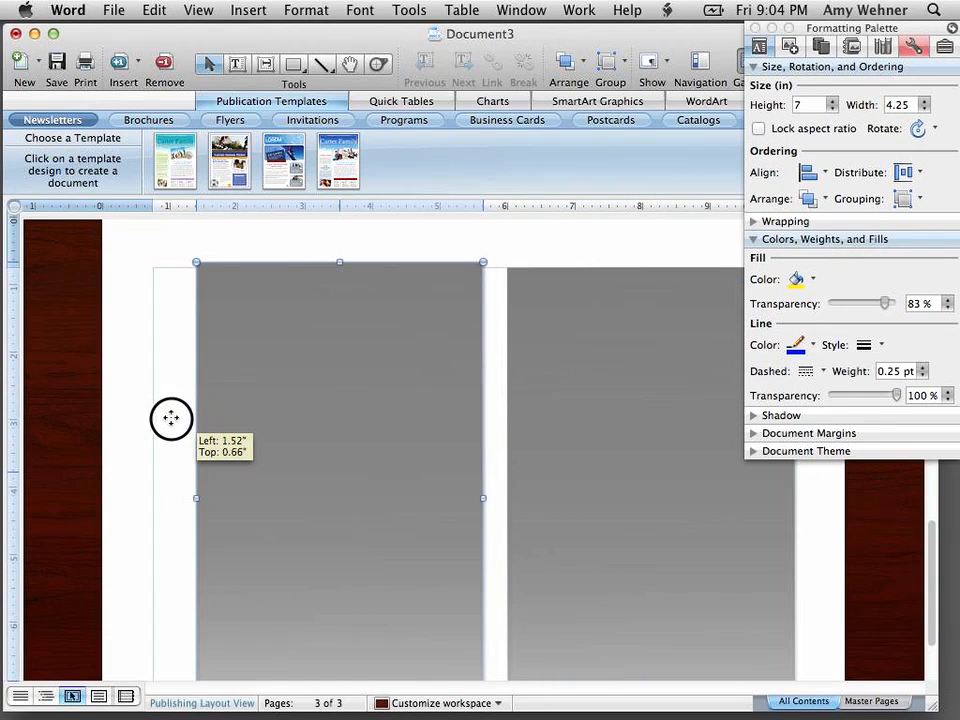
{"action": "left_click_drag", "start_coordinate": [171, 418], "coordinate": [161, 418]}
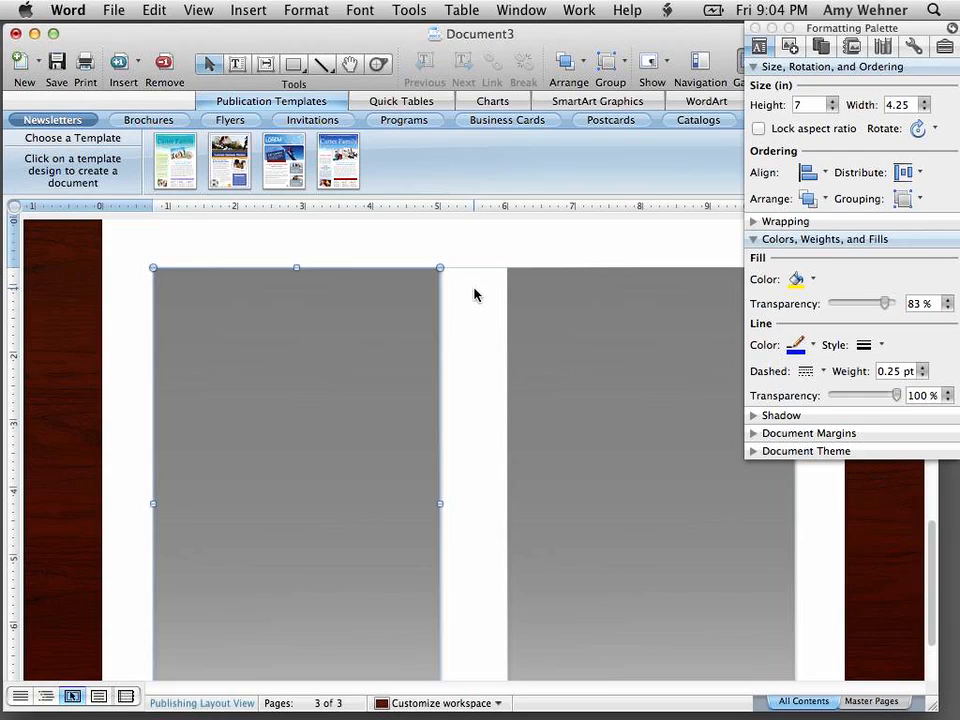
{"action": "mouse_move", "coordinate": [598, 344]}
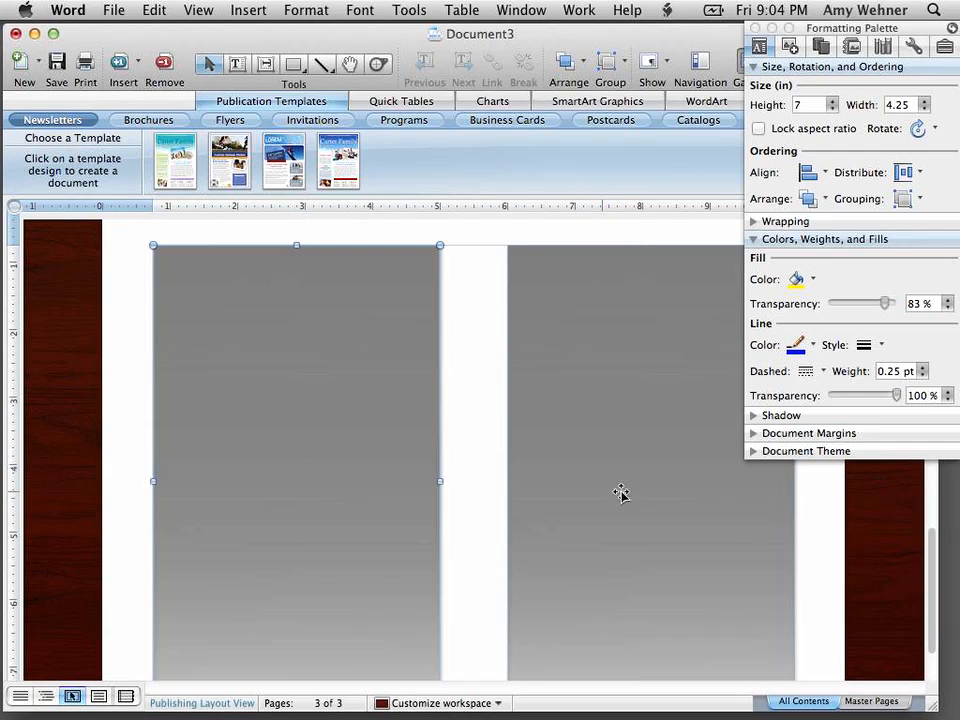
{"action": "mouse_move", "coordinate": [498, 415]}
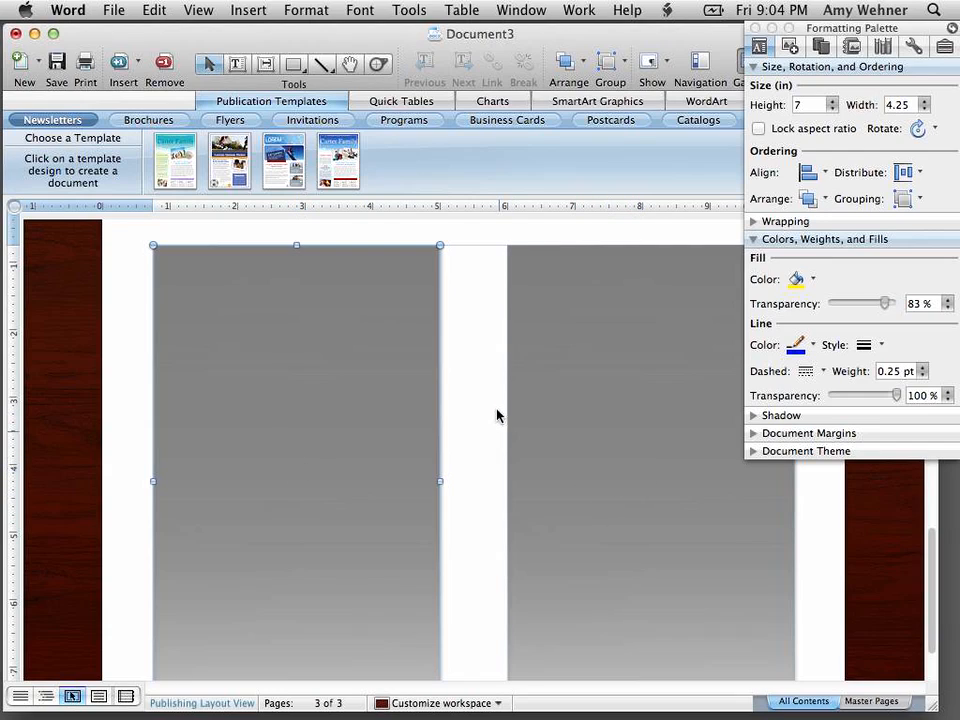
{"action": "mouse_move", "coordinate": [480, 395]}
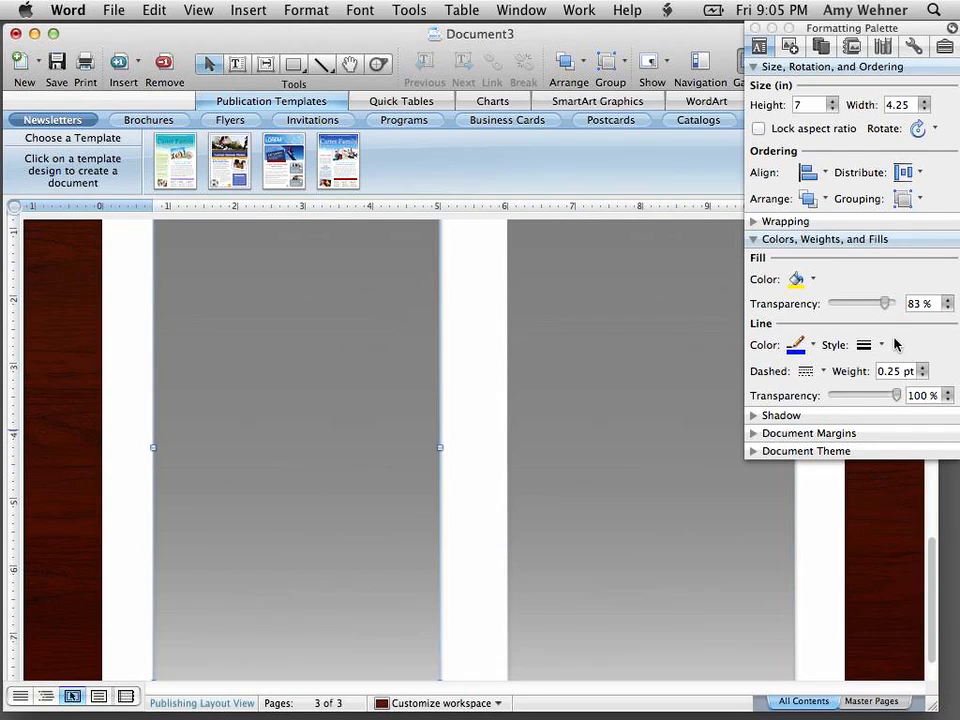
Step: Change page 3's left box fill to a pale, near-white color
{"action": "left_click", "coordinate": [814, 279]}
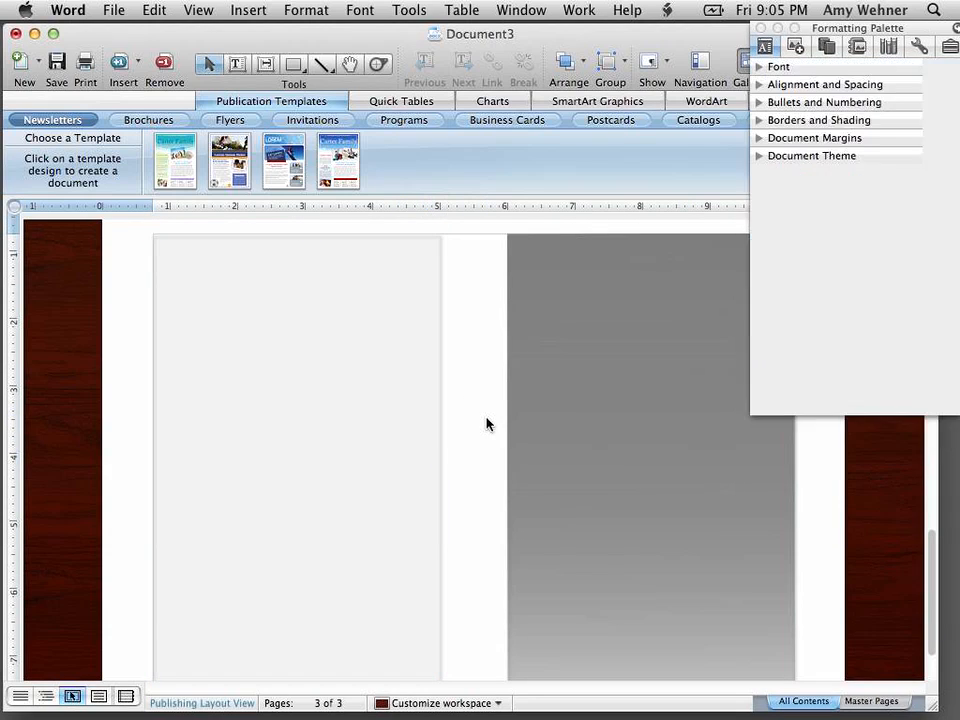
{"action": "left_click", "coordinate": [296, 410]}
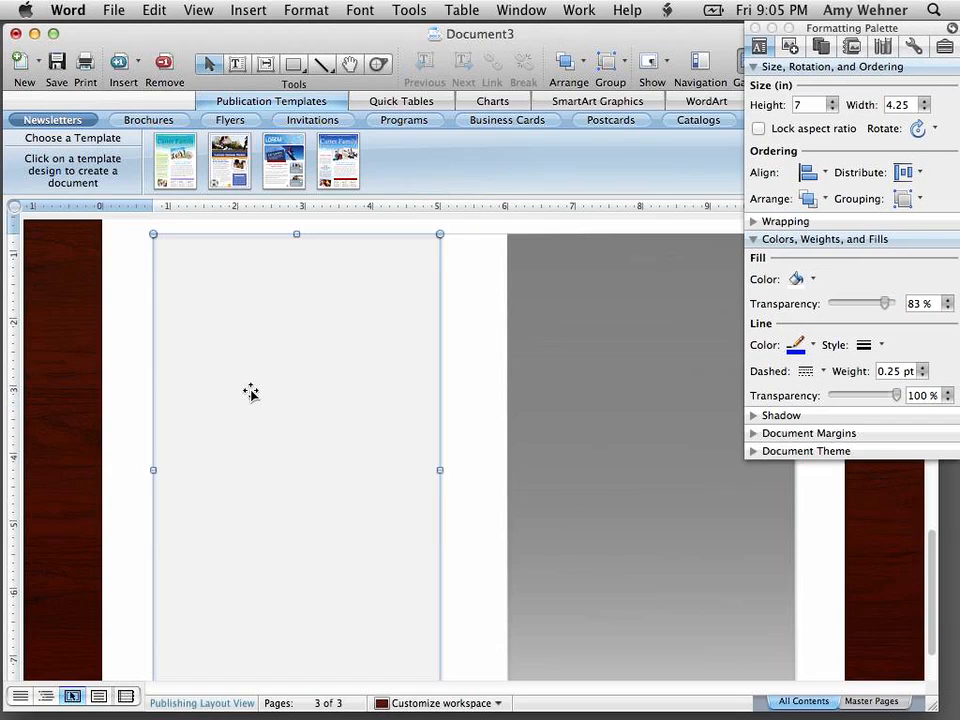
{"action": "left_click", "coordinate": [248, 10]}
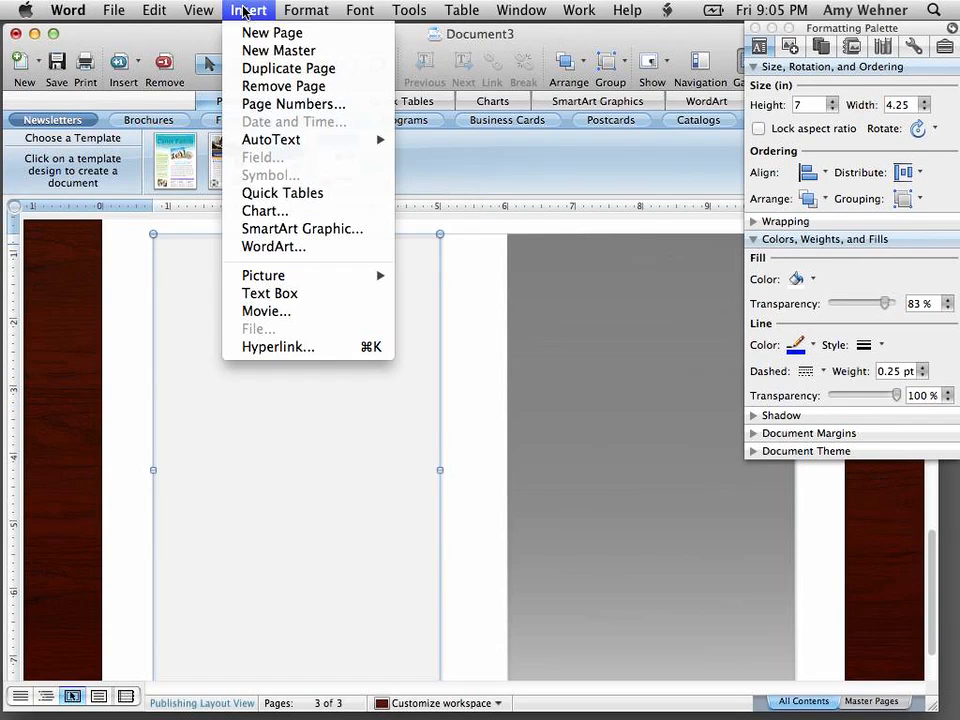
{"action": "mouse_move", "coordinate": [263, 275]}
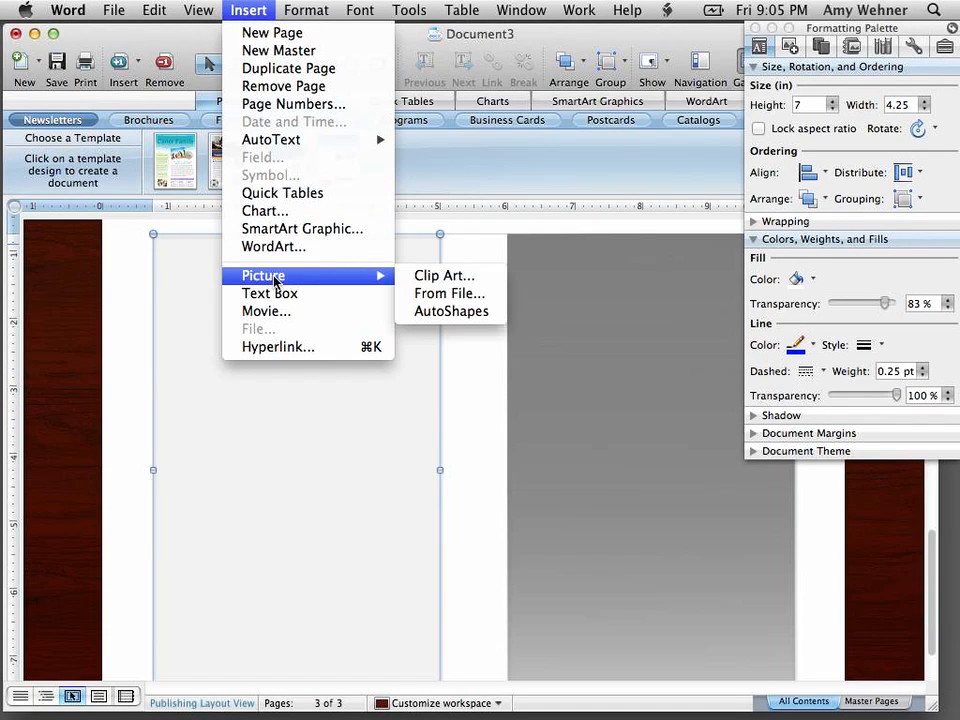
{"action": "mouse_move", "coordinate": [443, 276]}
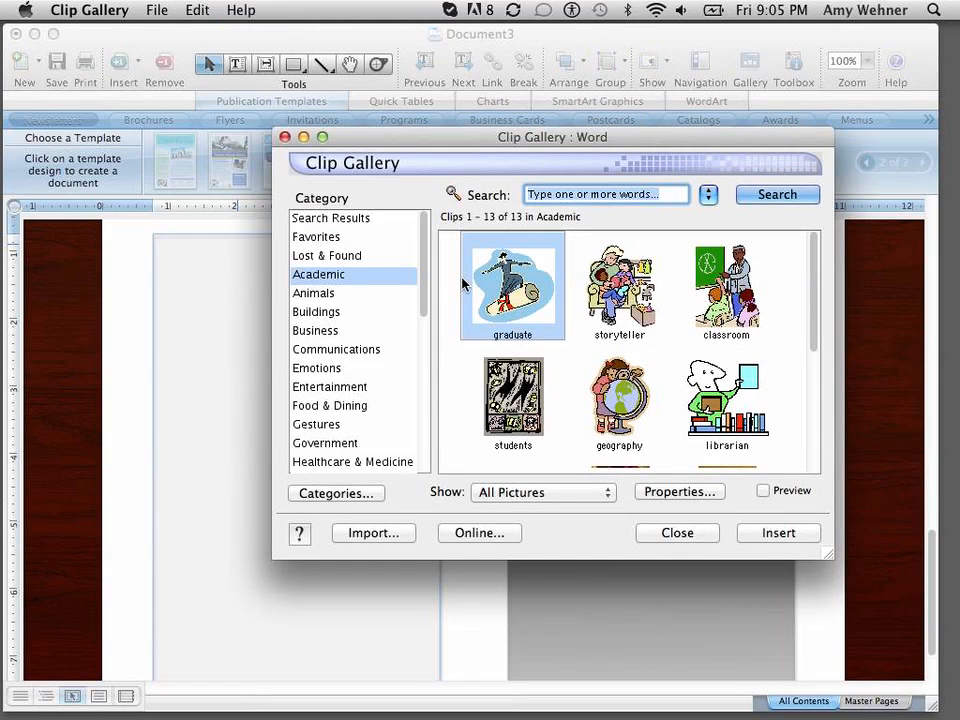
{"action": "mouse_move", "coordinate": [342, 341]}
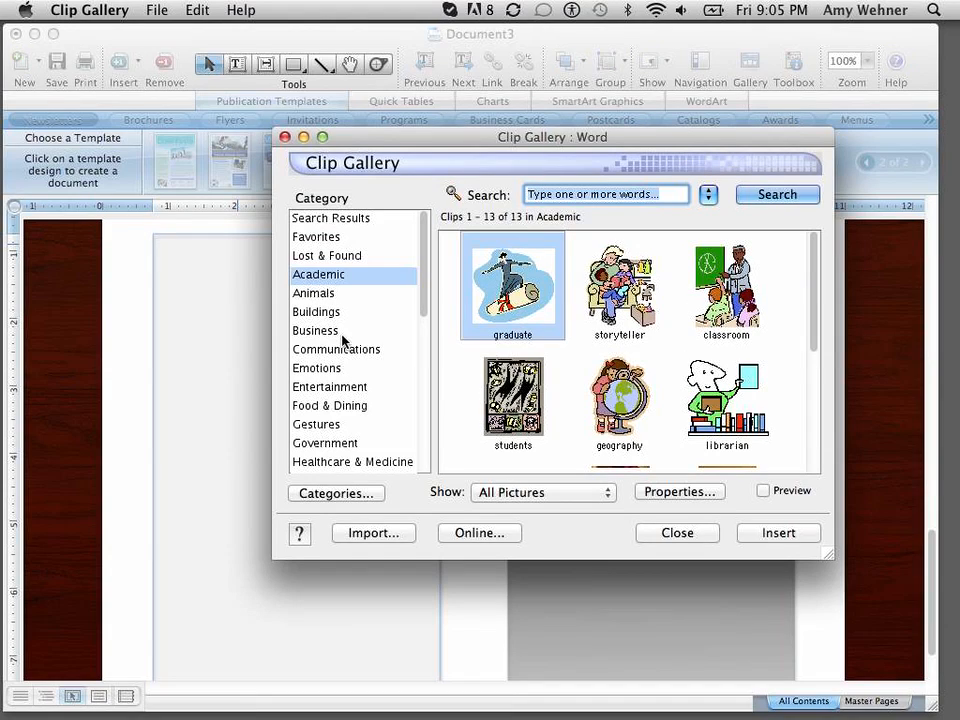
{"action": "mouse_move", "coordinate": [625, 390]}
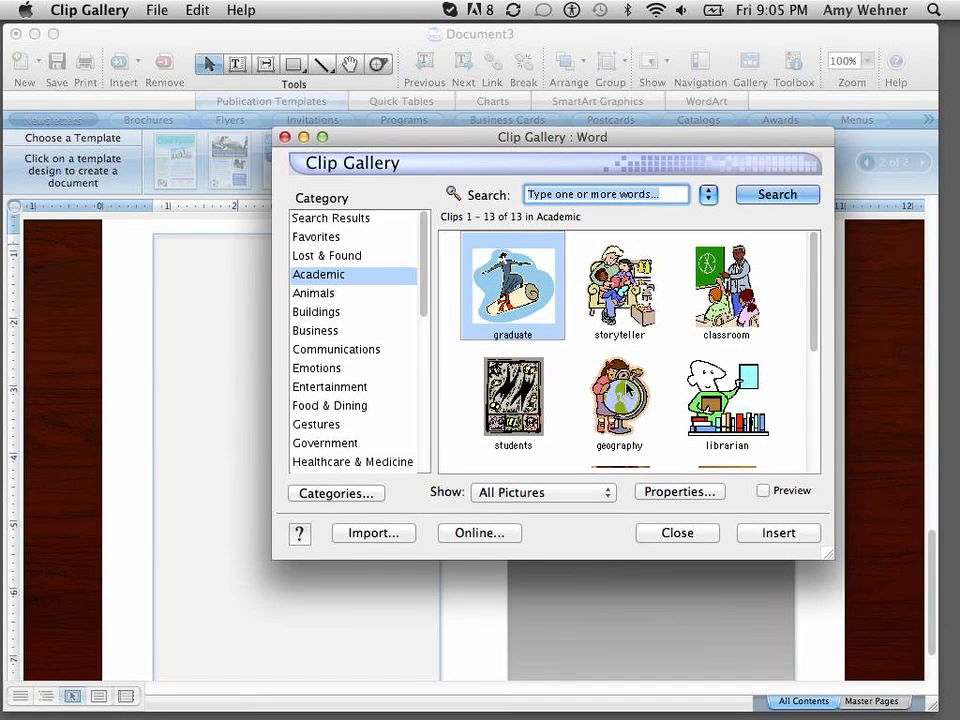
{"action": "mouse_move", "coordinate": [560, 418]}
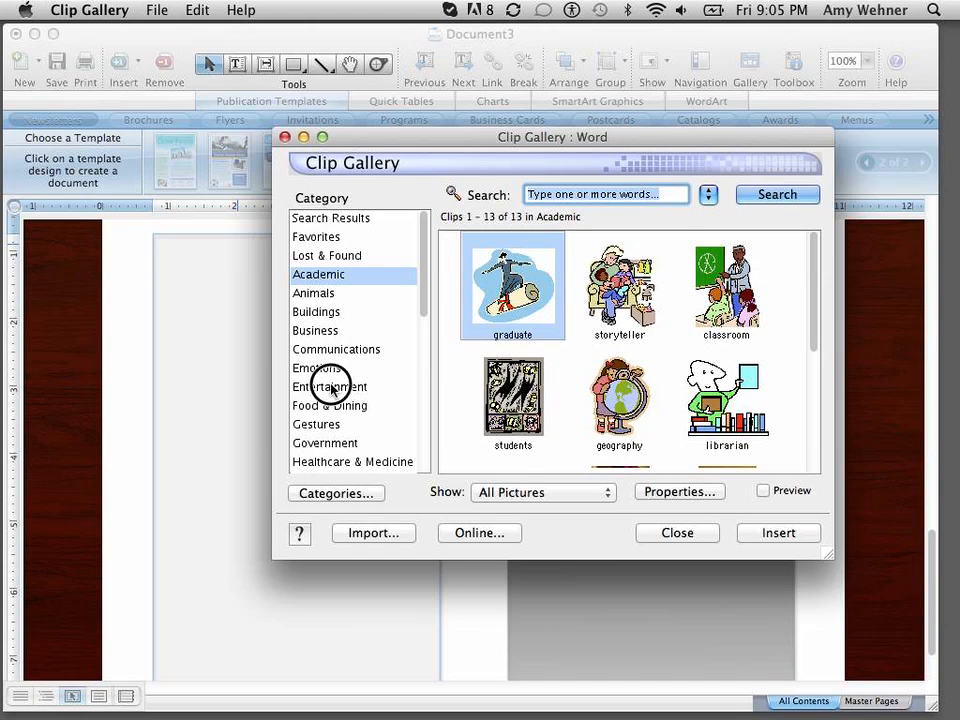
Step: Browse the clip art to the Transportation category and pick the road photo
{"action": "left_click", "coordinate": [330, 386]}
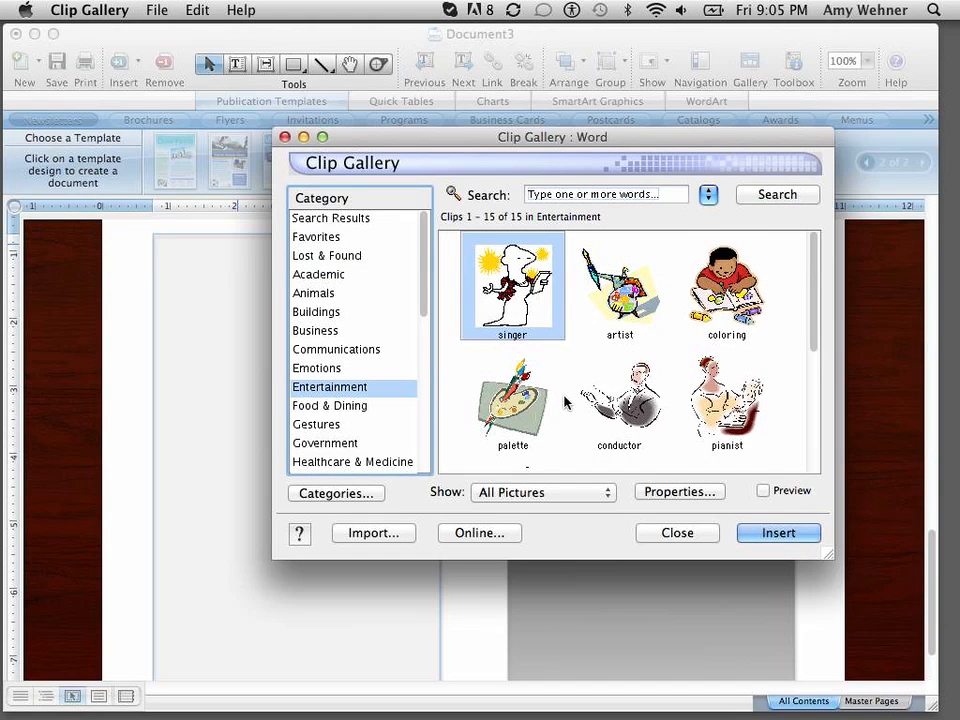
{"action": "mouse_move", "coordinate": [425, 305]}
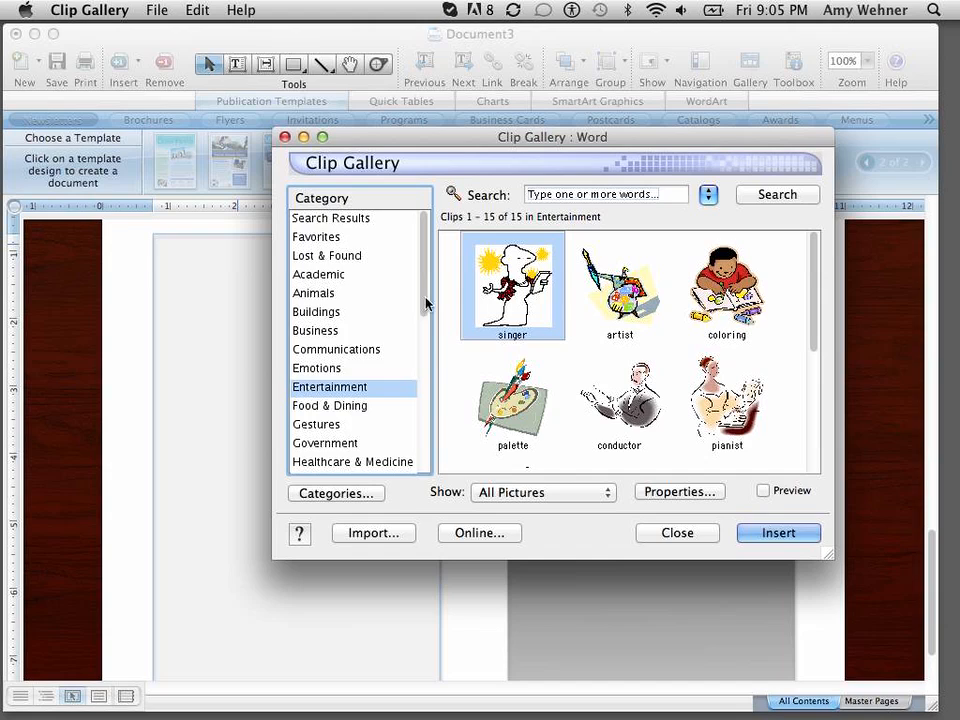
{"action": "scroll", "scroll_direction": "down", "scroll_amount": 3}
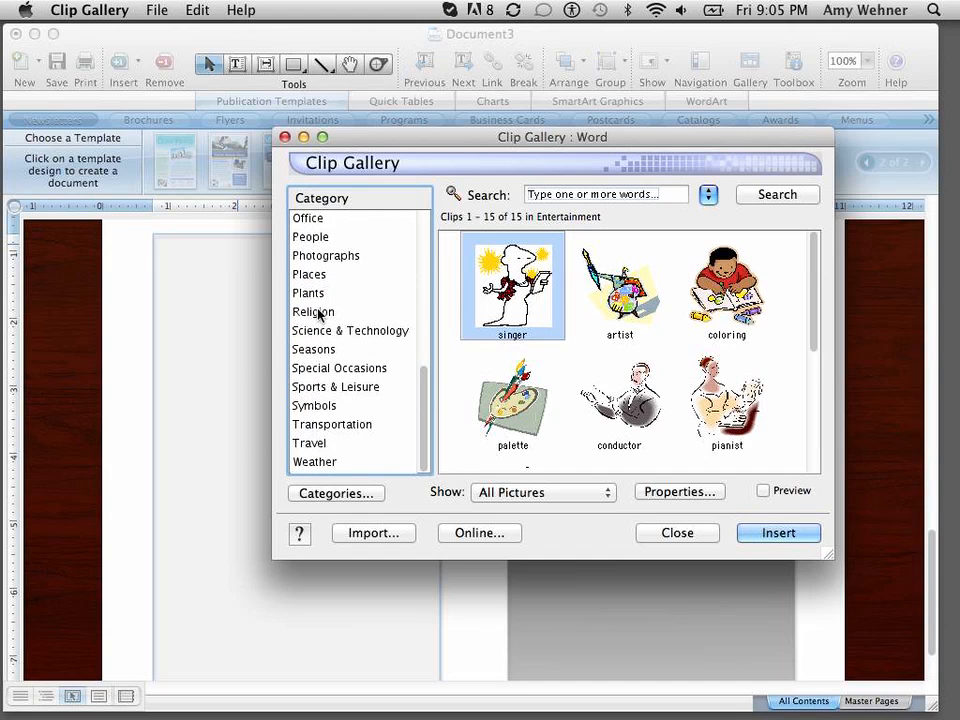
{"action": "mouse_move", "coordinate": [320, 448]}
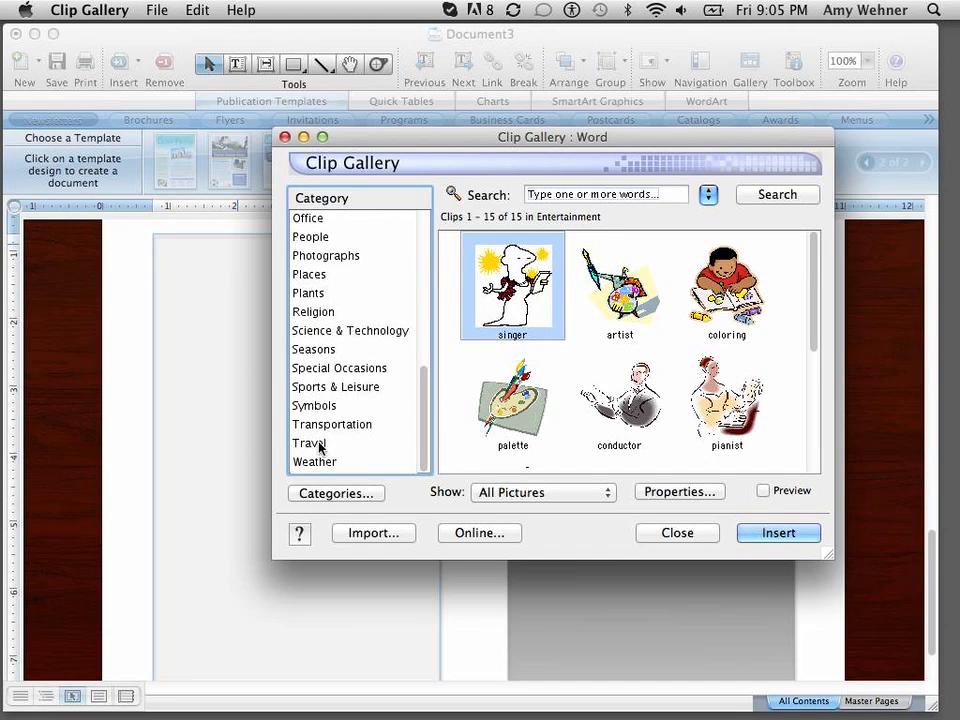
{"action": "left_click", "coordinate": [332, 424]}
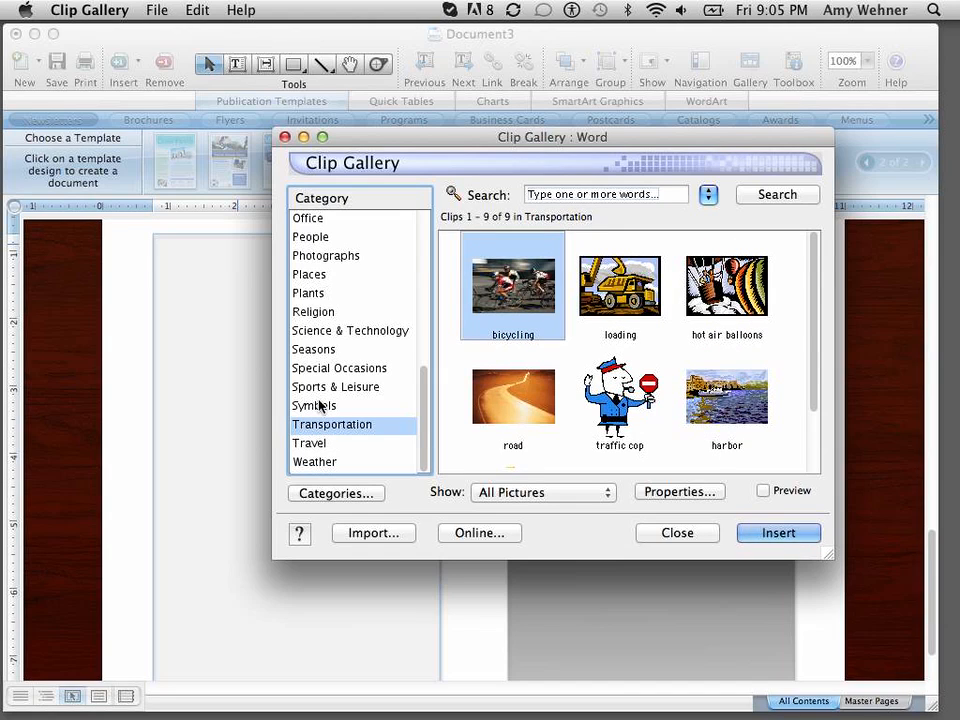
{"action": "left_click", "coordinate": [513, 397]}
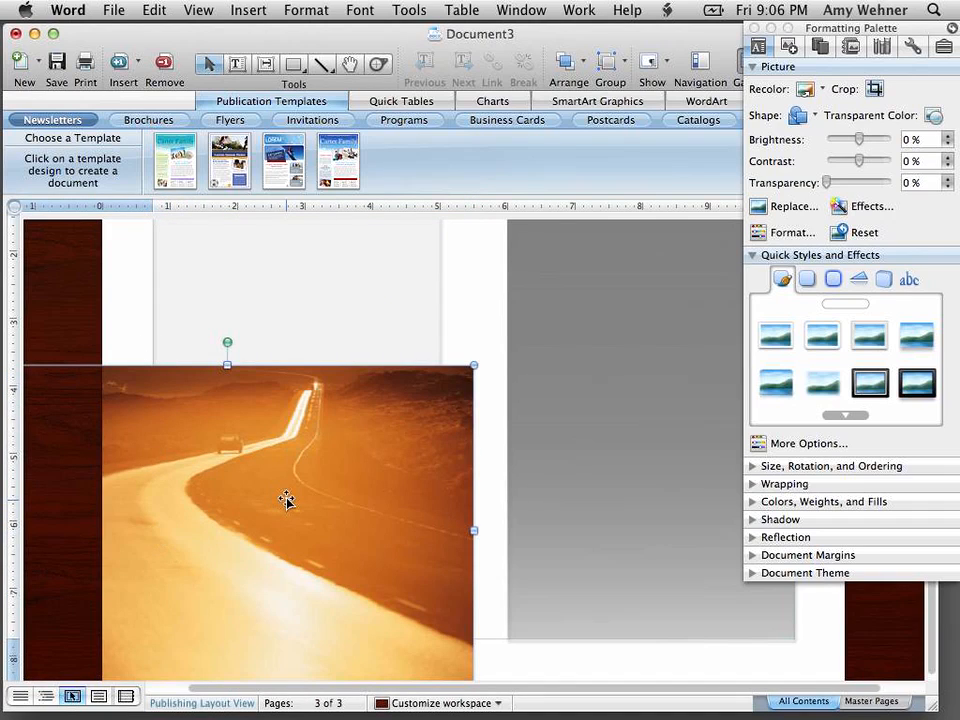
{"action": "mouse_move", "coordinate": [287, 500]}
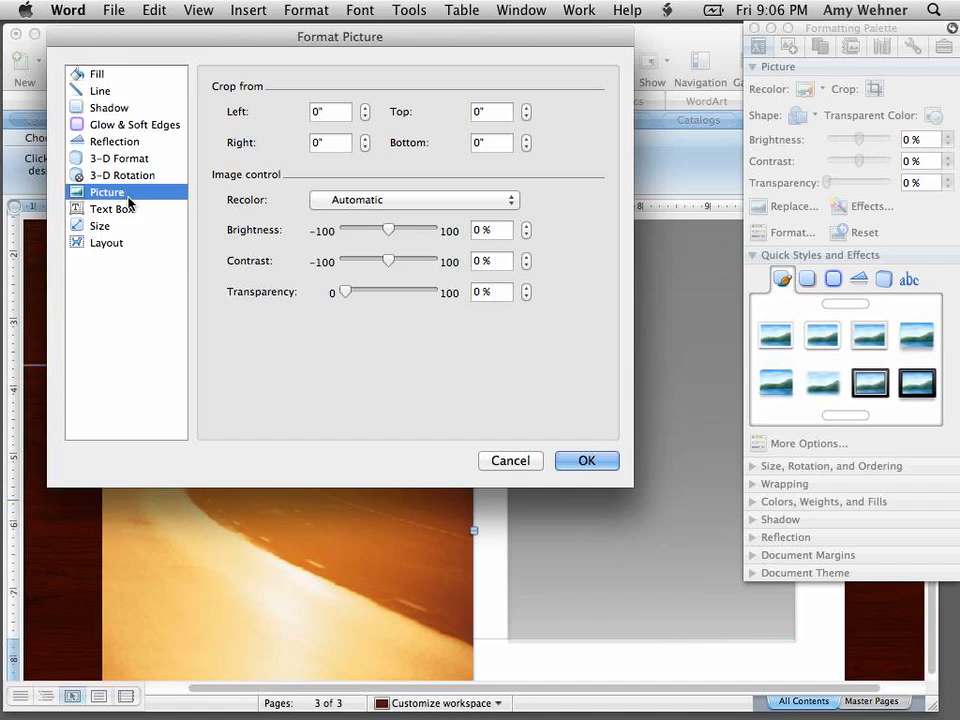
Step: Recolor the road photo to Grayscale in the Format Picture dialog
{"action": "left_click", "coordinate": [96, 73]}
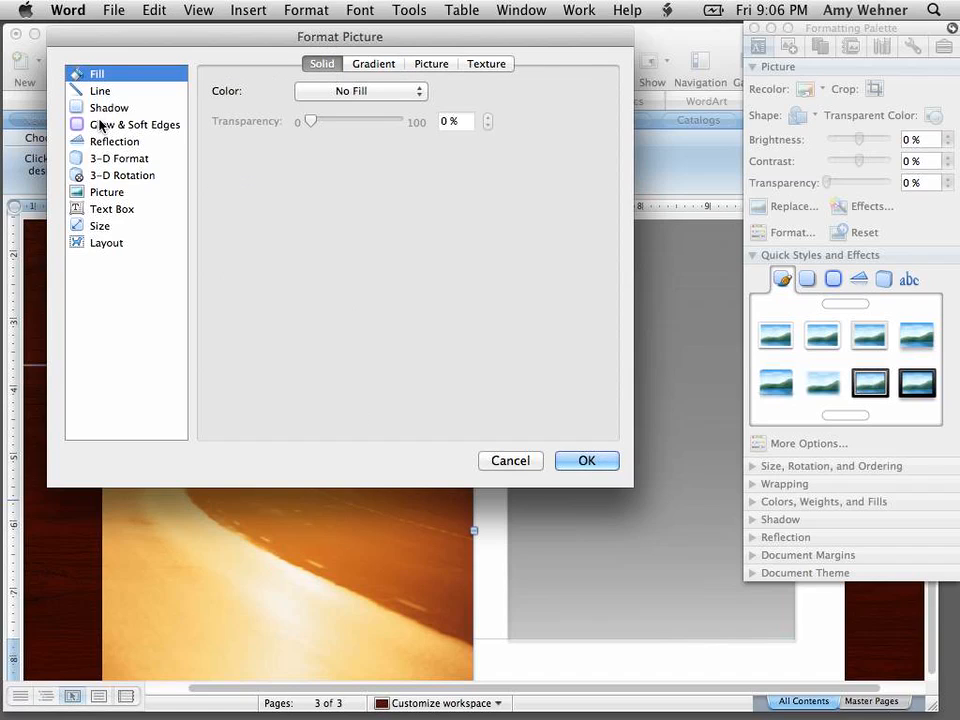
{"action": "left_click", "coordinate": [108, 191]}
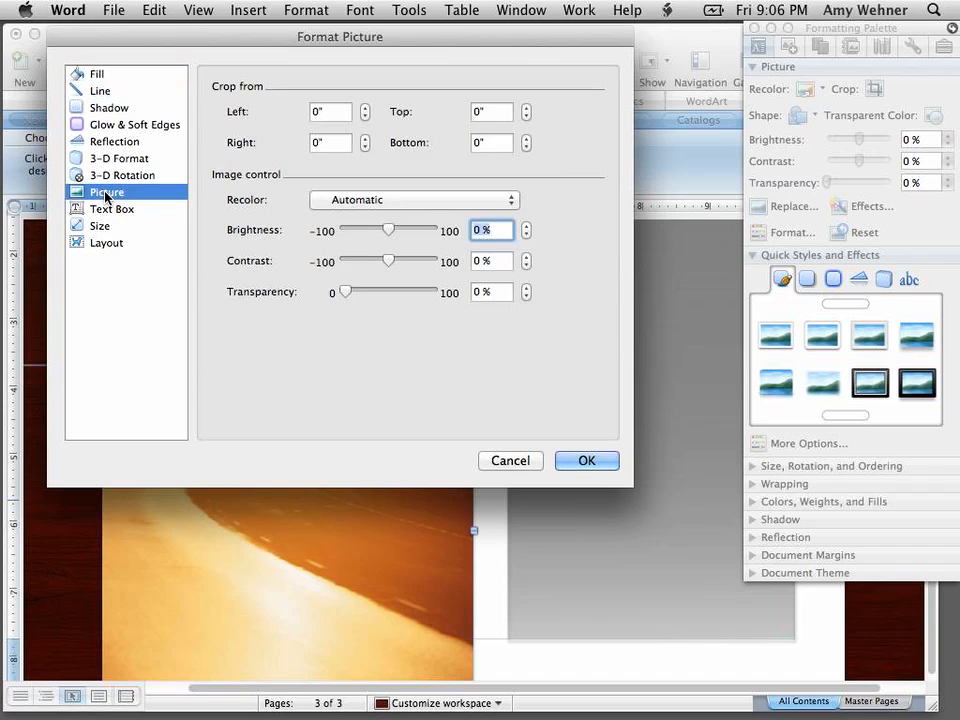
{"action": "left_click", "coordinate": [413, 199]}
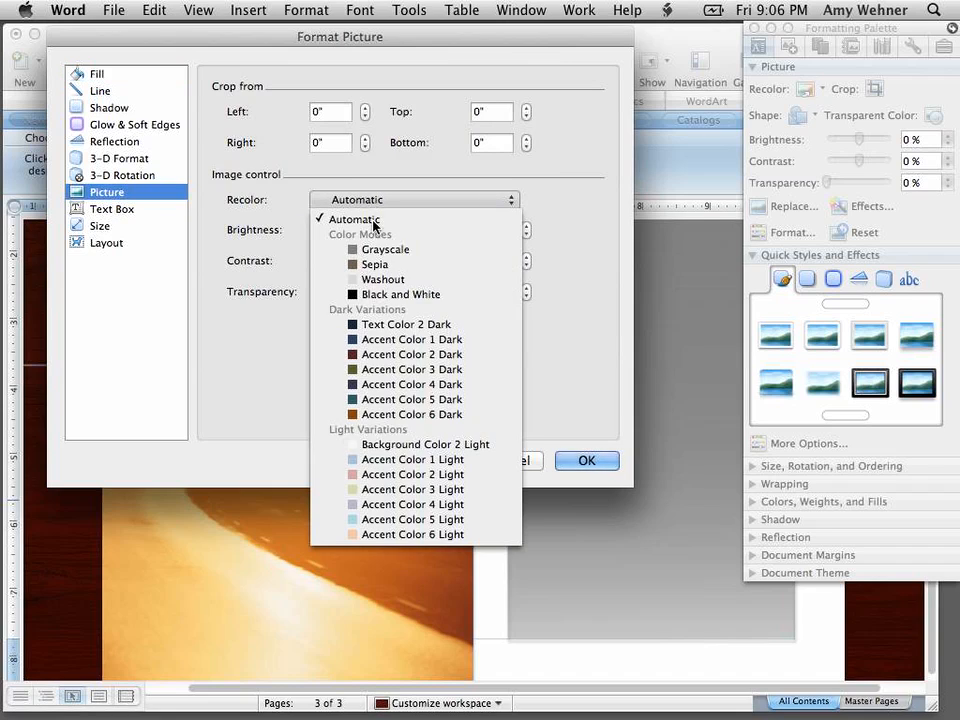
{"action": "left_click", "coordinate": [385, 249]}
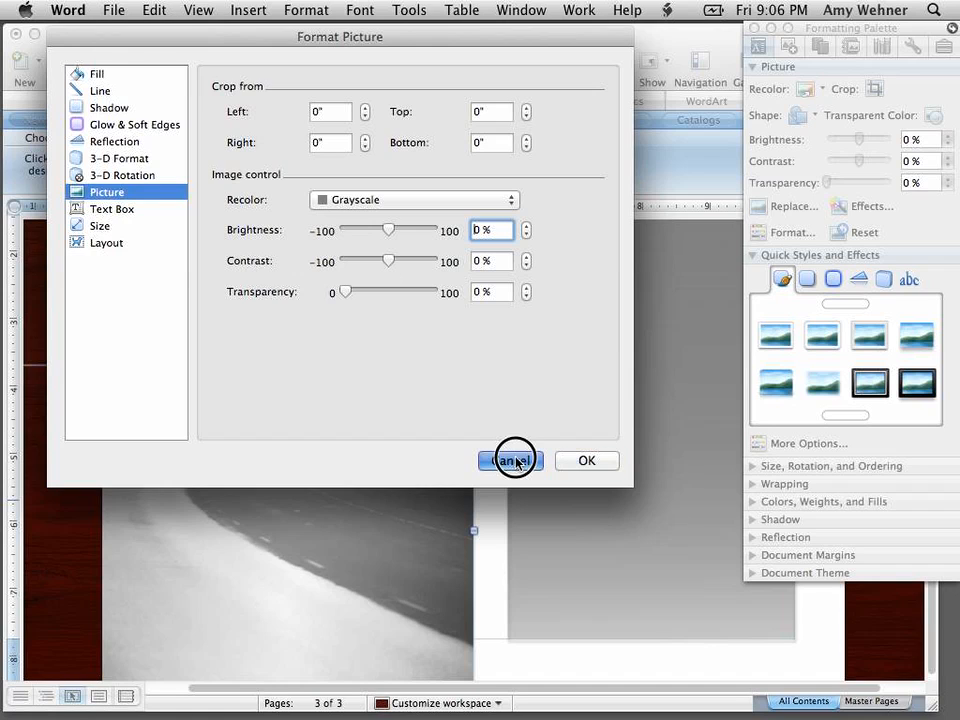
{"action": "left_click", "coordinate": [511, 460]}
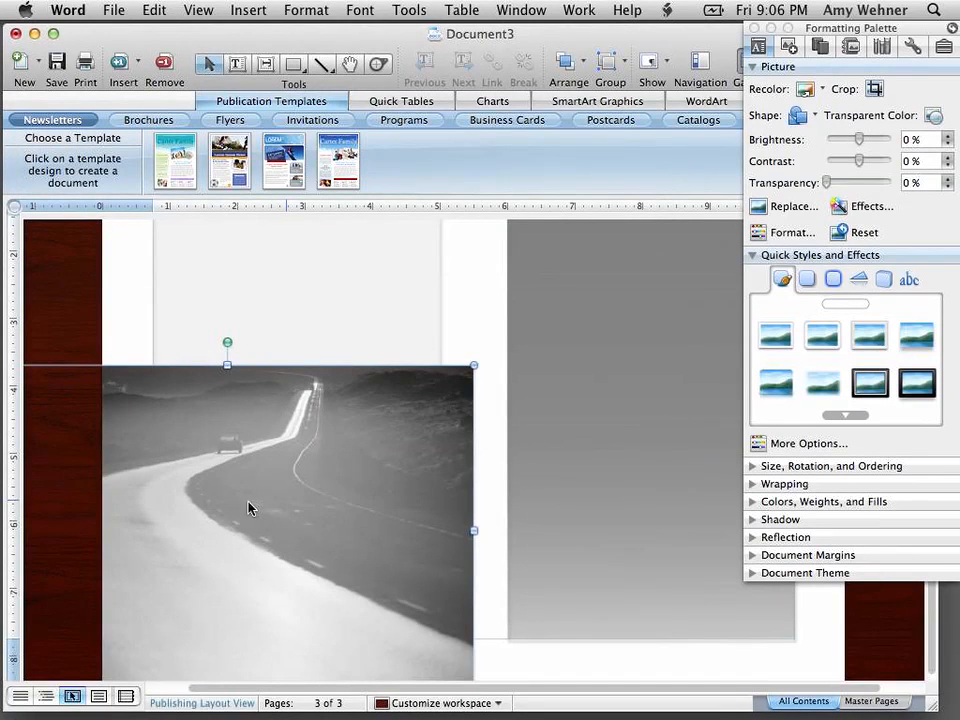
Step: Send the road photo backward and set its transparency to about 51%
{"action": "right_click", "coordinate": [250, 508]}
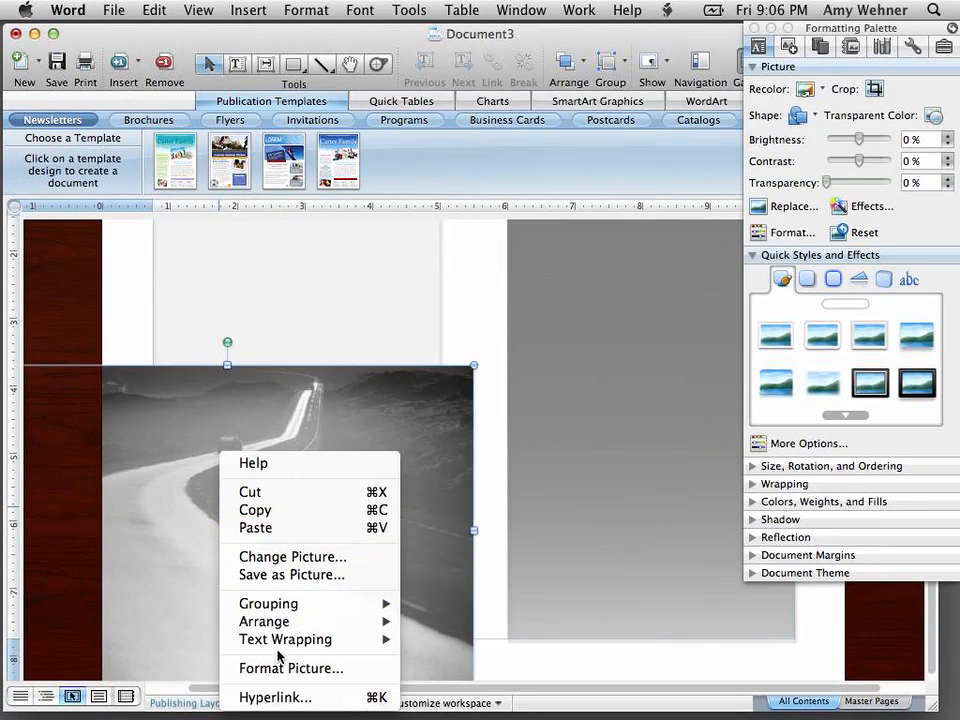
{"action": "mouse_move", "coordinate": [264, 621]}
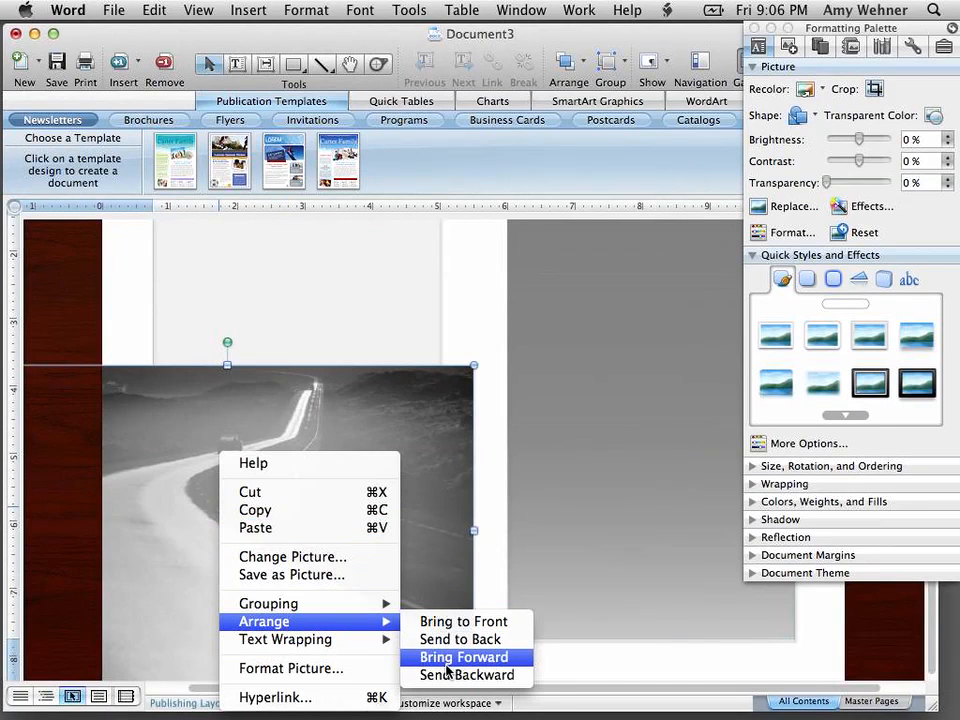
{"action": "left_click", "coordinate": [463, 657]}
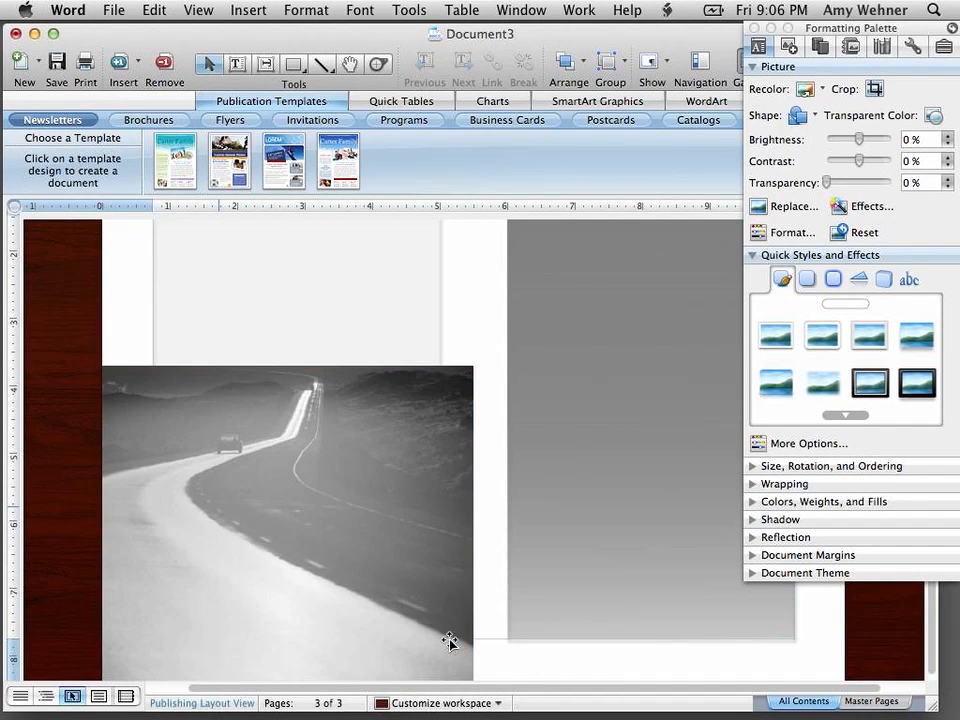
{"action": "left_click", "coordinate": [290, 520]}
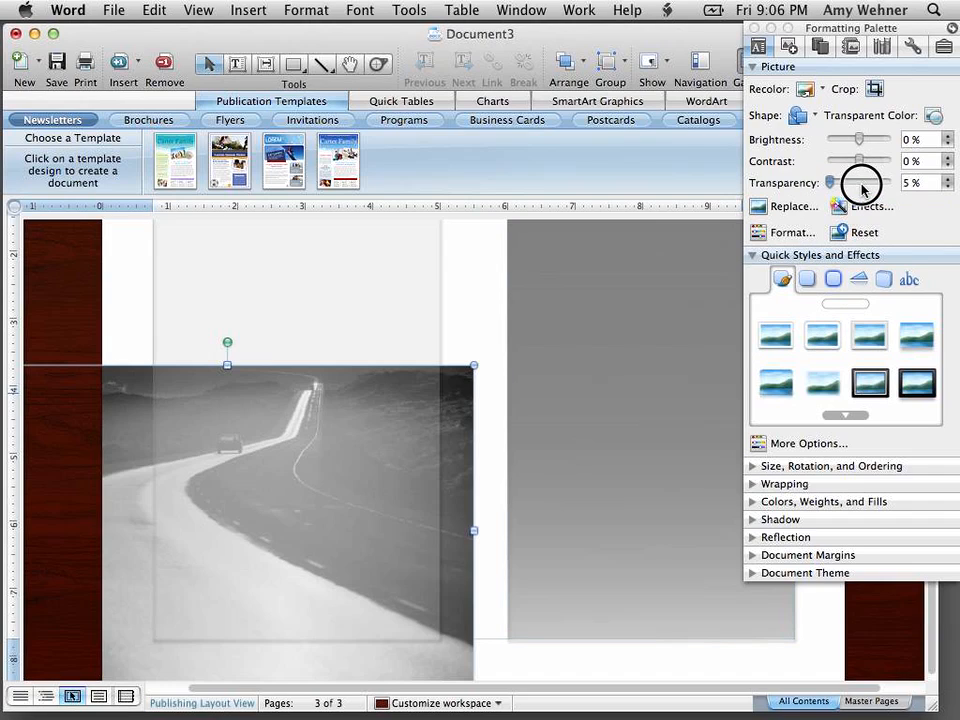
{"action": "left_click_drag", "start_coordinate": [828, 182], "coordinate": [862, 182]}
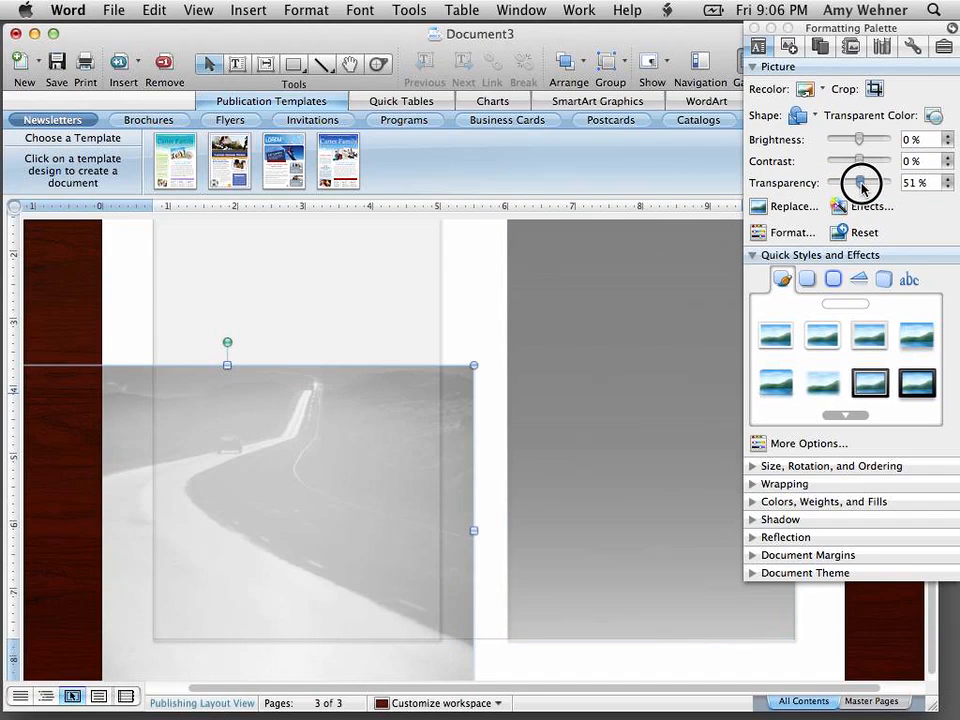